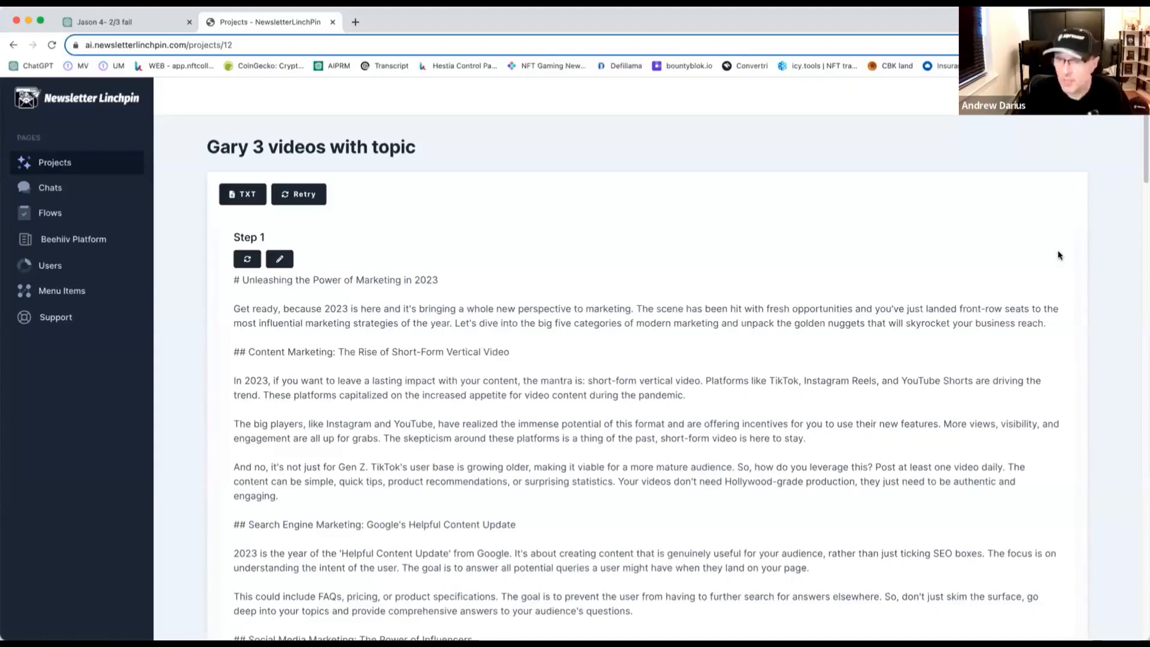
# Review the yoga newsletter prompt and ChatGPT's reply noting two failed video transcripts
pyautogui.click(103, 22)
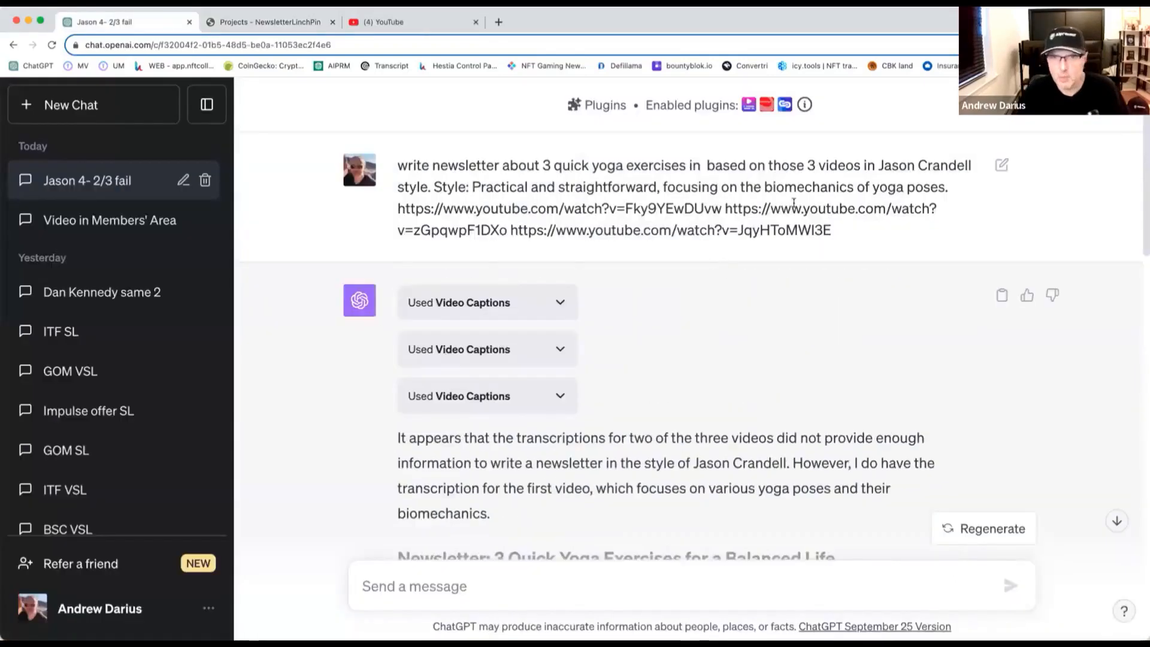
pyautogui.moveTo(476, 268)
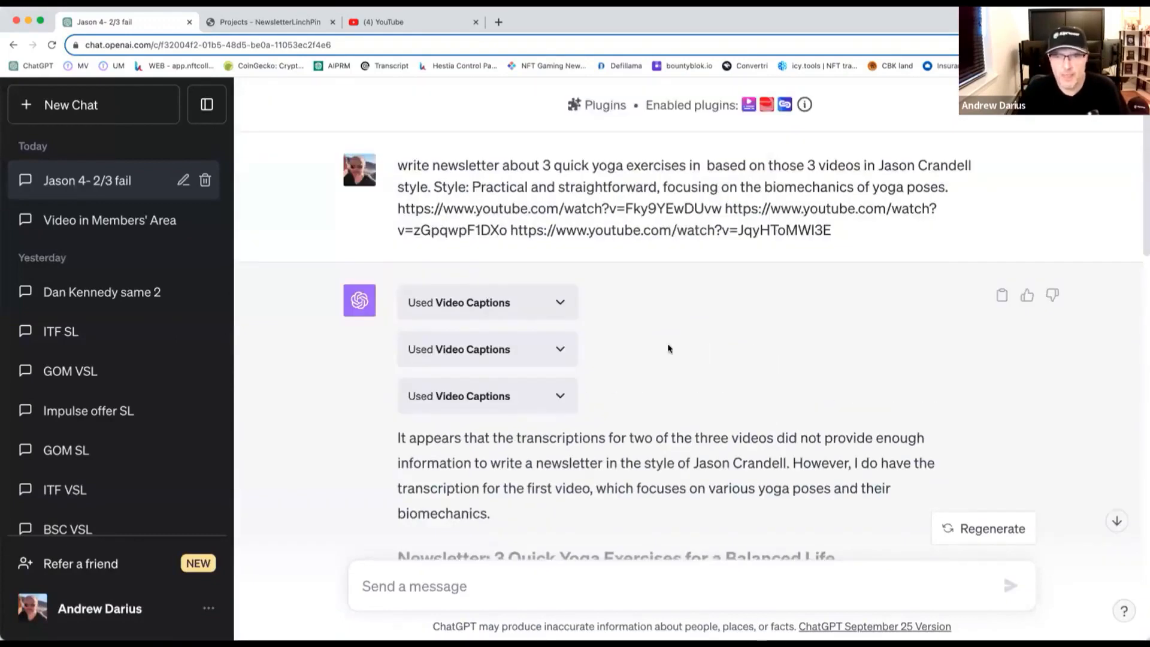
pyautogui.scroll(-3)
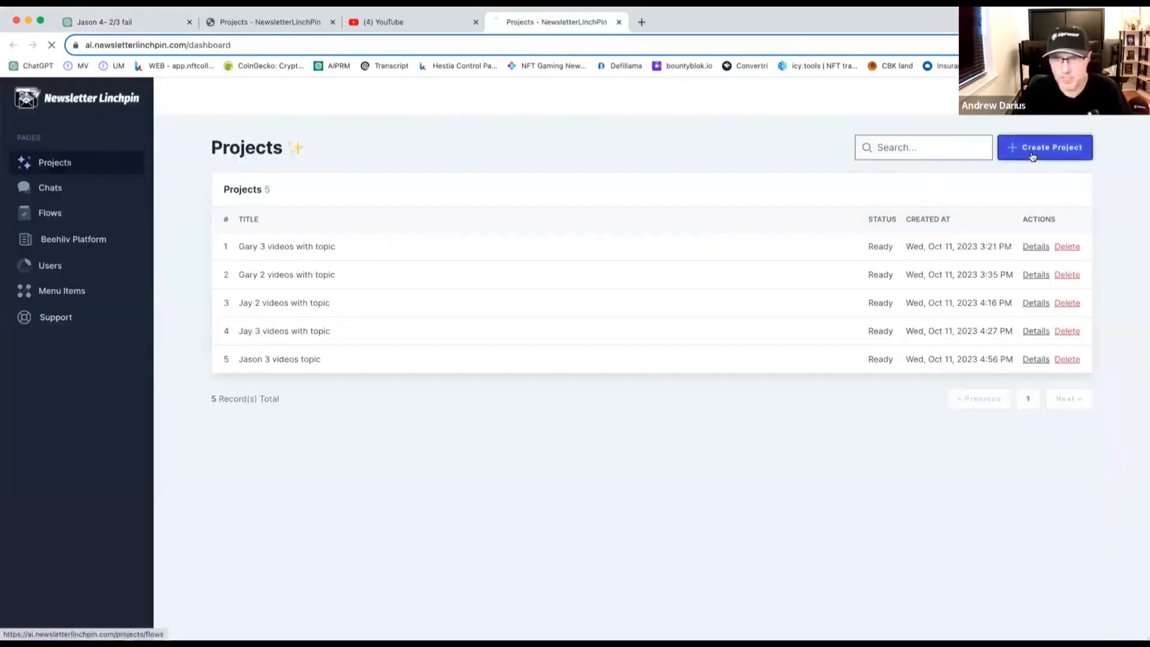
# Start creating a new newsletter project from the flows catalogue
pyautogui.click(1045, 146)
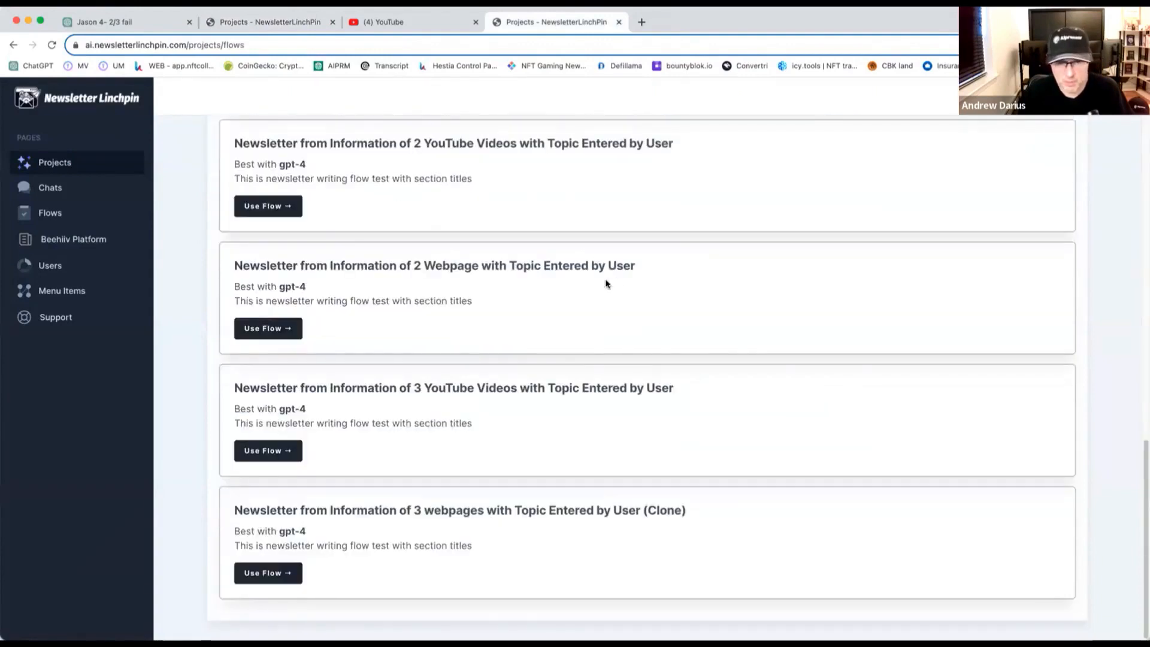
pyautogui.moveTo(664, 391)
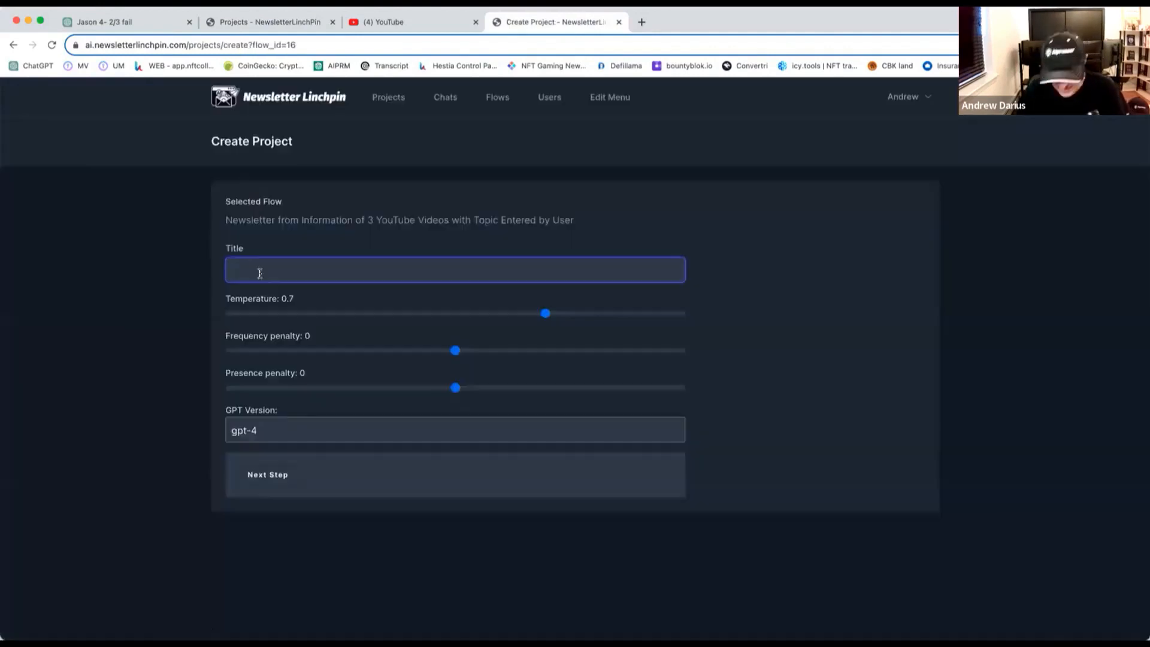
# Title the project 'Live show for Alprenur Club' and keep gpt-4 as the model
pyautogui.write('Live')
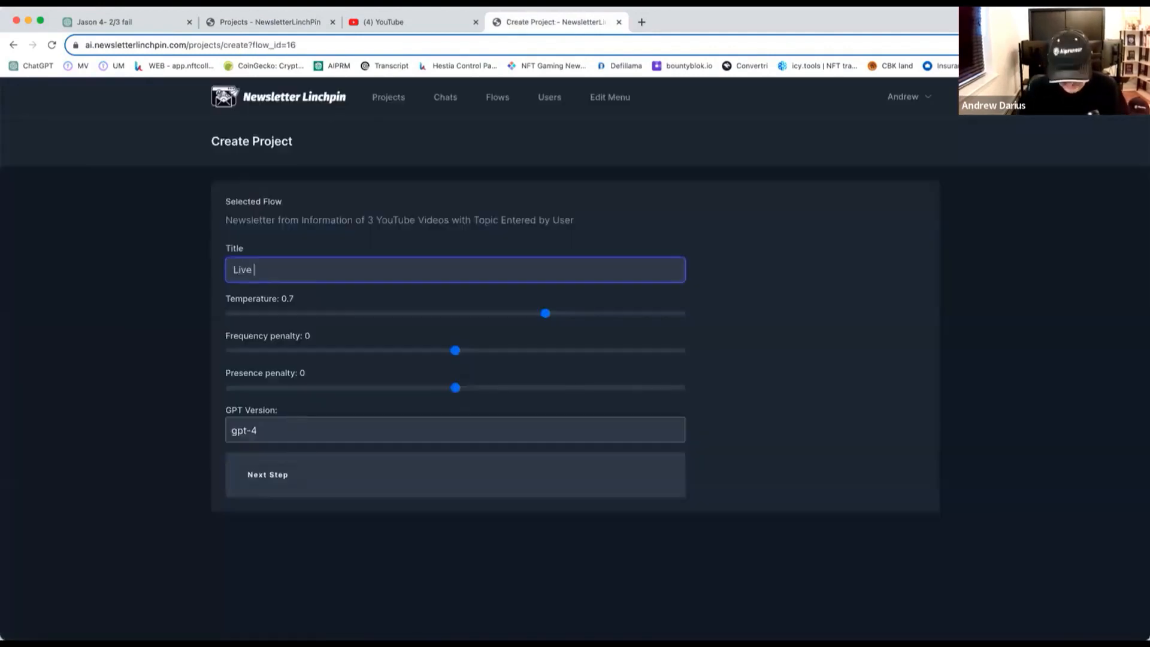
pyautogui.write('show for Alpe')
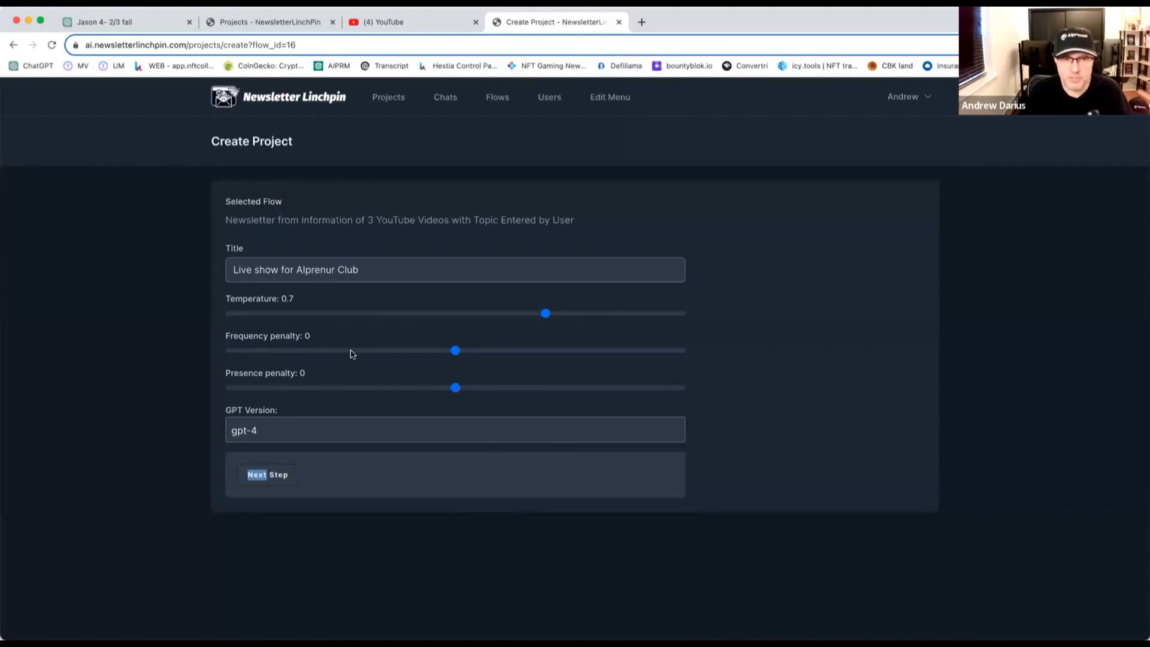
pyautogui.moveTo(403, 389)
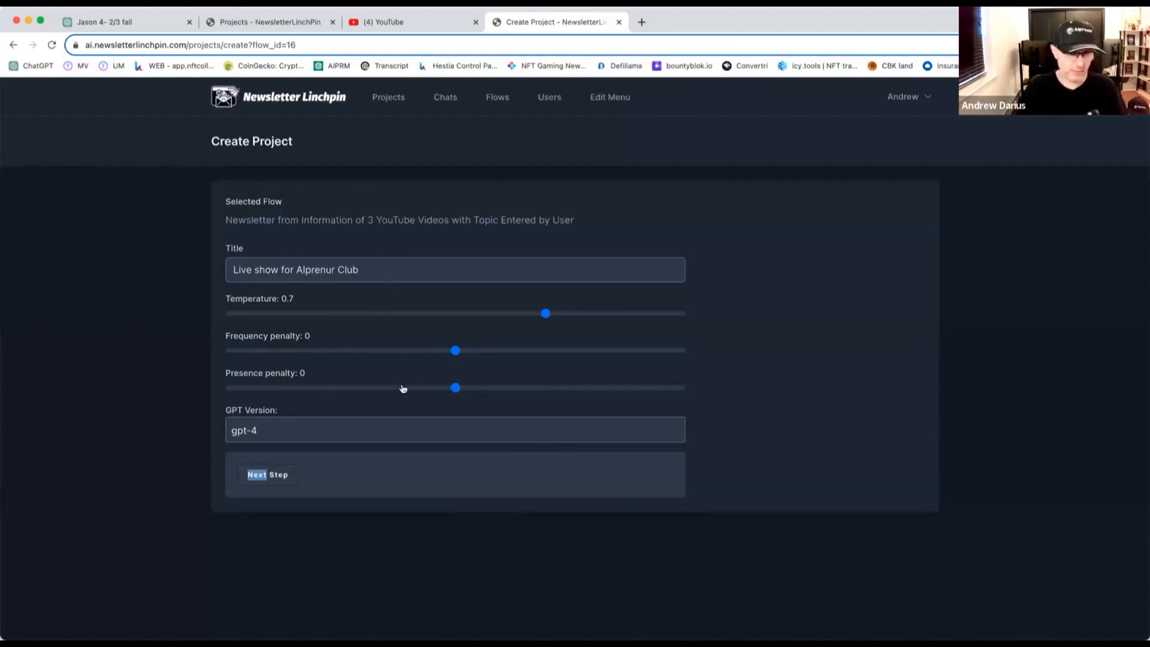
pyautogui.moveTo(329, 358)
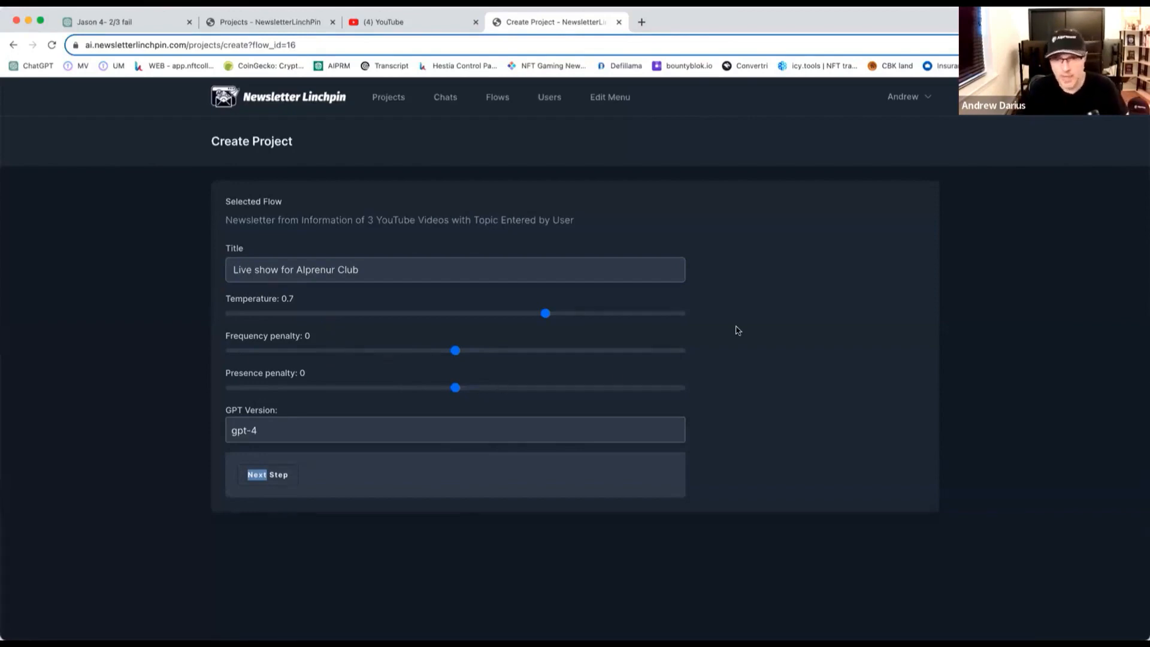
pyautogui.moveTo(255, 329)
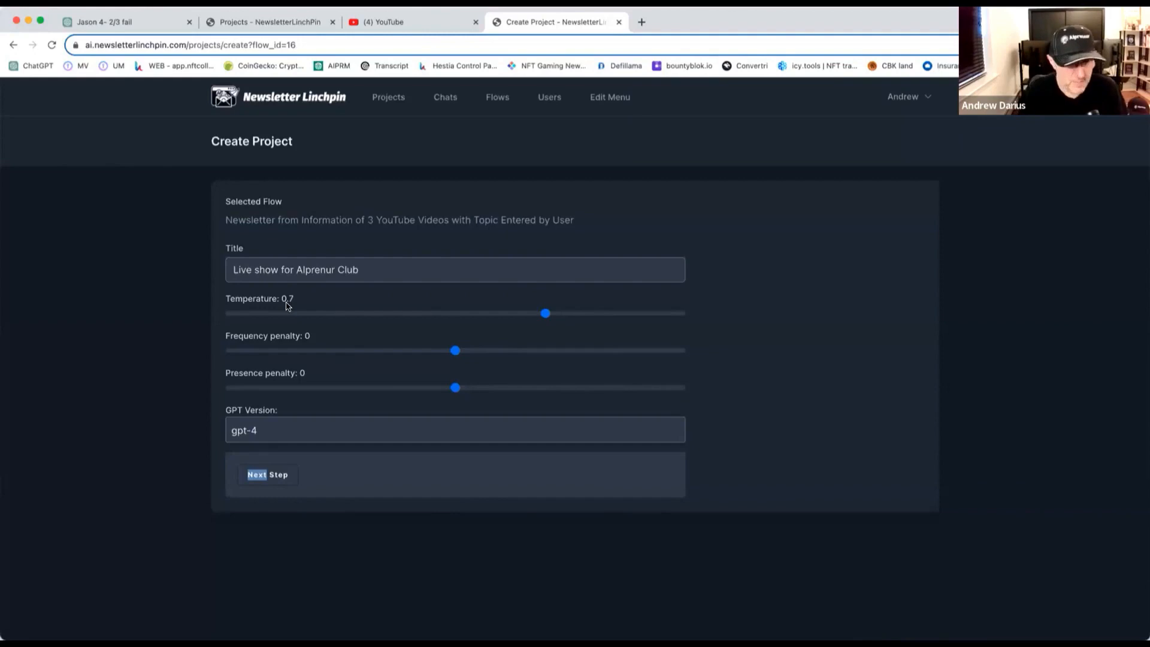
pyautogui.moveTo(546, 319)
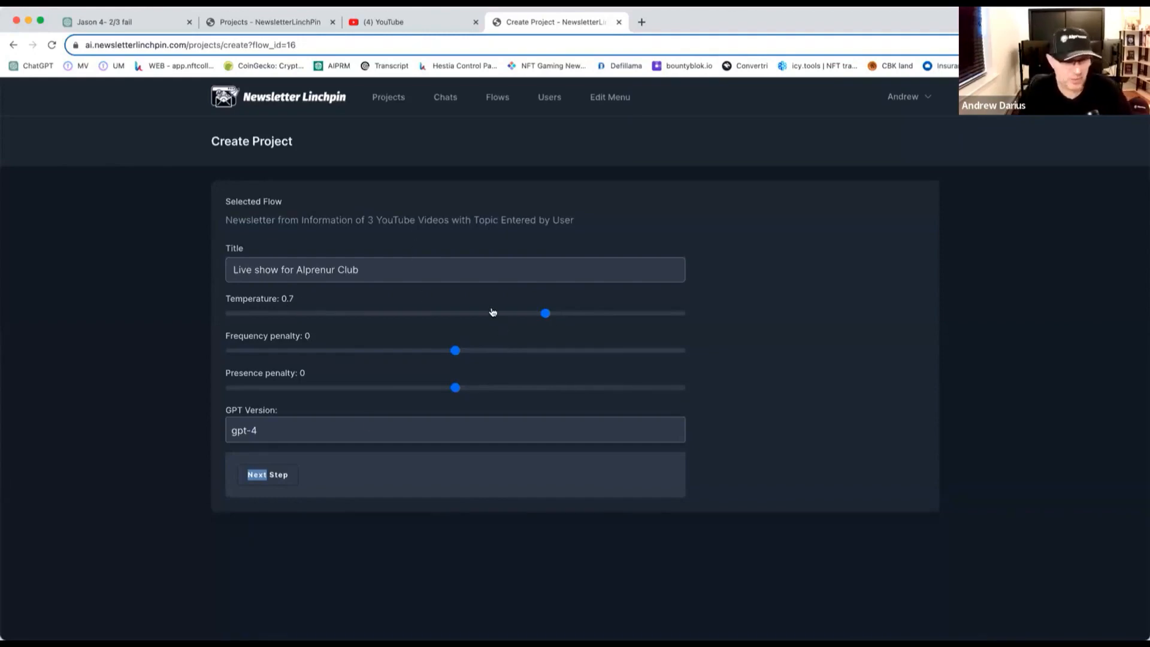
pyautogui.moveTo(429, 322)
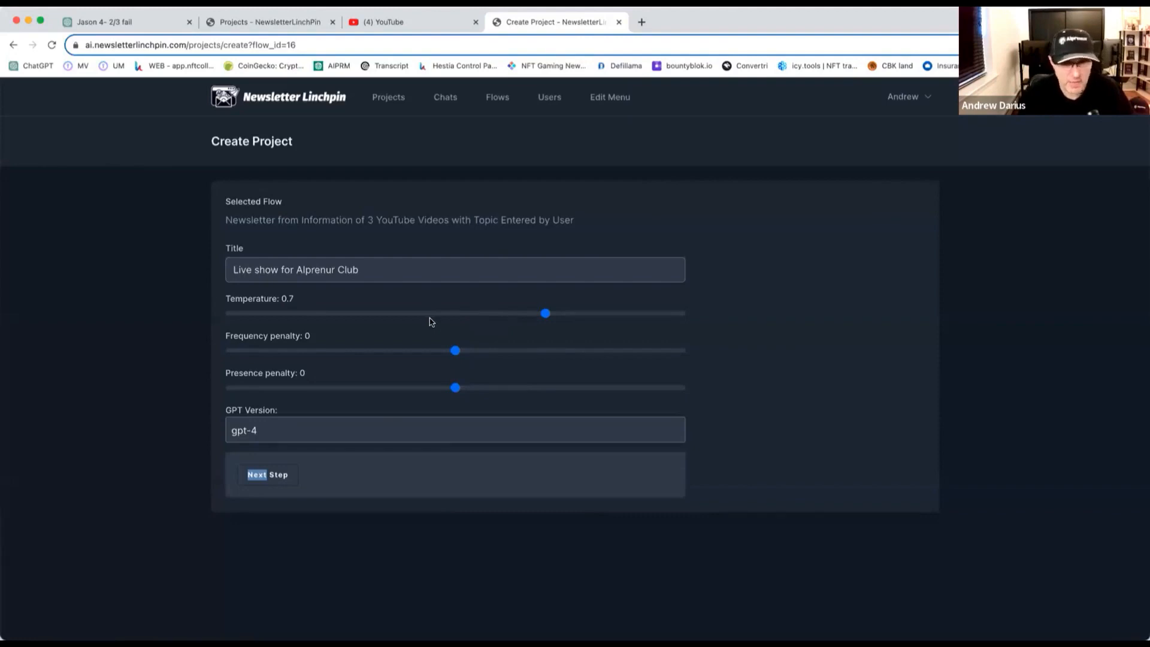
pyautogui.moveTo(584, 309)
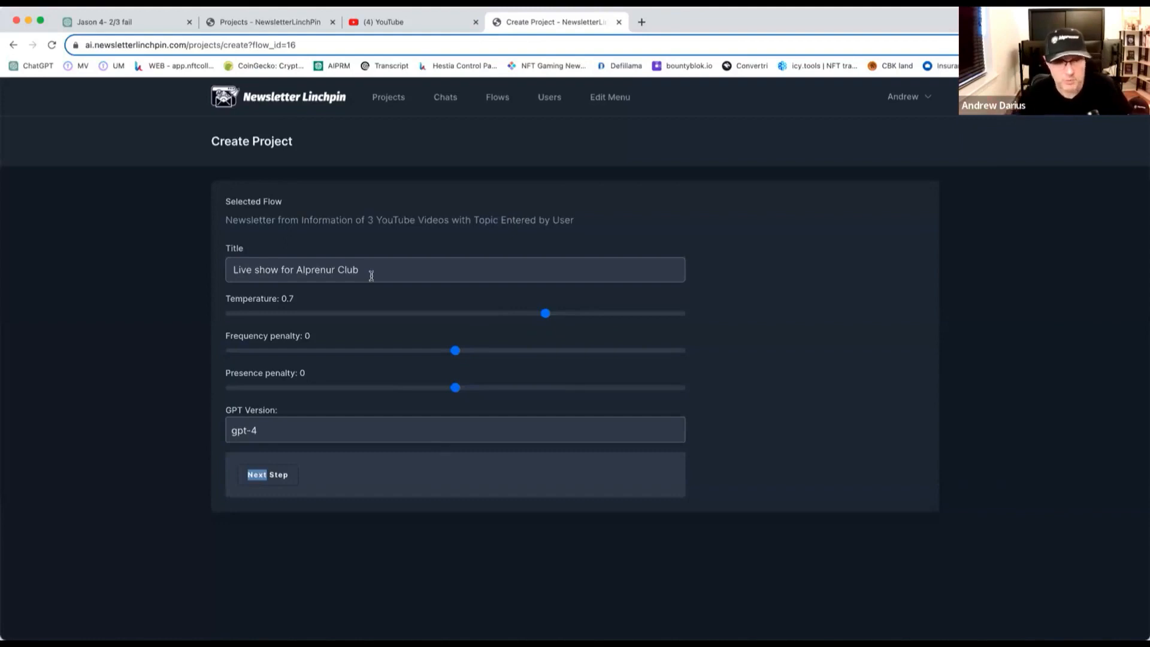
pyautogui.click(455, 430)
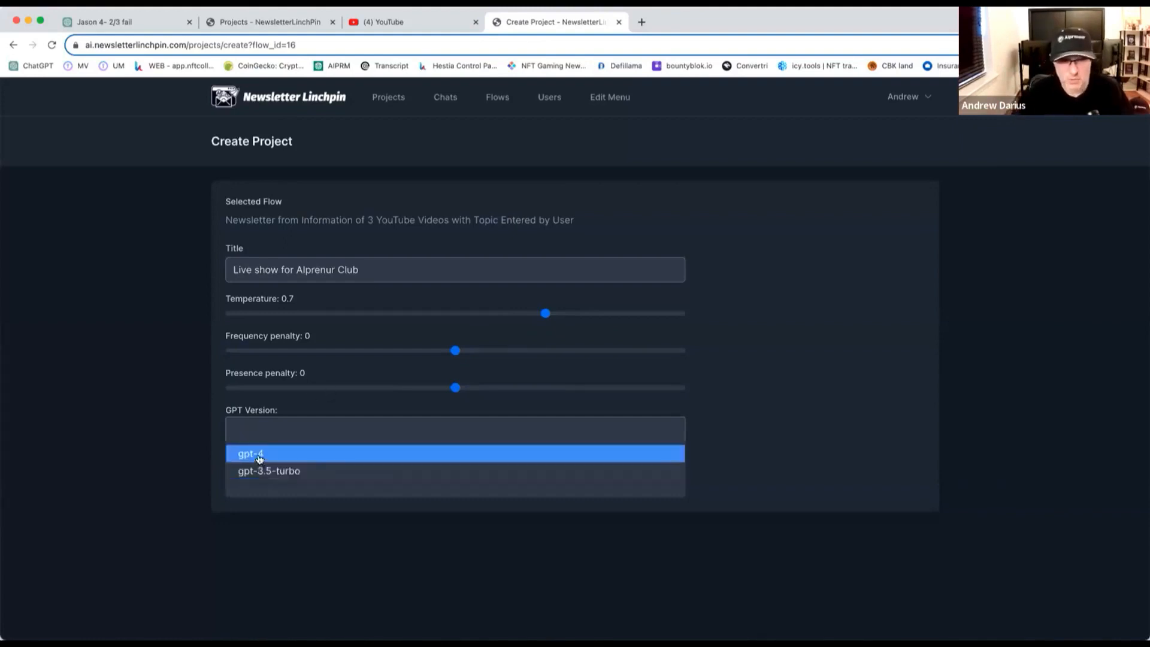
pyautogui.click(250, 452)
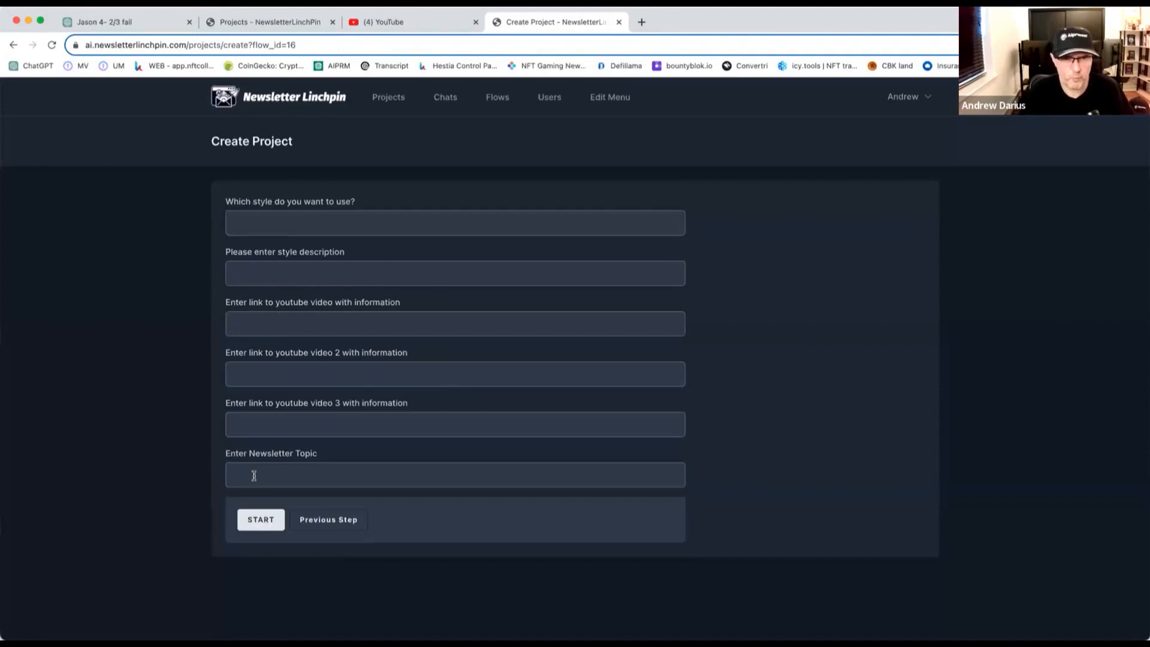
# Advance to the newsletter details step and enter 'Jason Crandell' as the style
pyautogui.click(455, 223)
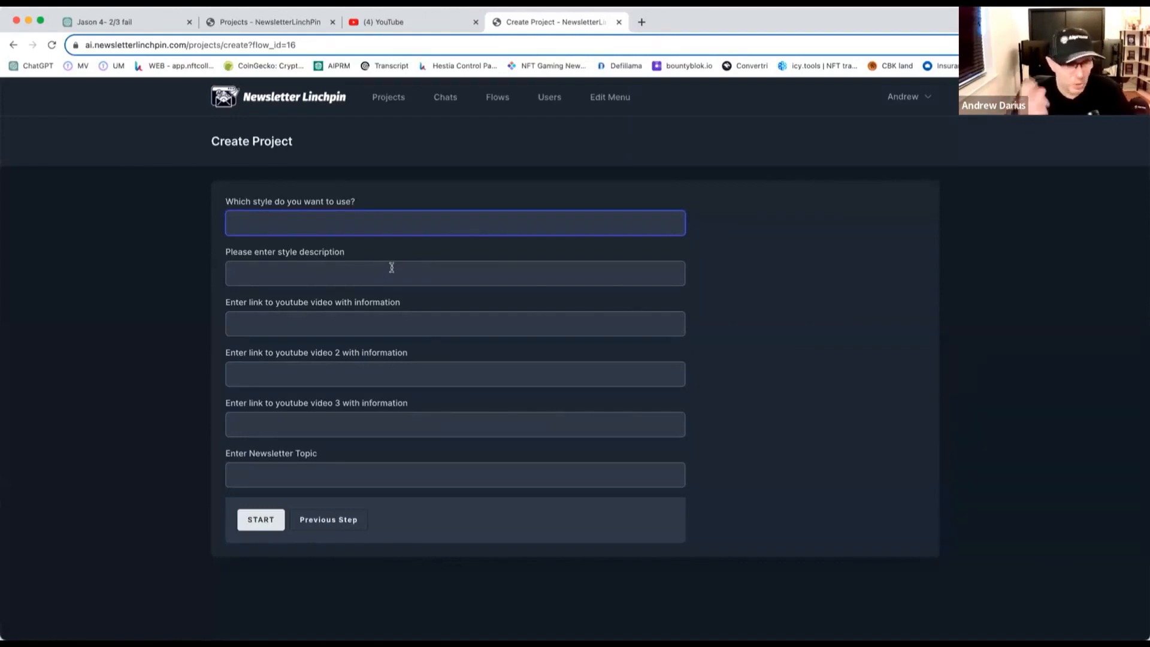
pyautogui.click(456, 223)
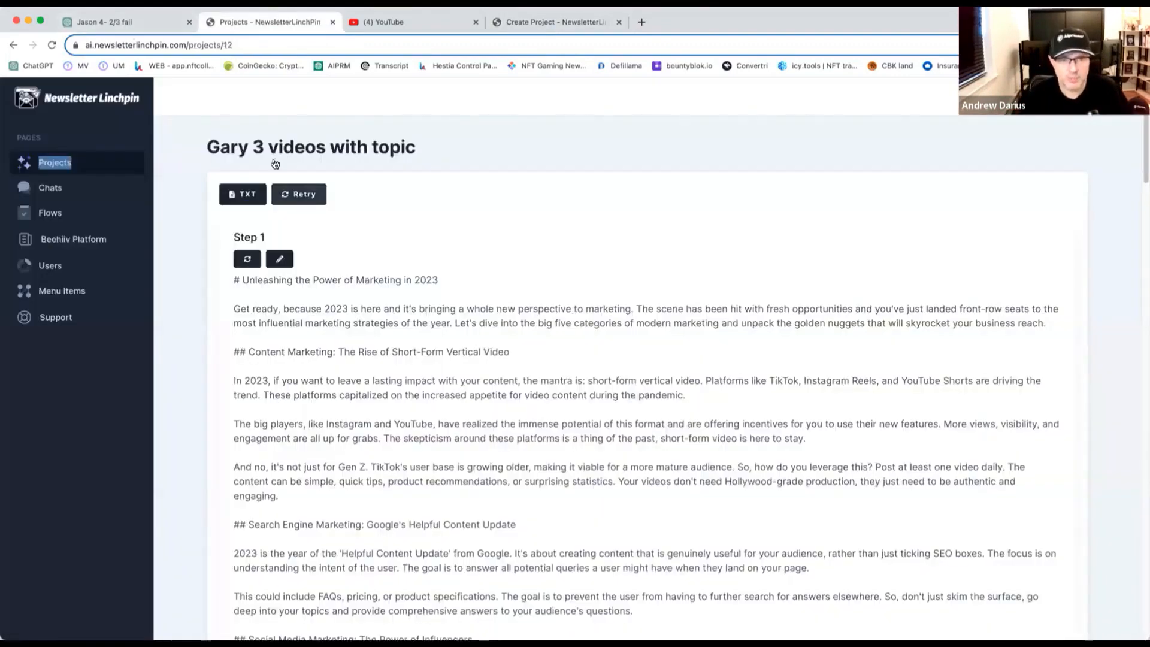
pyautogui.click(103, 22)
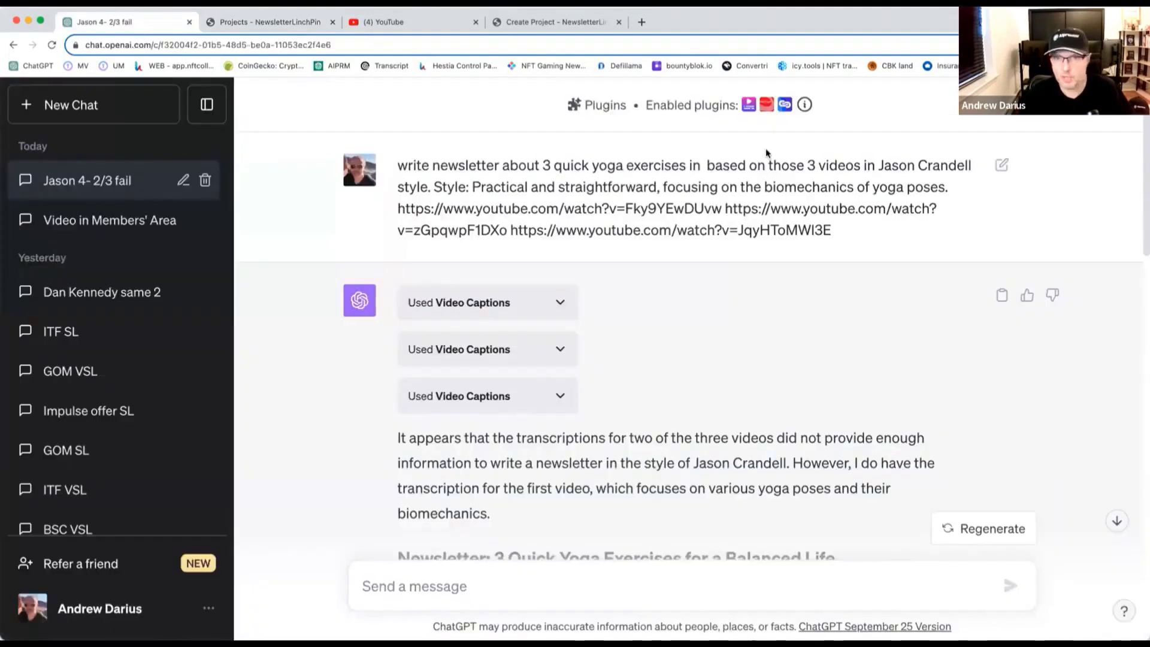
pyautogui.doubleClick(924, 166)
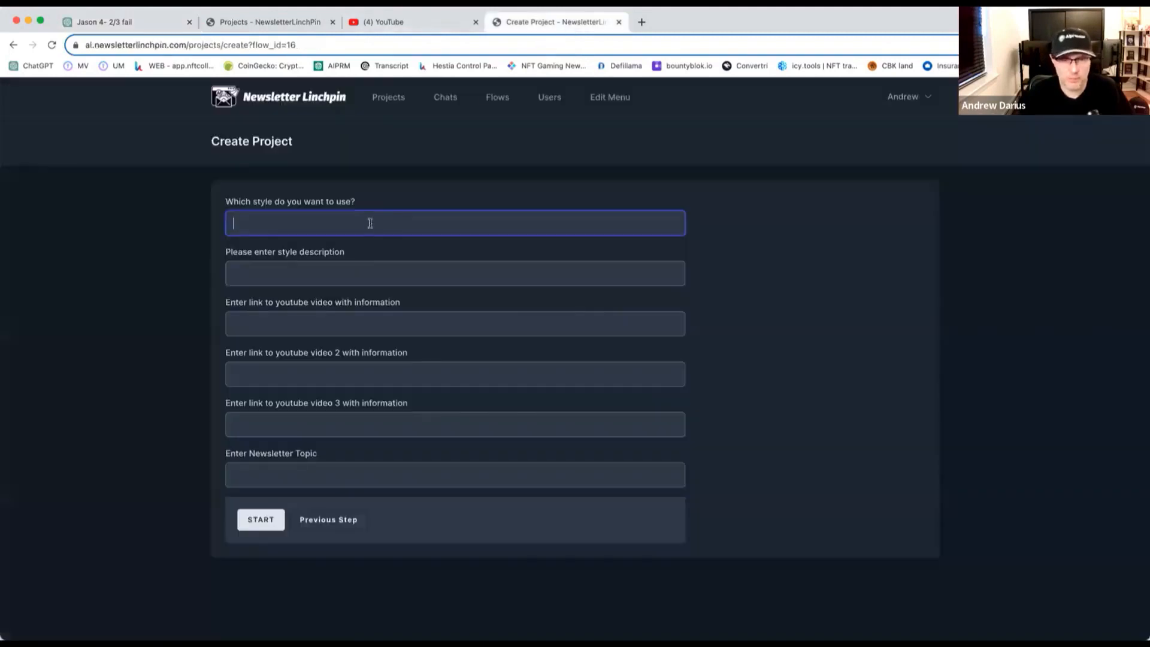
pyautogui.write('Jason Crandell')
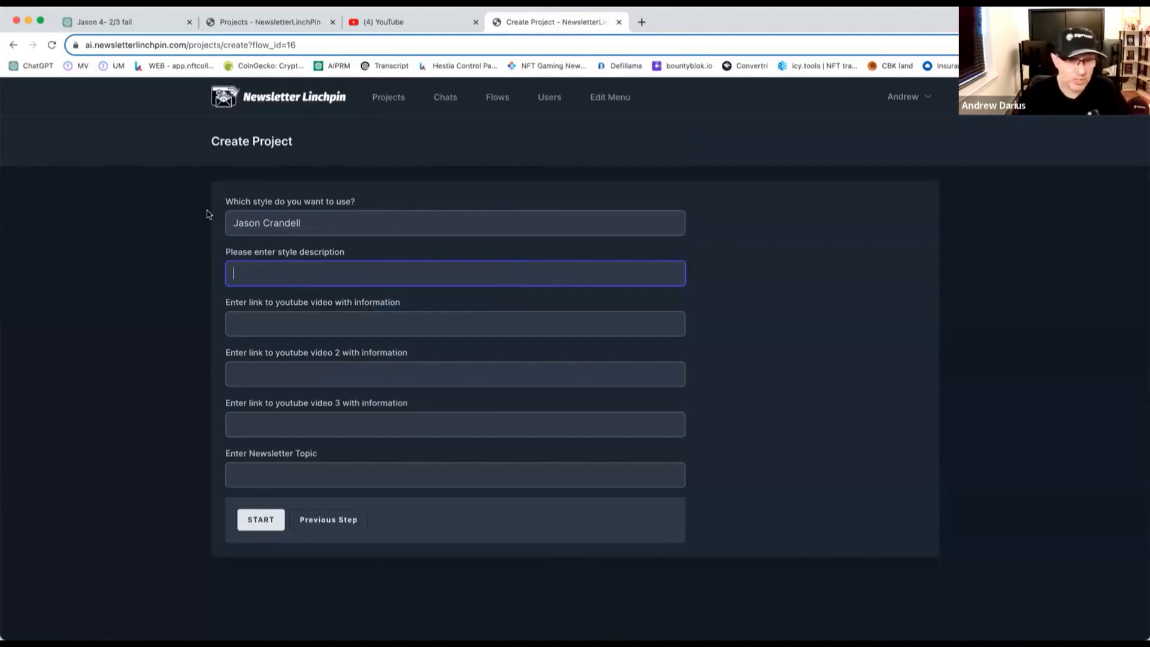
# Copy the style description from the ChatGPT prompt into the project form
pyautogui.click(124, 22)
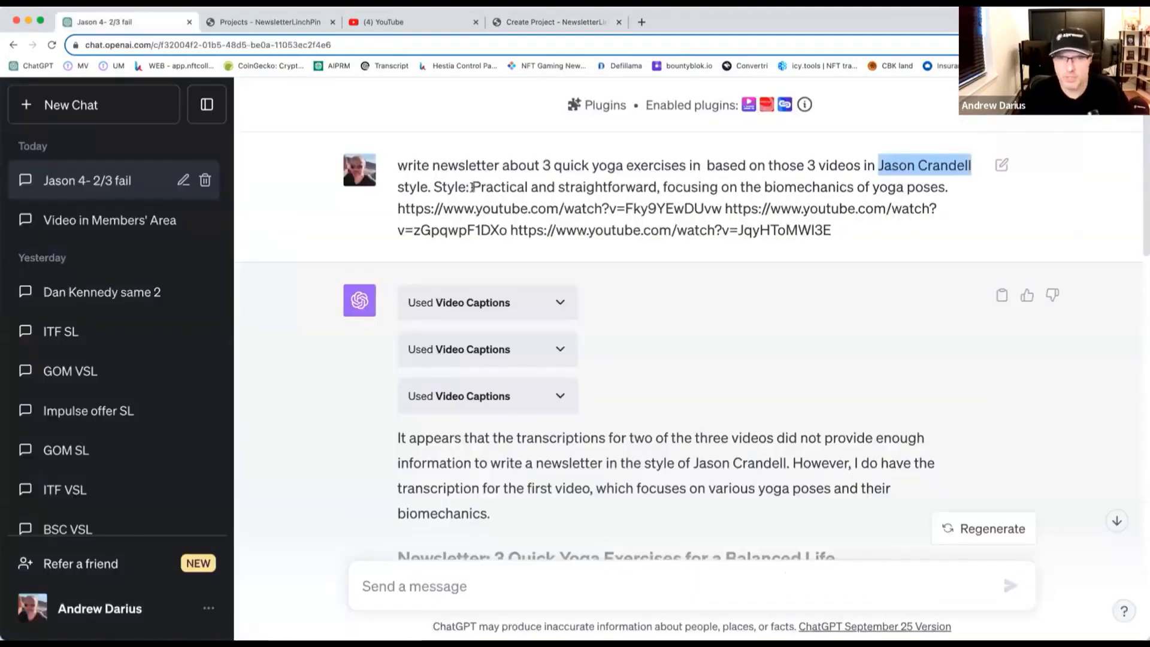
pyautogui.moveTo(474, 187); pyautogui.dragTo(721, 187)
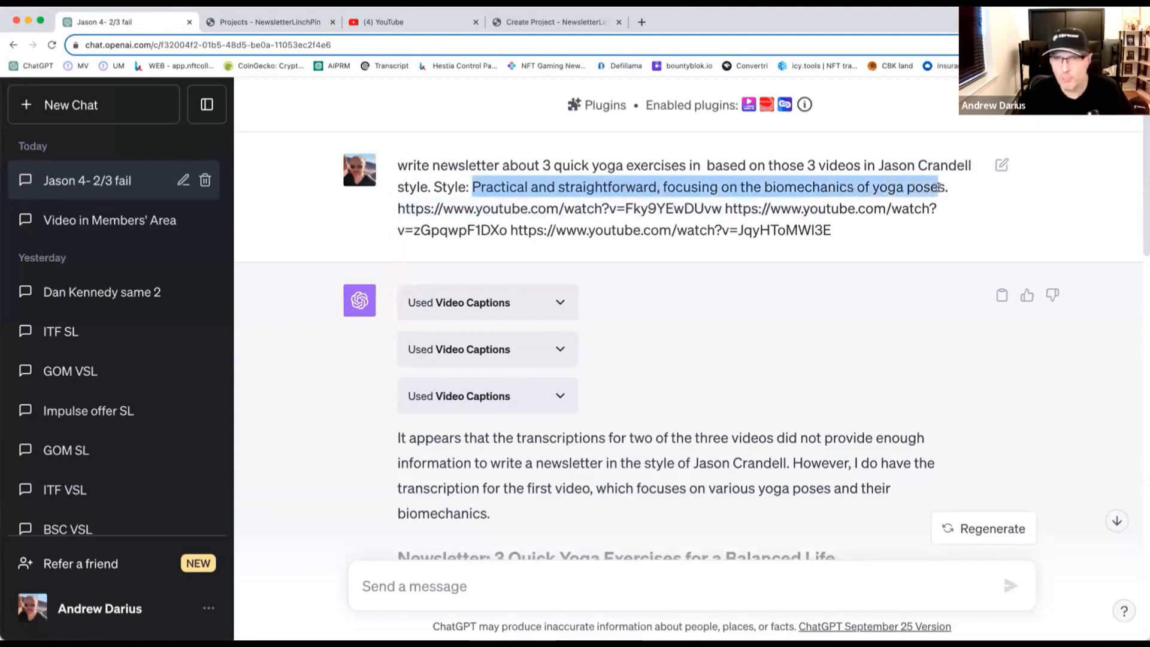
pyautogui.rightClick(870, 187)
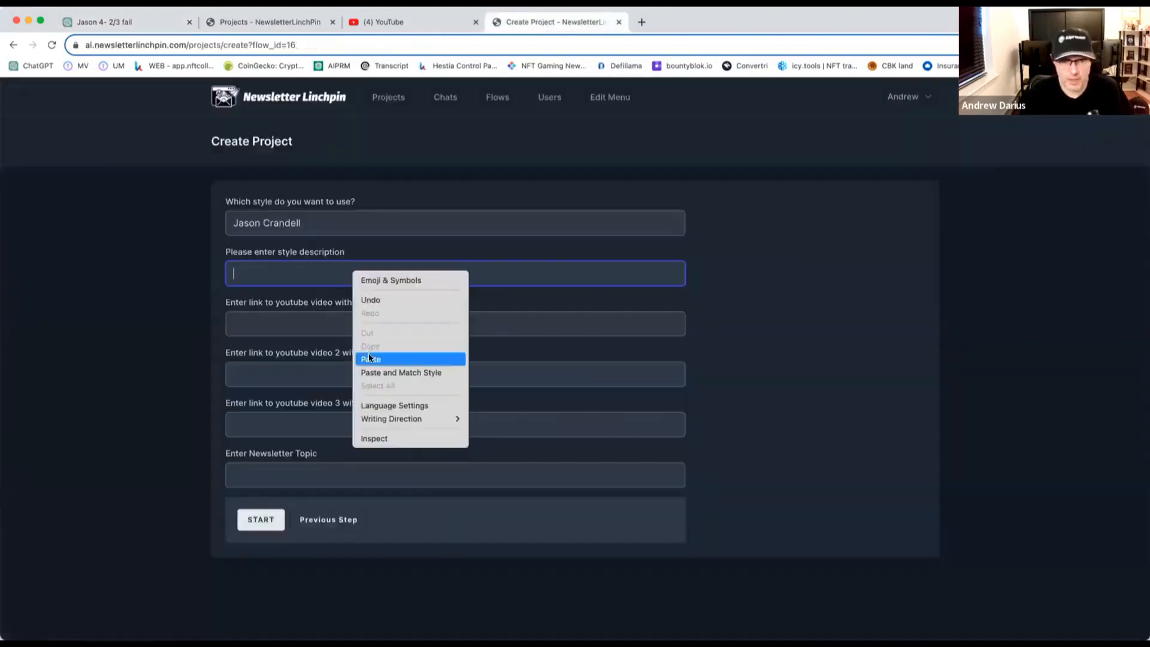
pyautogui.click(371, 358)
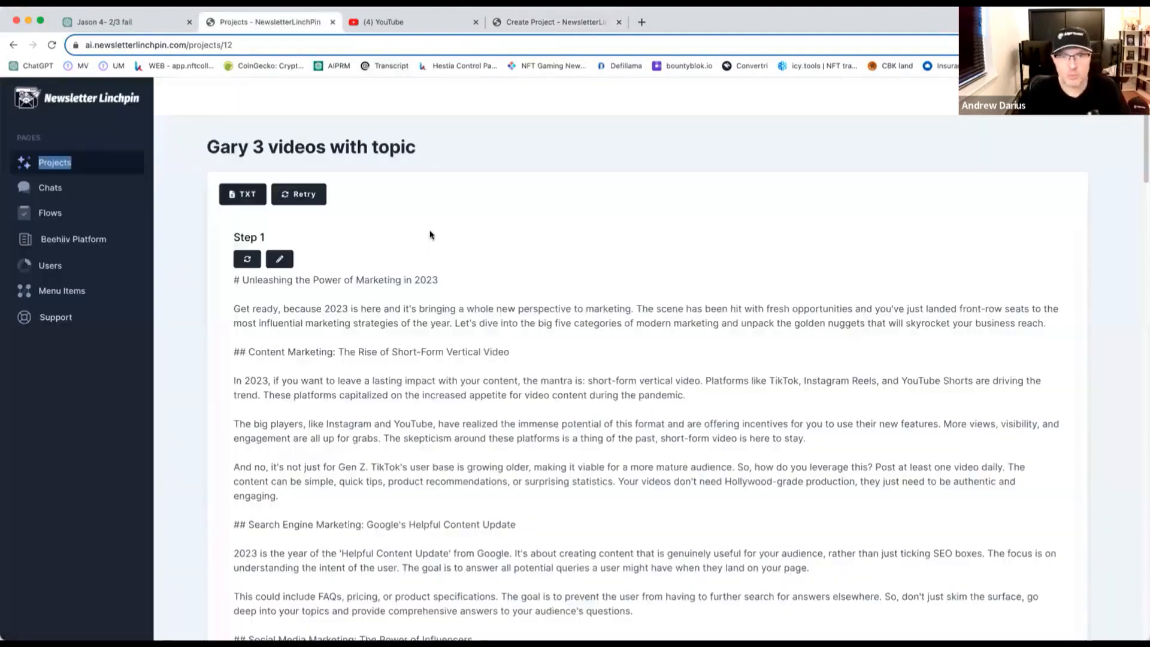
# Copy the topic '3 quick yoga exercises' from the ChatGPT prompt for the project form
pyautogui.click(158, 44)
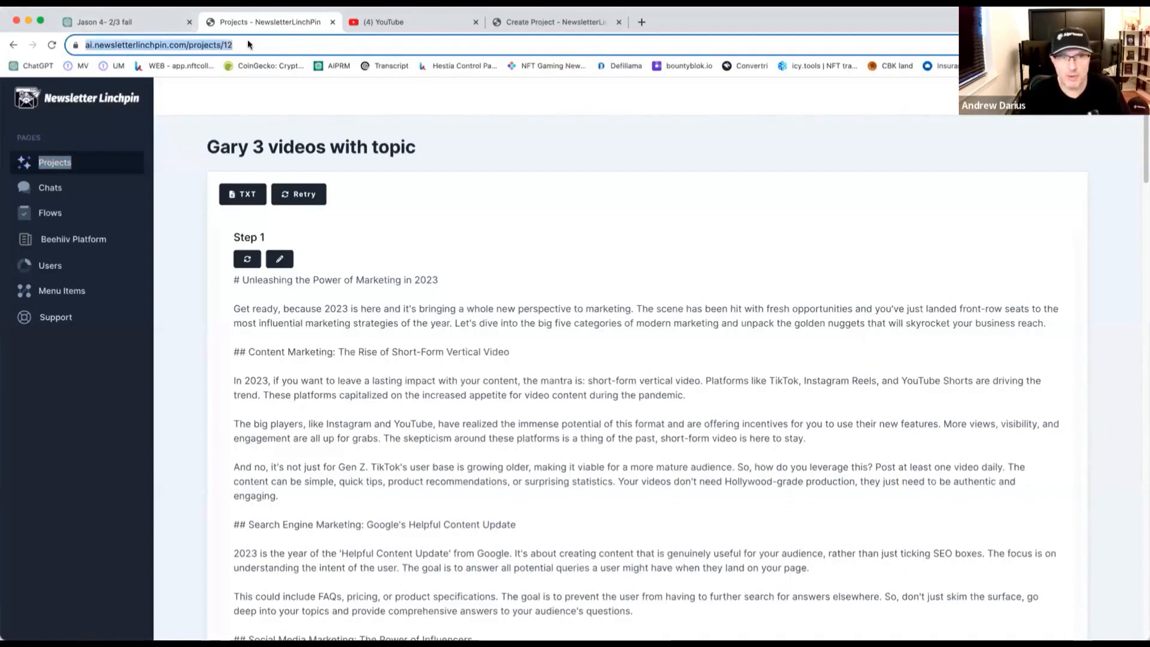
pyautogui.click(103, 21)
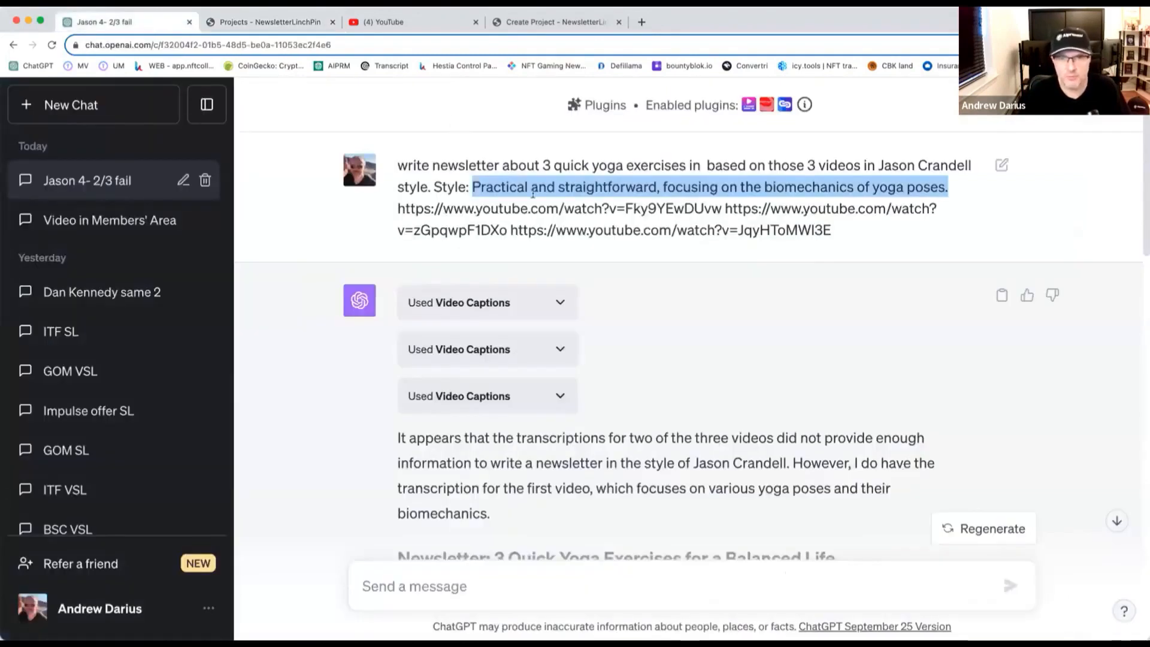
pyautogui.click(822, 244)
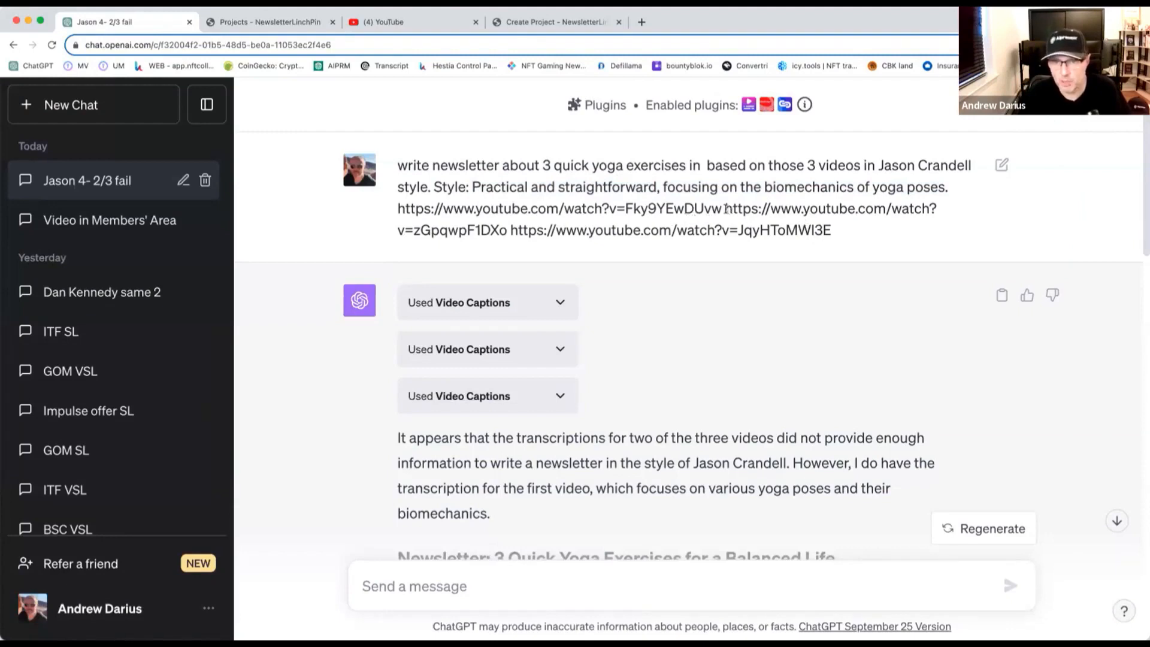
pyautogui.moveTo(512, 230); pyautogui.dragTo(832, 230)
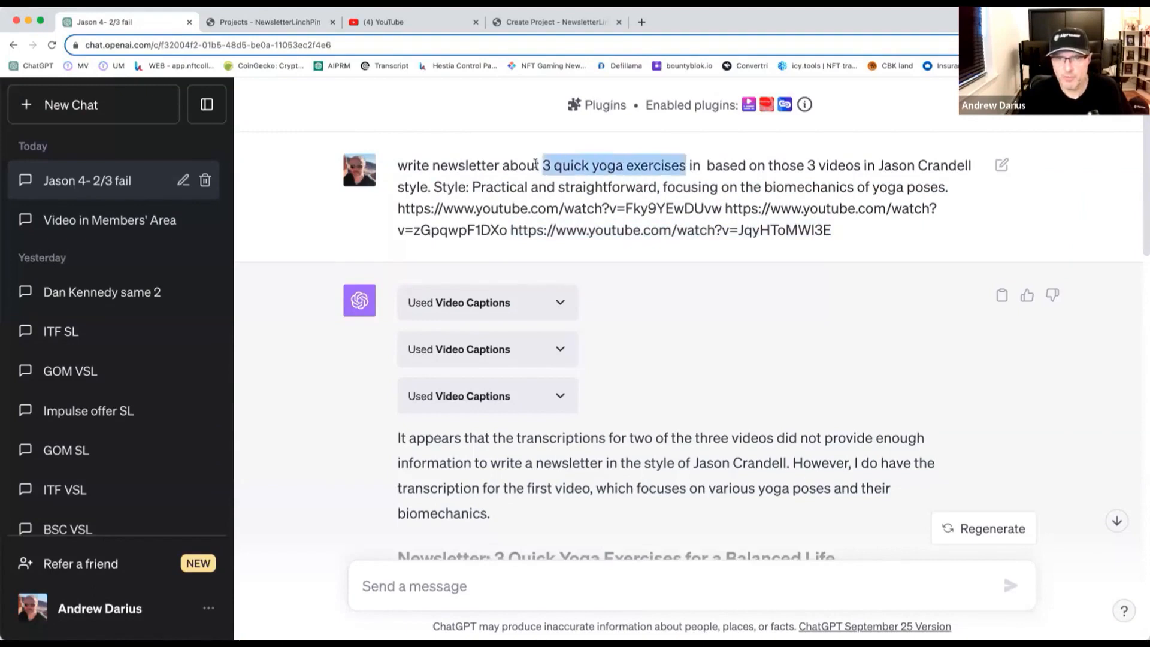
pyautogui.rightClick(614, 165)
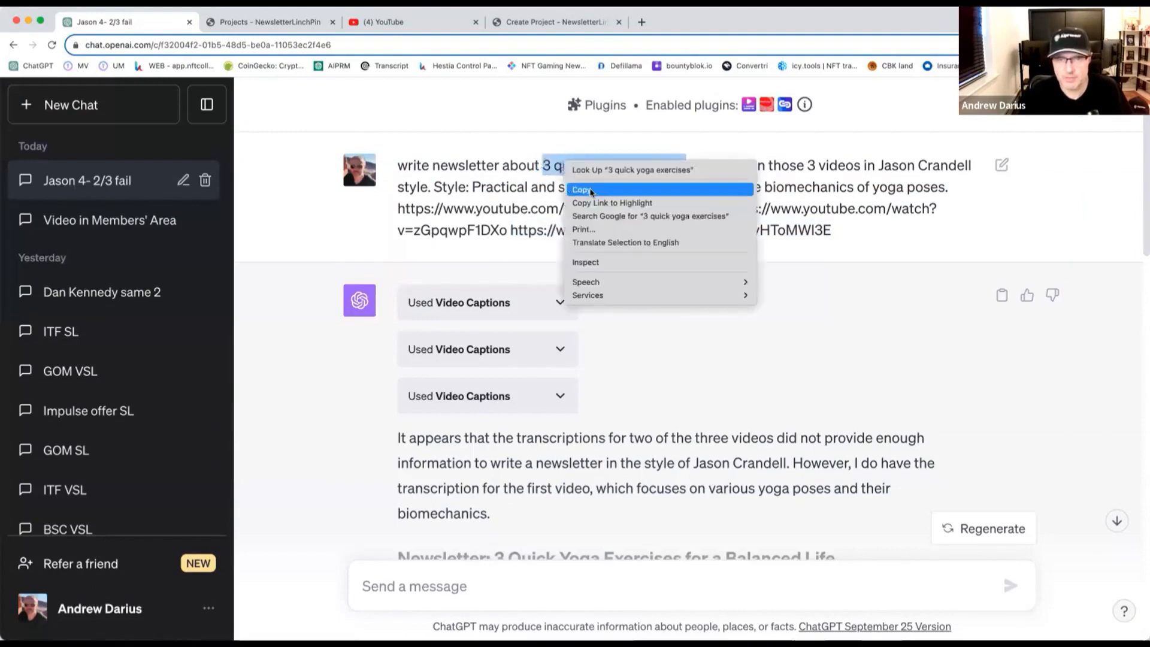
pyautogui.click(556, 22)
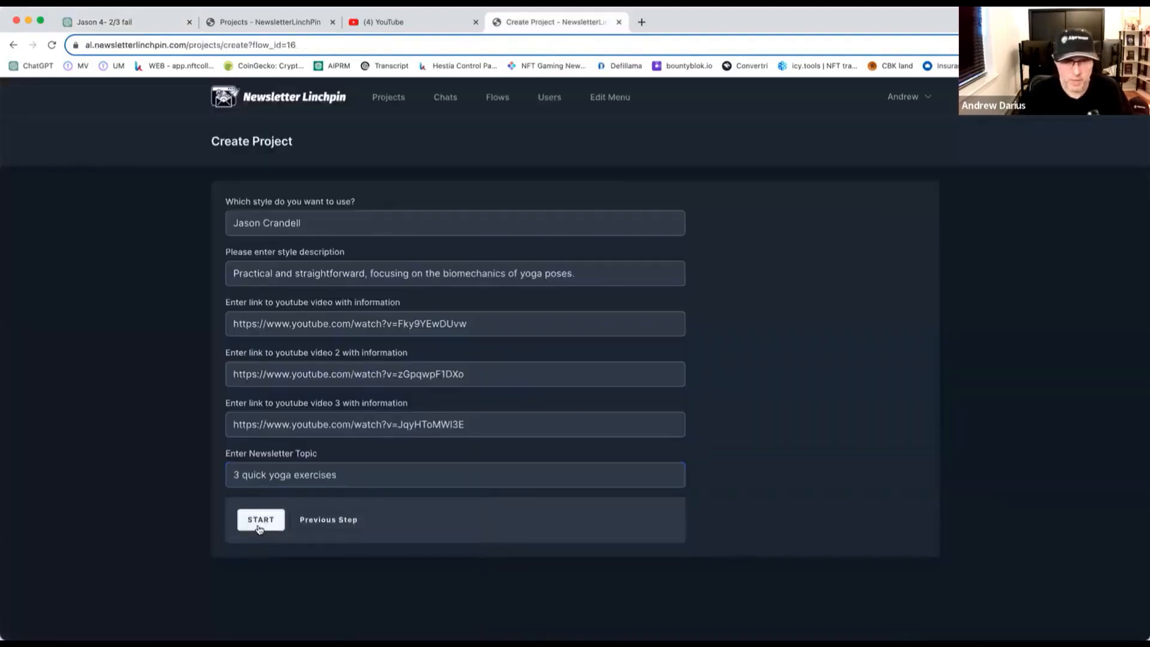
# Launch the yoga project generation and rerun the same prompt in a fresh ChatGPT chat
pyautogui.click(260, 519)
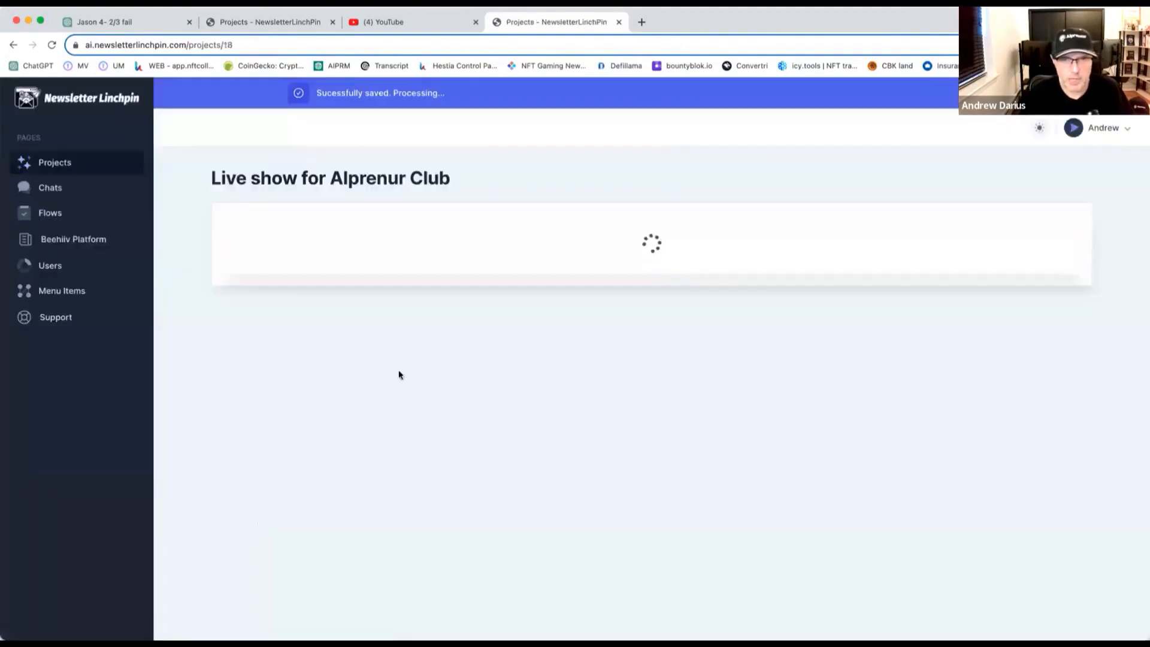
pyautogui.click(117, 21)
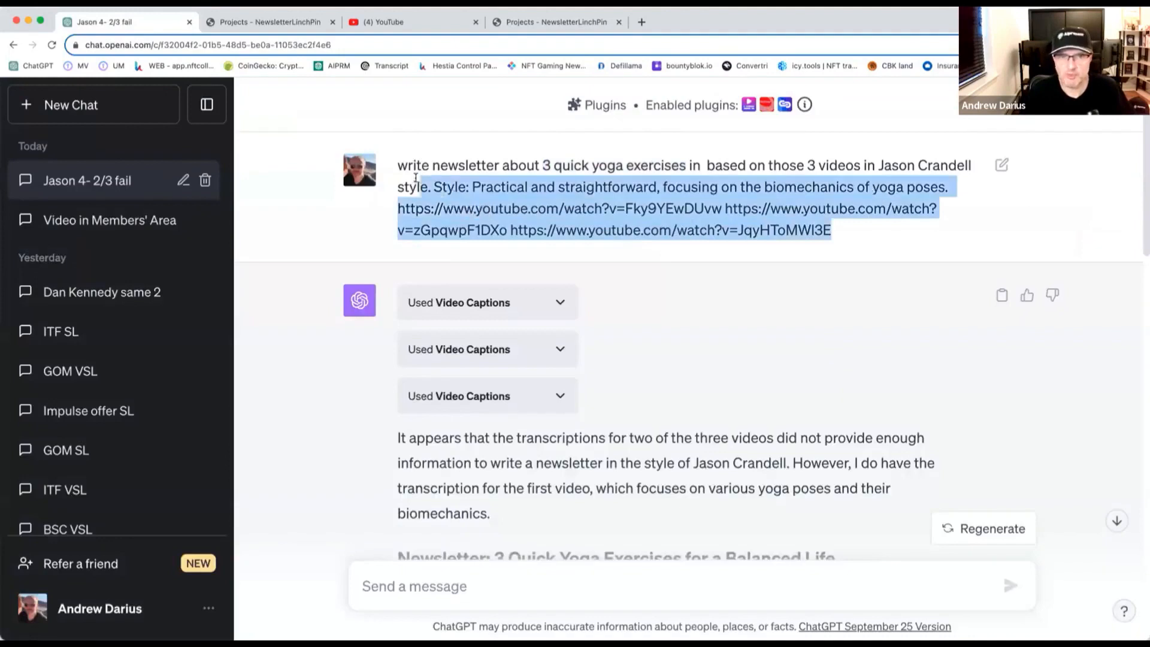
pyautogui.click(992, 528)
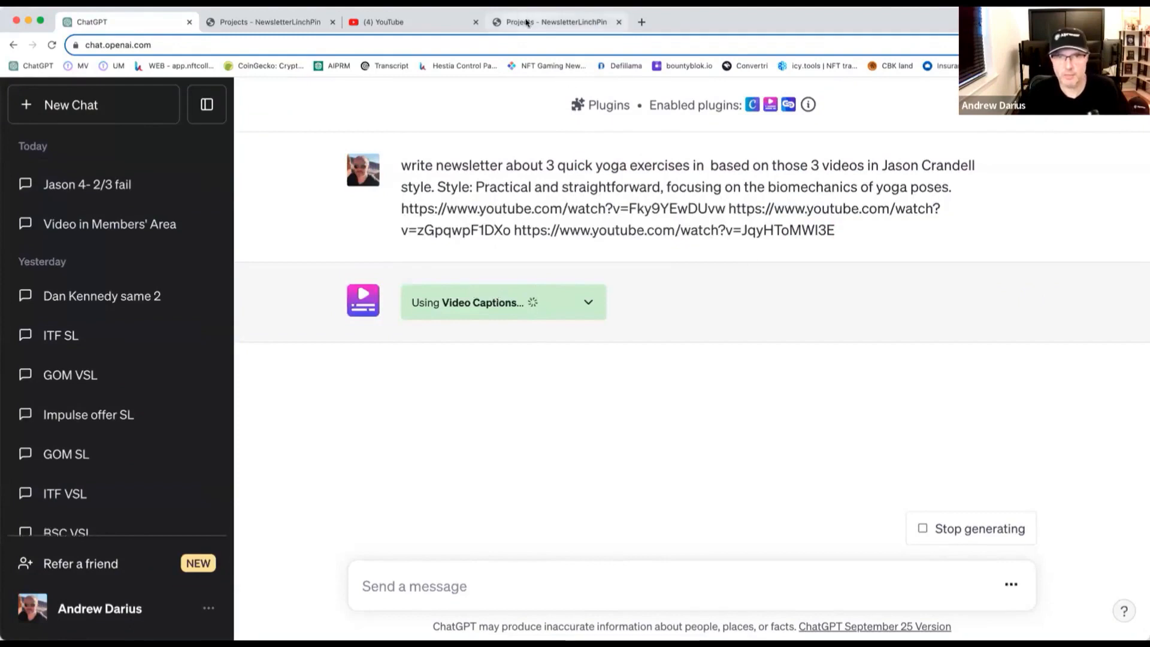
pyautogui.click(554, 21)
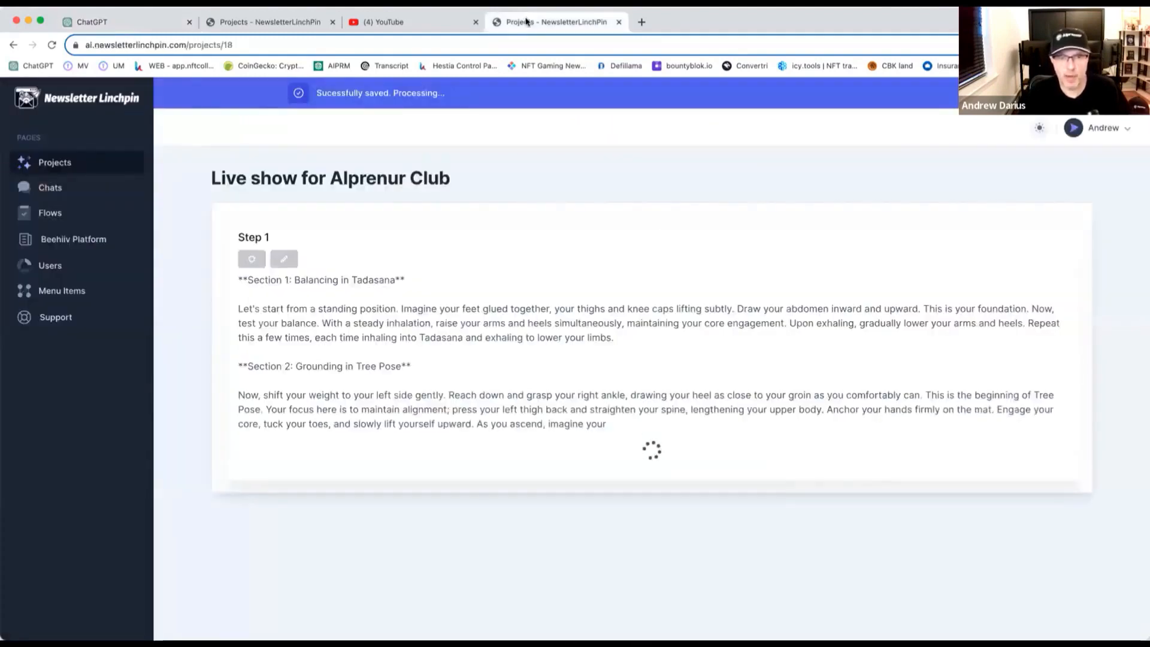
pyautogui.click(118, 21)
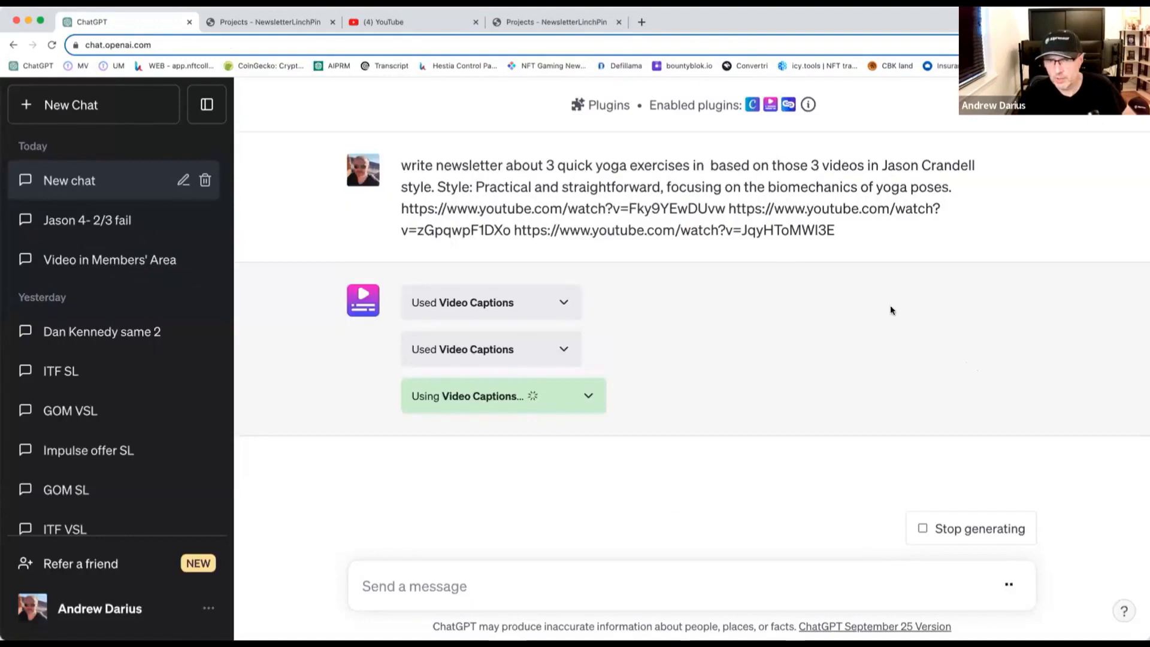
pyautogui.moveTo(360, 41)
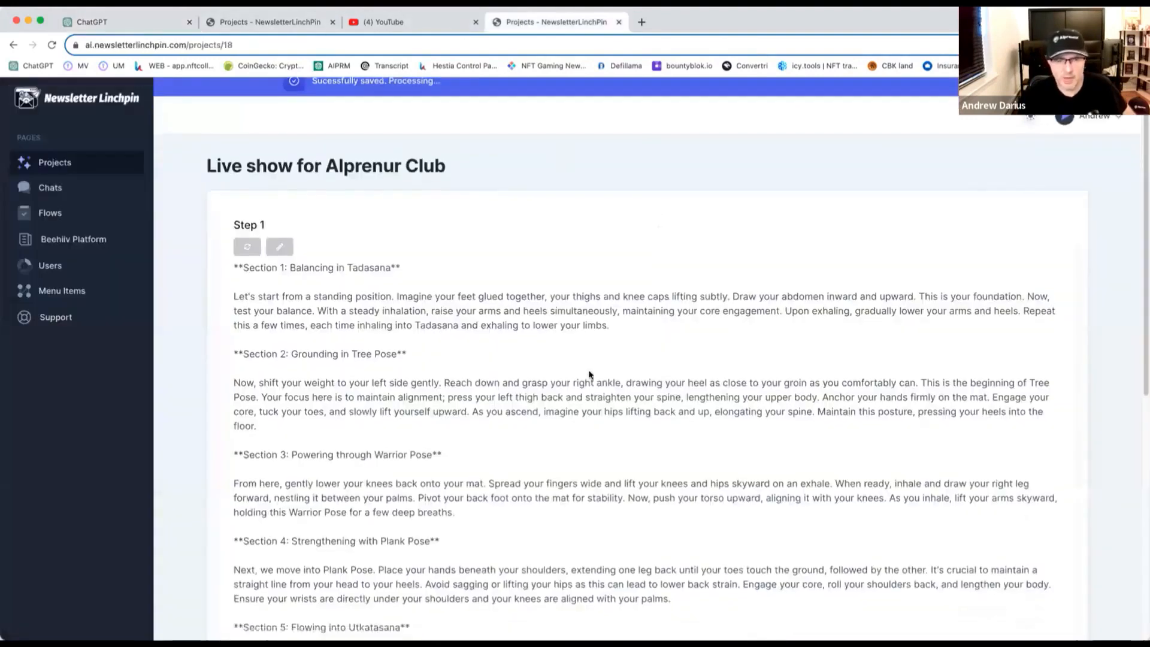
# Read through the generated Step 1–3 yoga newsletter drafts
pyautogui.scroll(-3)
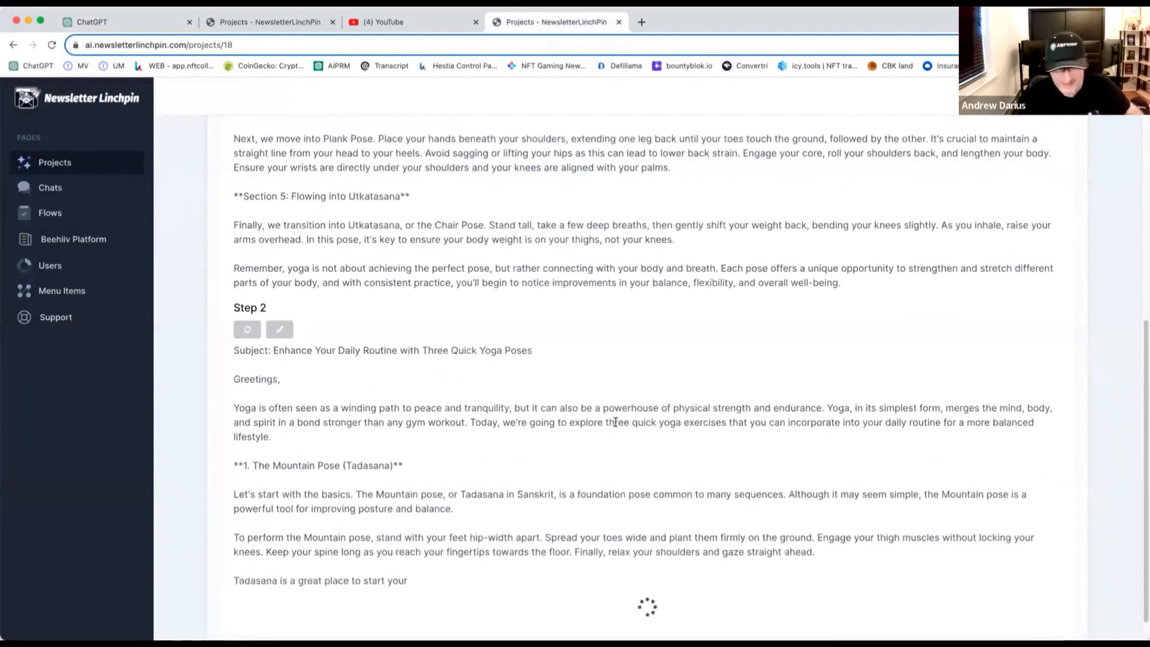
pyautogui.scroll(-3)
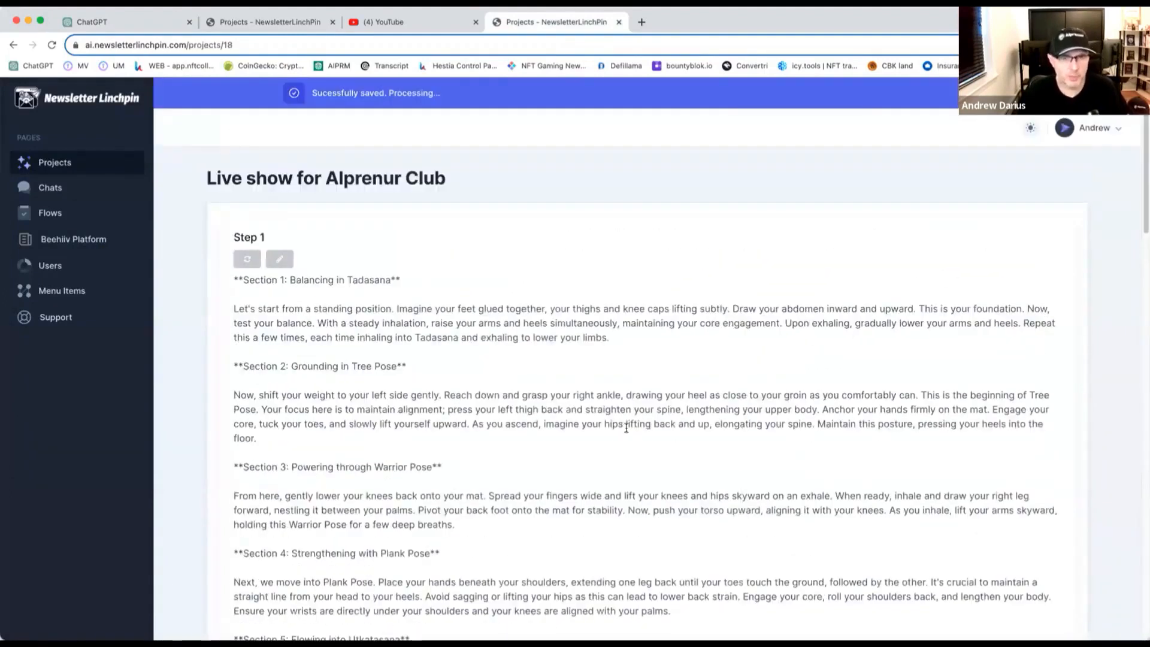
pyautogui.scroll(-3)
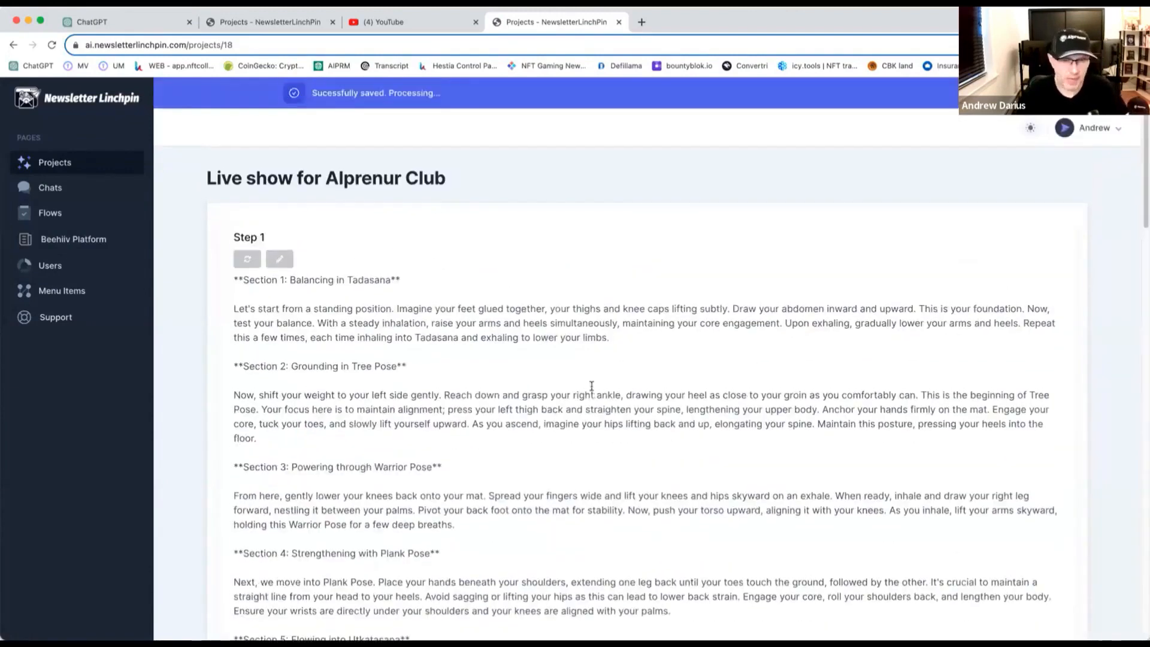
pyautogui.scroll(-3)
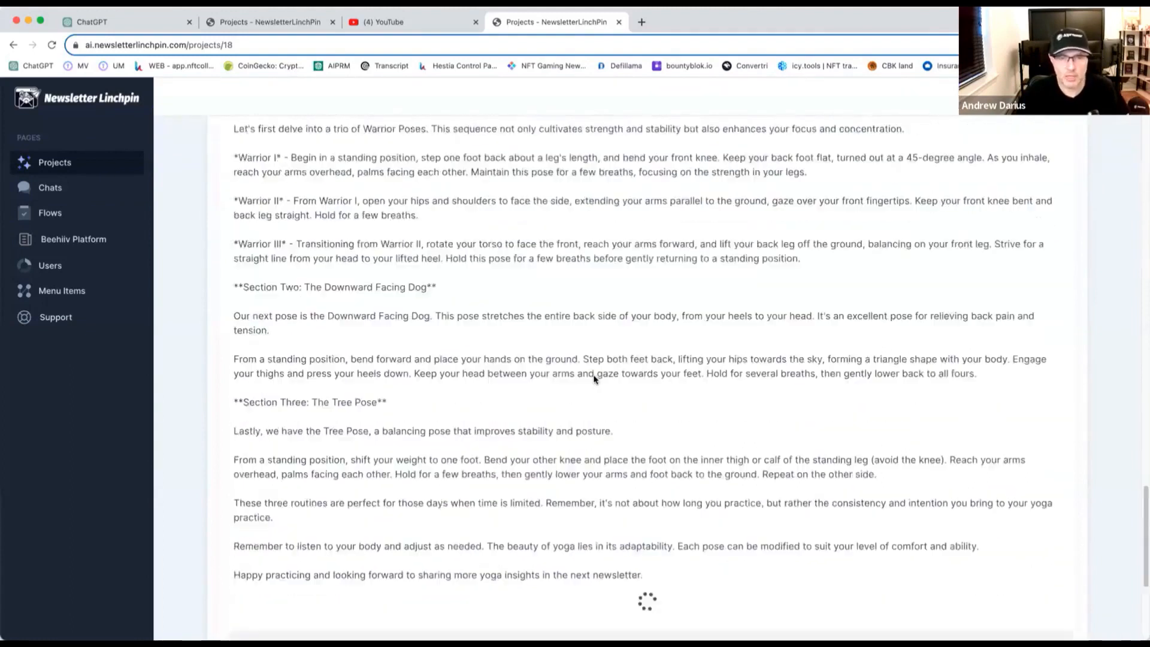
pyautogui.scroll(-3)
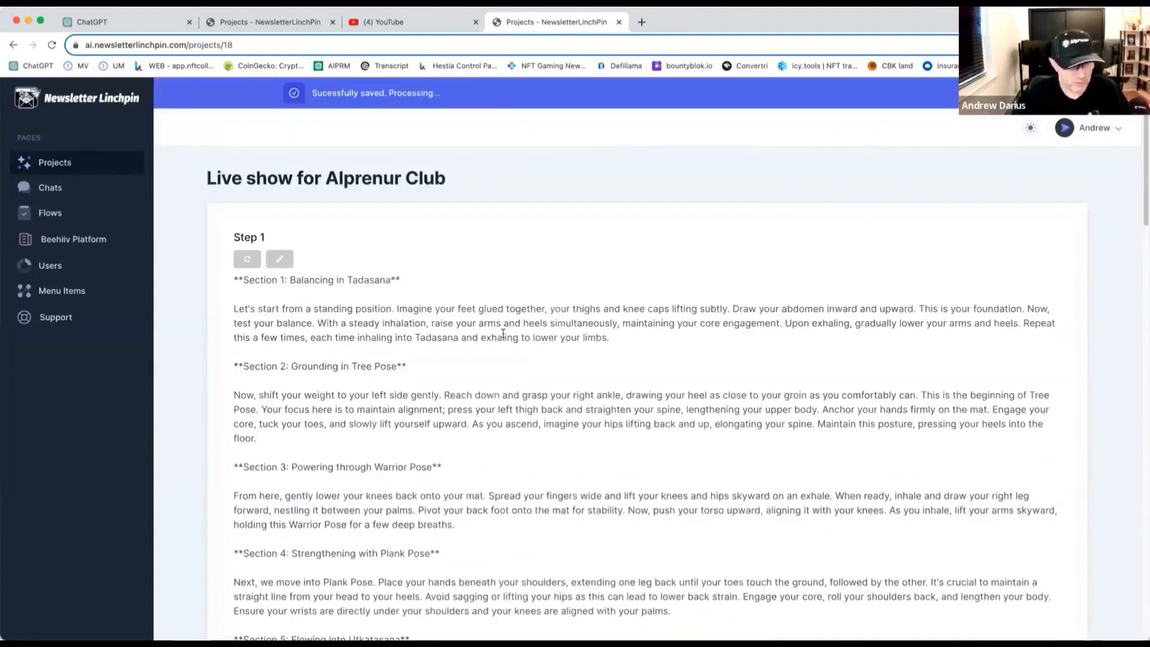
pyautogui.scroll(-3)
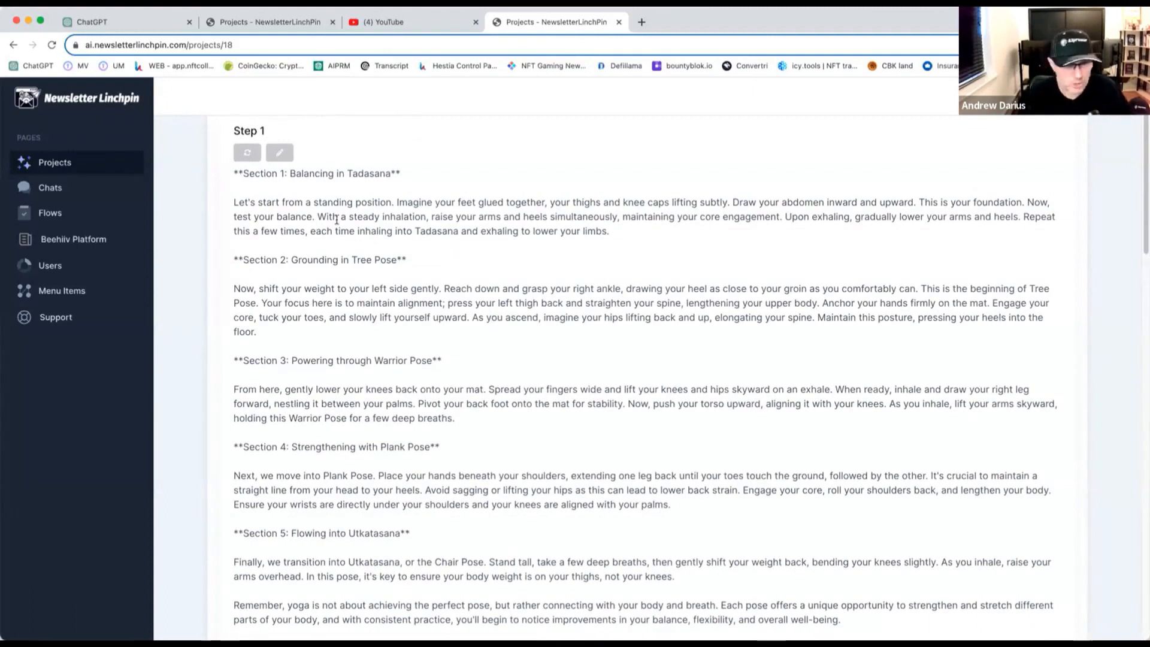
pyautogui.moveTo(418, 263)
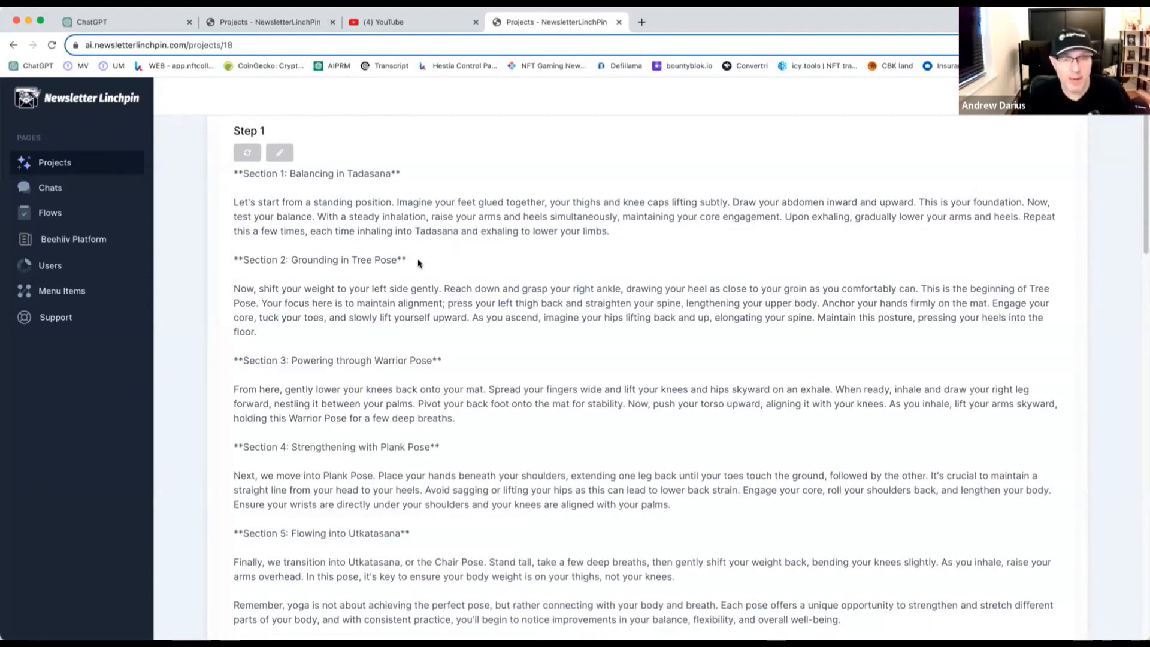
pyautogui.moveTo(453, 359)
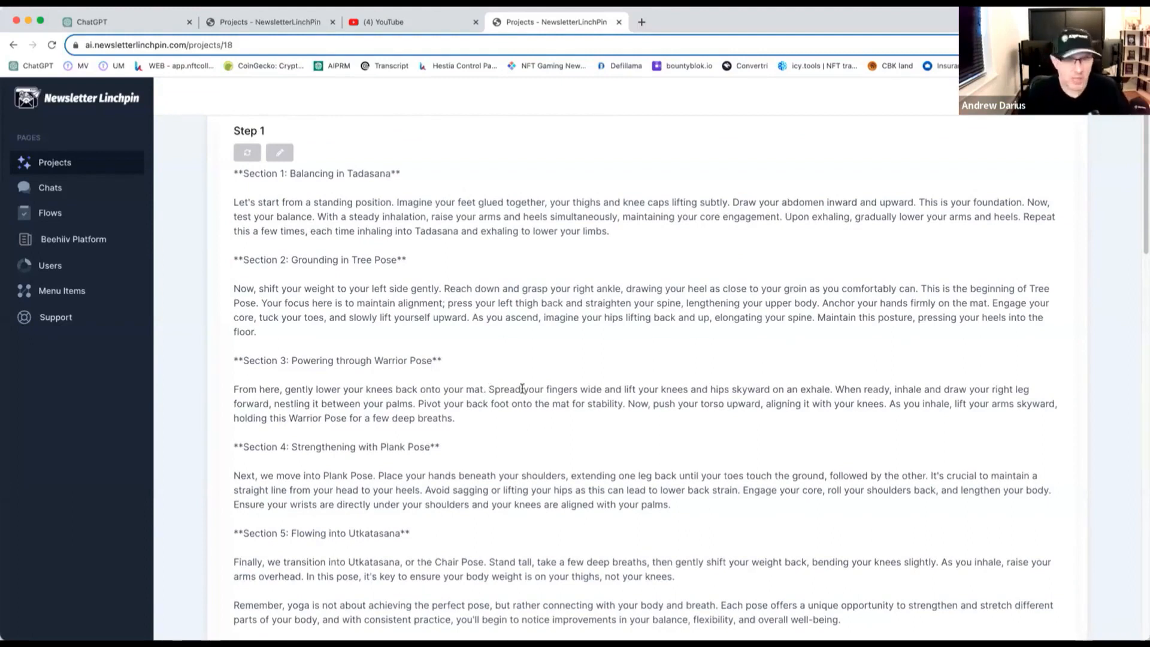
pyautogui.scroll(-3)
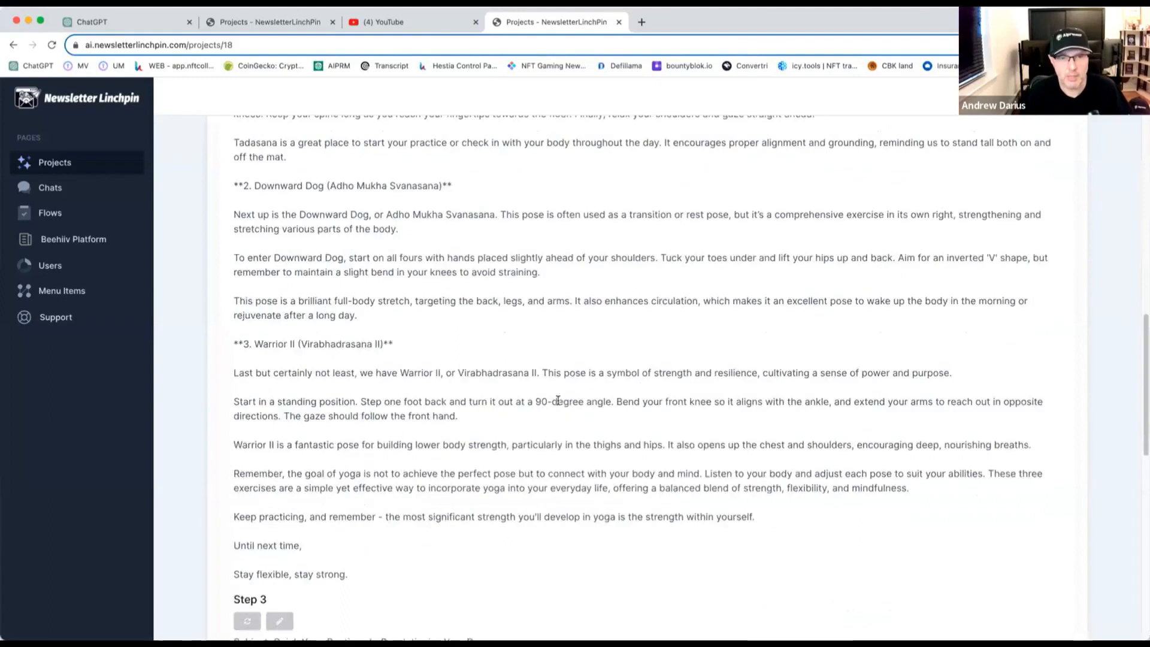
pyautogui.scroll(-3)
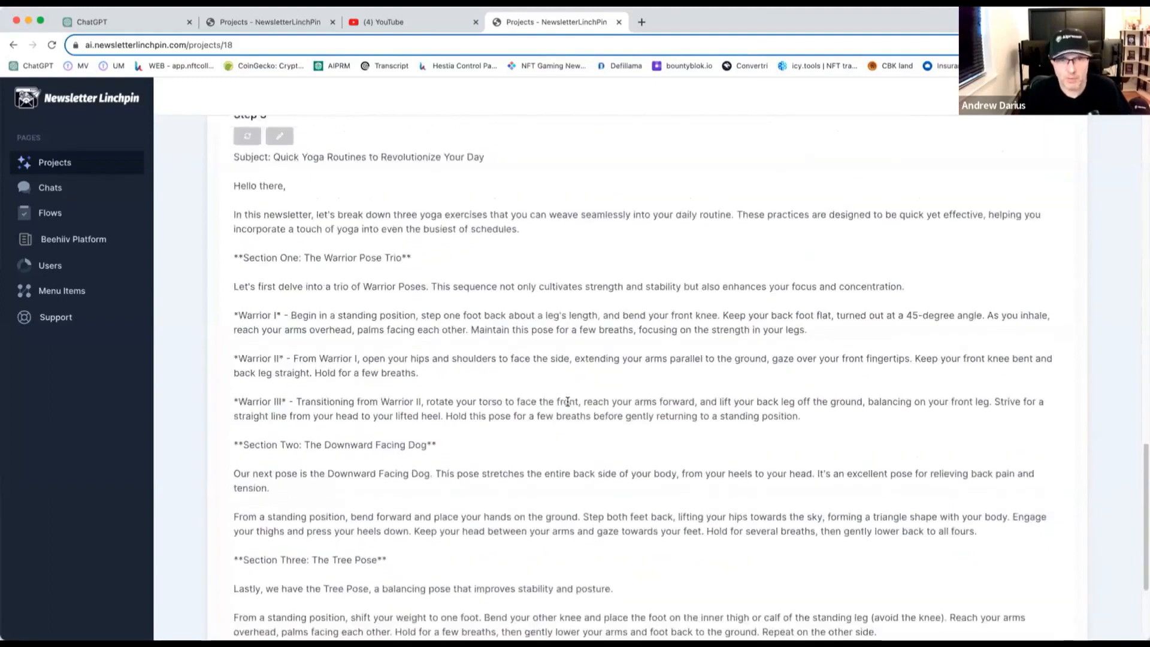
pyautogui.scroll(-3)
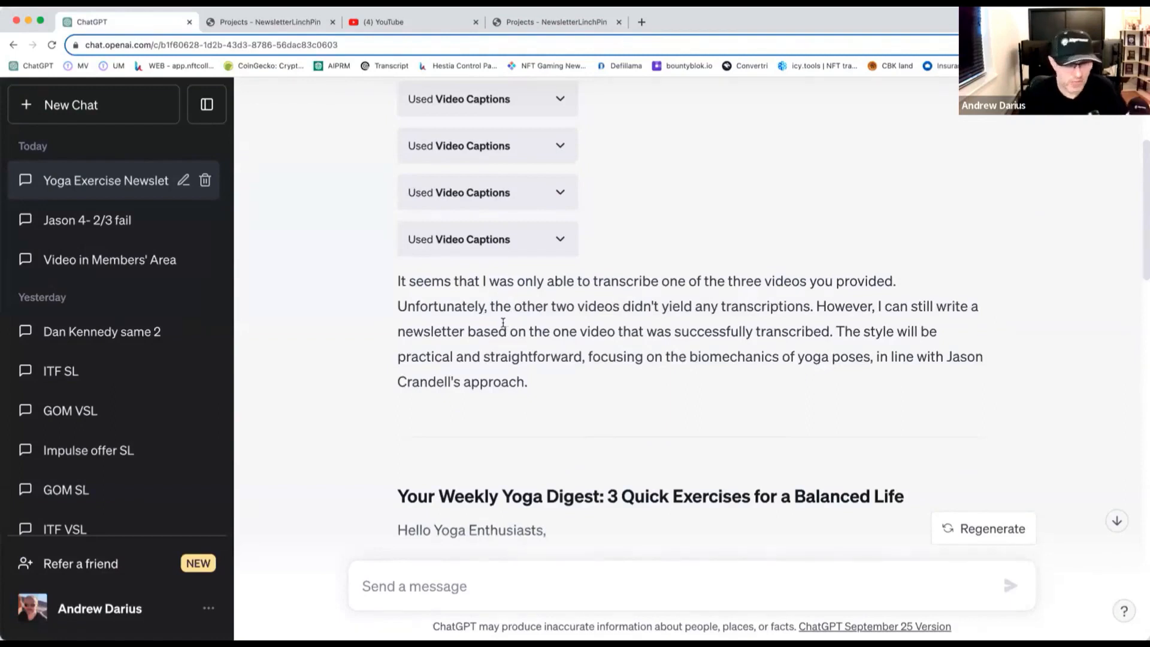
# Scroll the ChatGPT chat to its 'Your Weekly Yoga Digest' newsletter reply
pyautogui.scroll(-3)
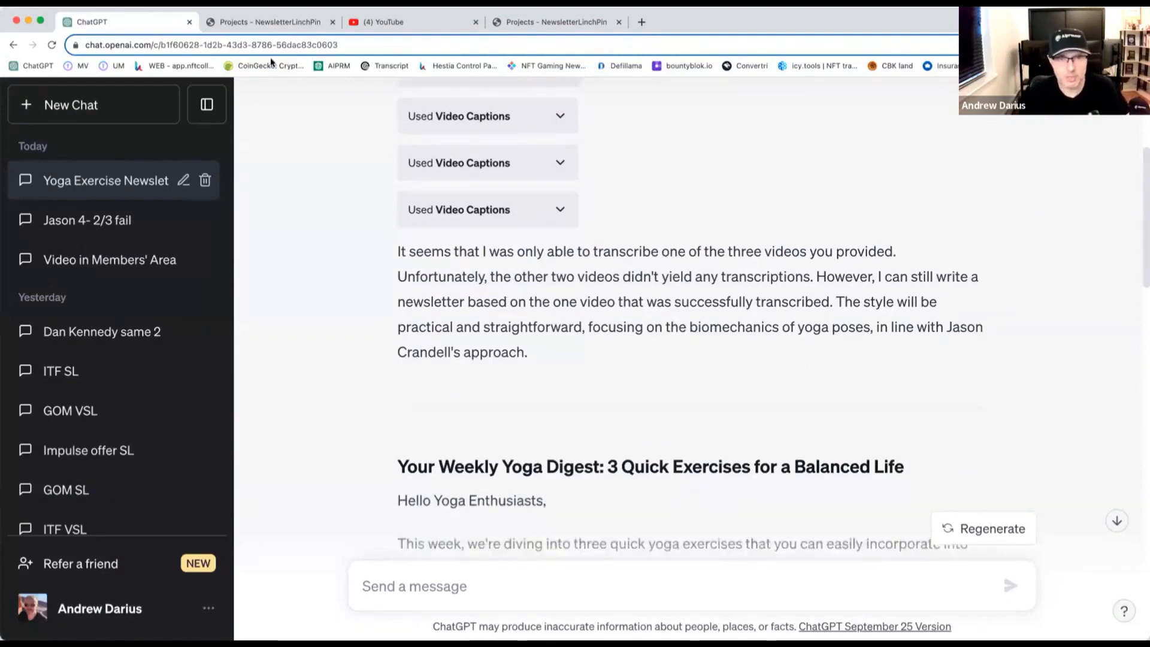
# Review the Gary 3 videos project down to its final 'Hey Hustlers' newsletter issue
pyautogui.click(269, 21)
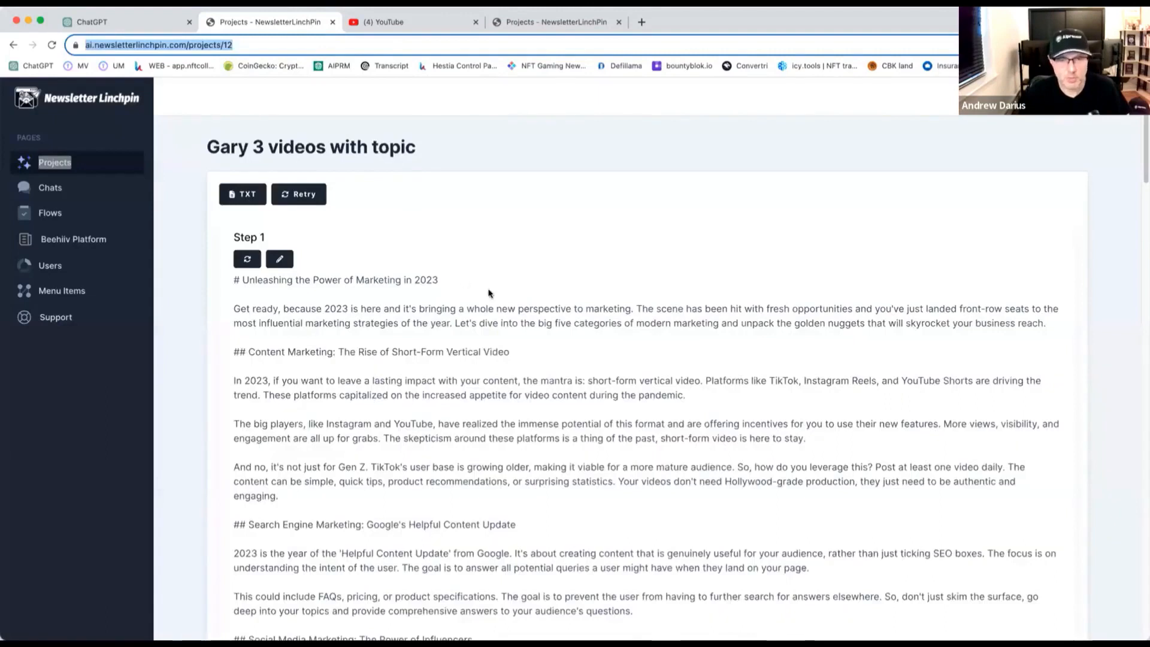
pyautogui.scroll(-3)
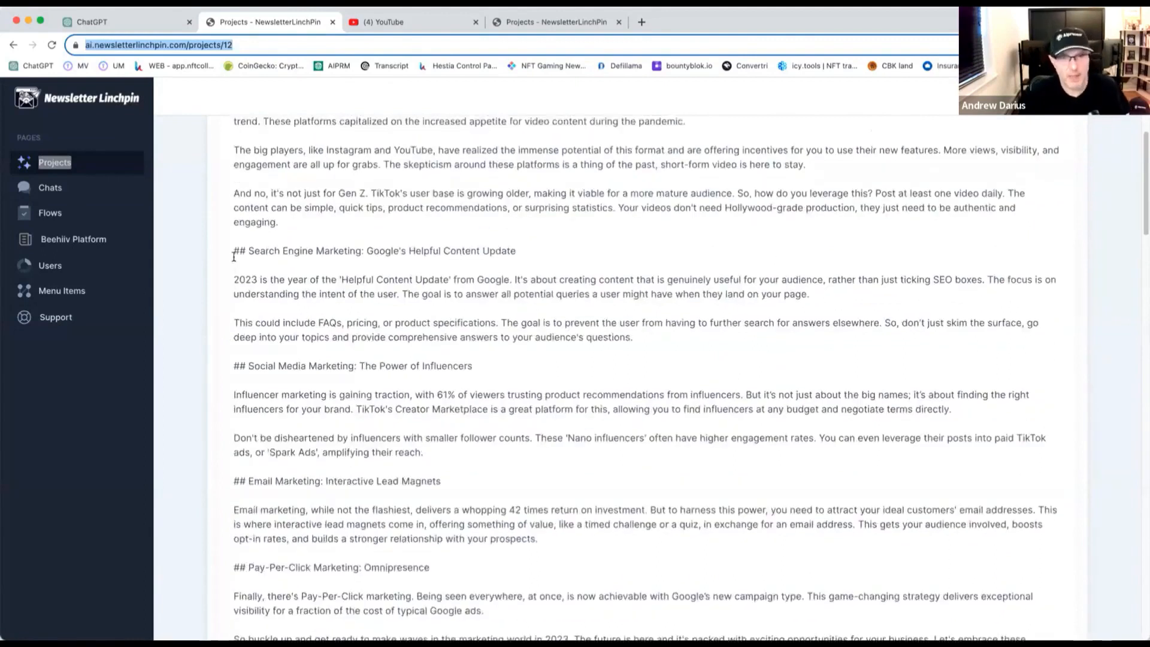
pyautogui.scroll(-3)
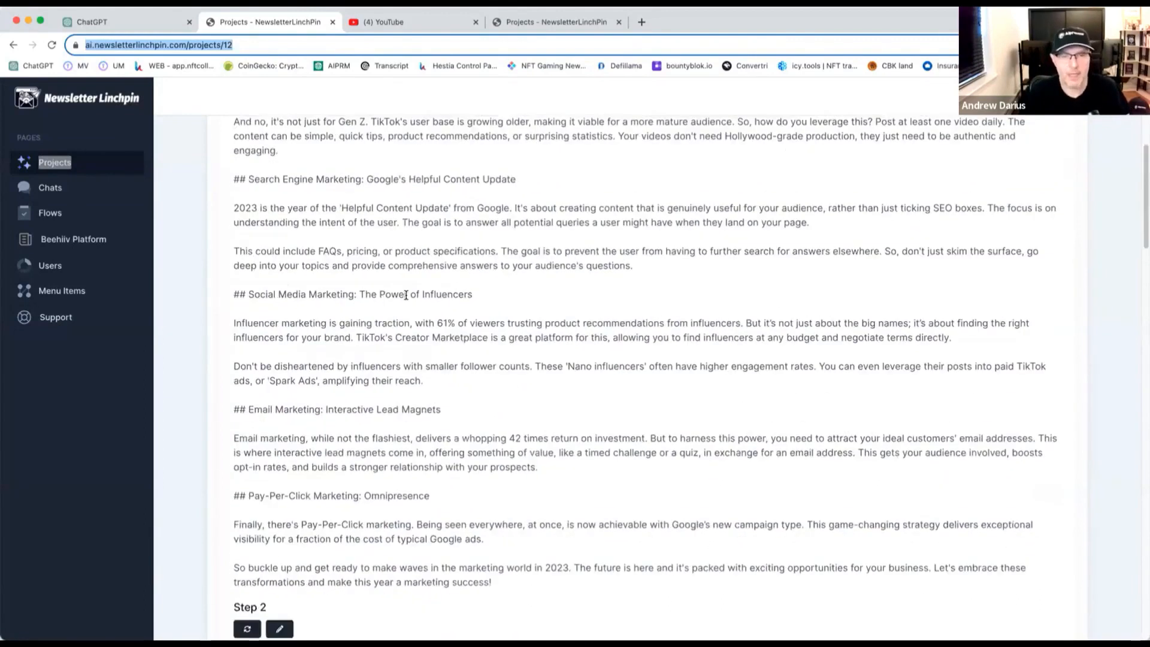
pyautogui.scroll(-3)
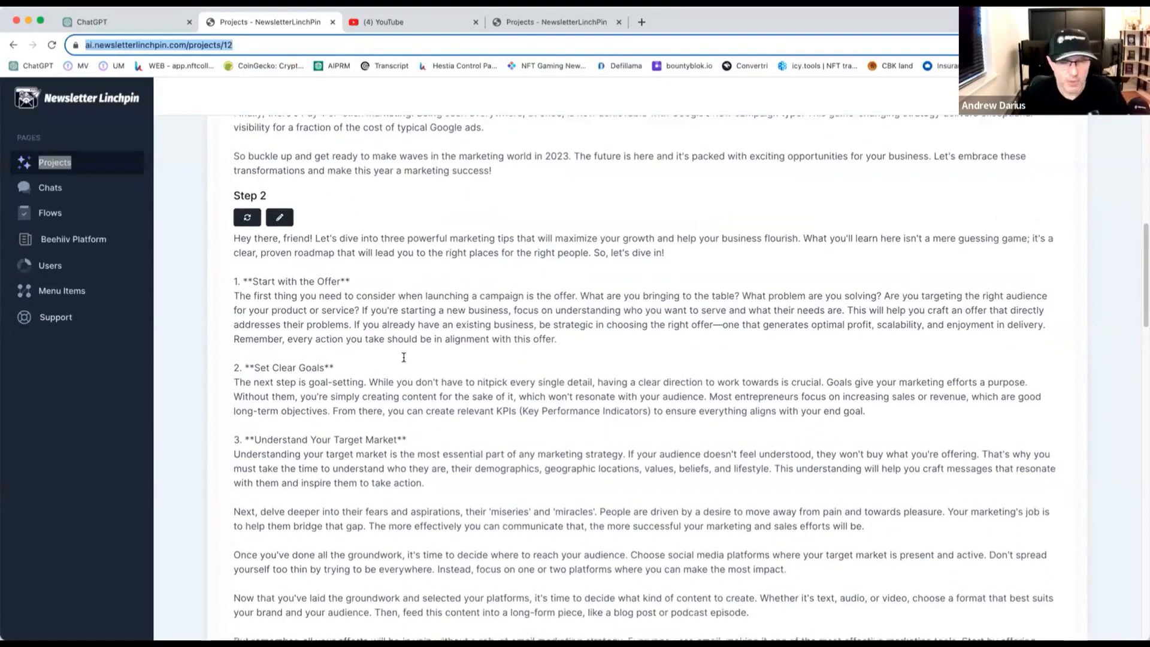
pyautogui.scroll(-3)
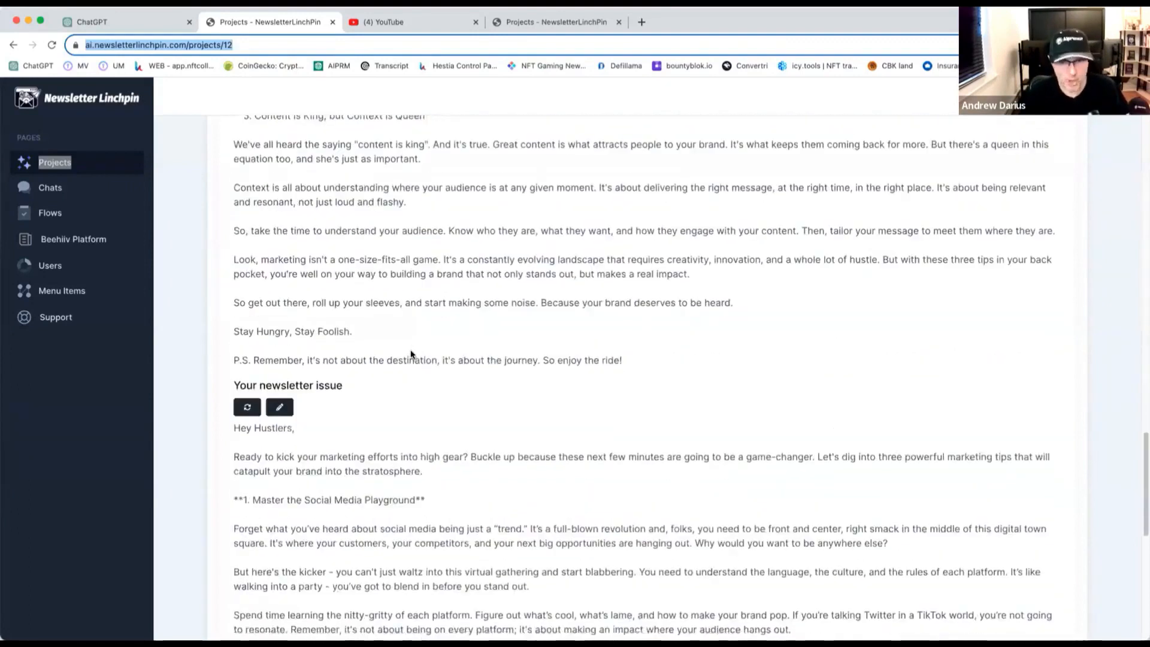
pyautogui.scroll(-3)
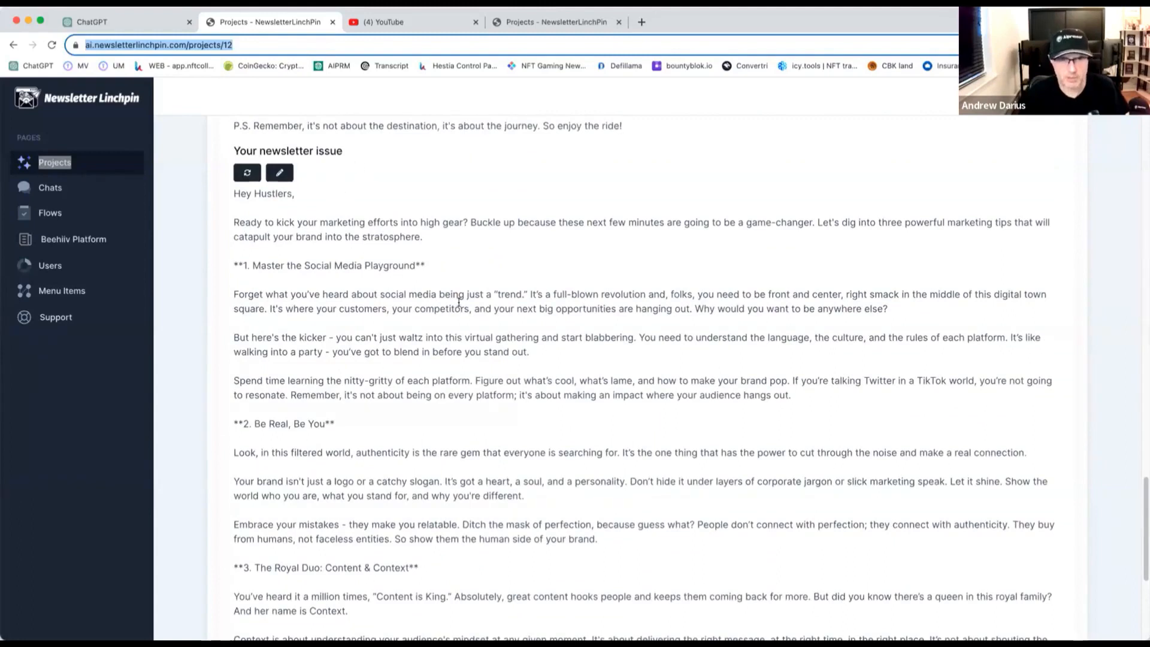
pyautogui.scroll(-3)
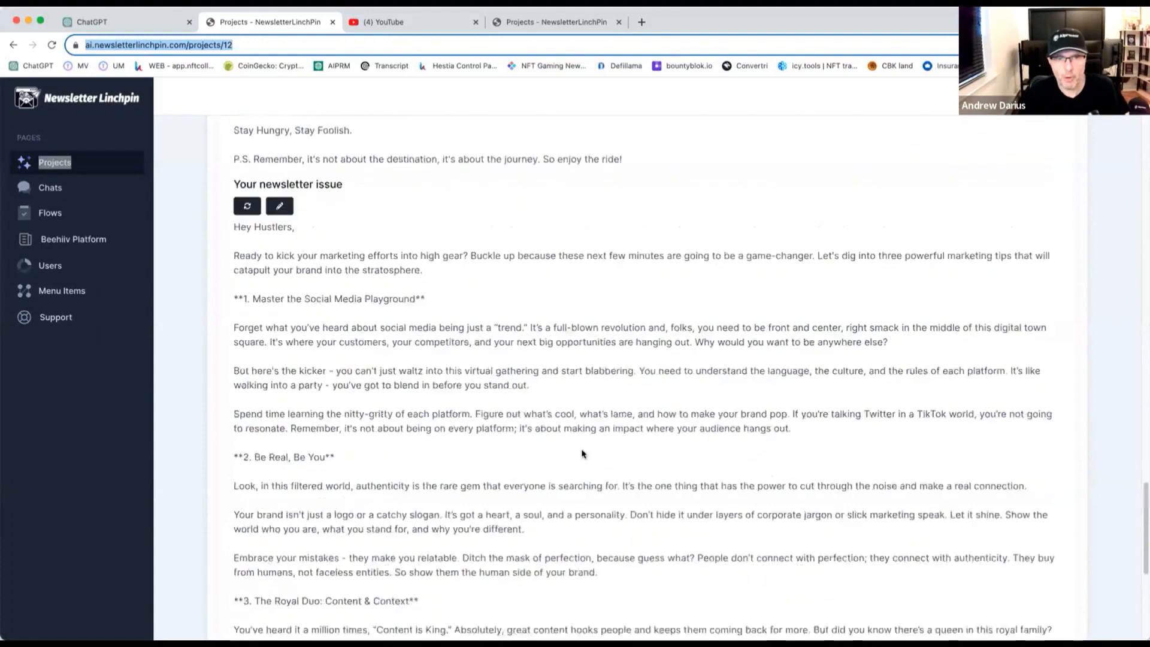
pyautogui.scroll(-3)
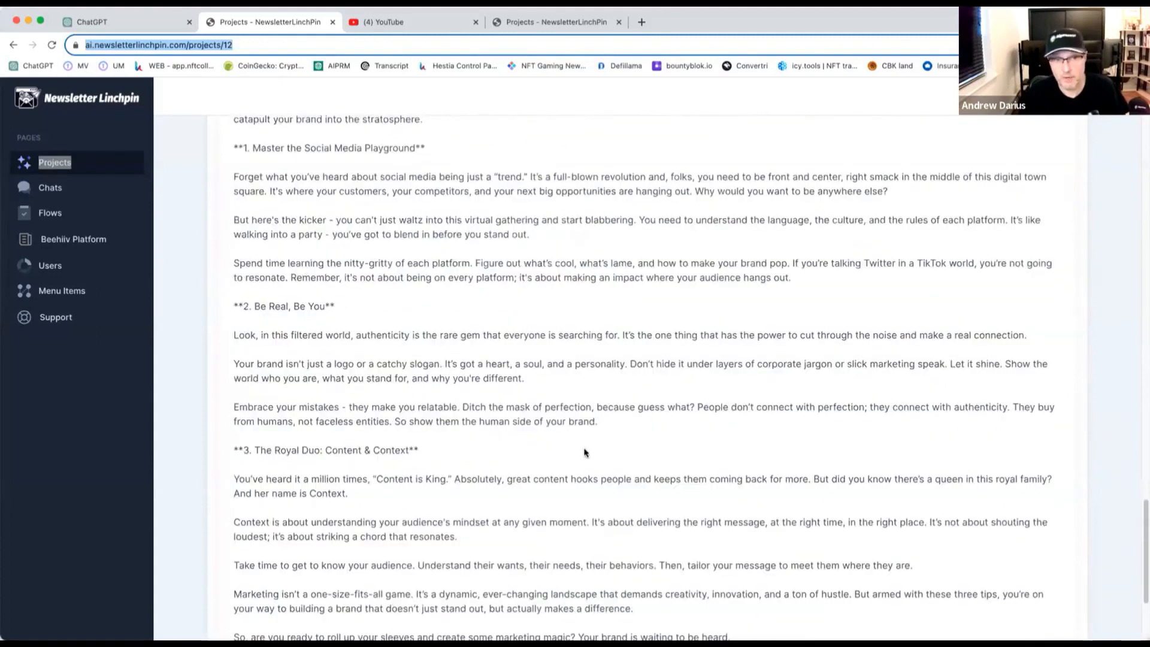
pyautogui.click(125, 22)
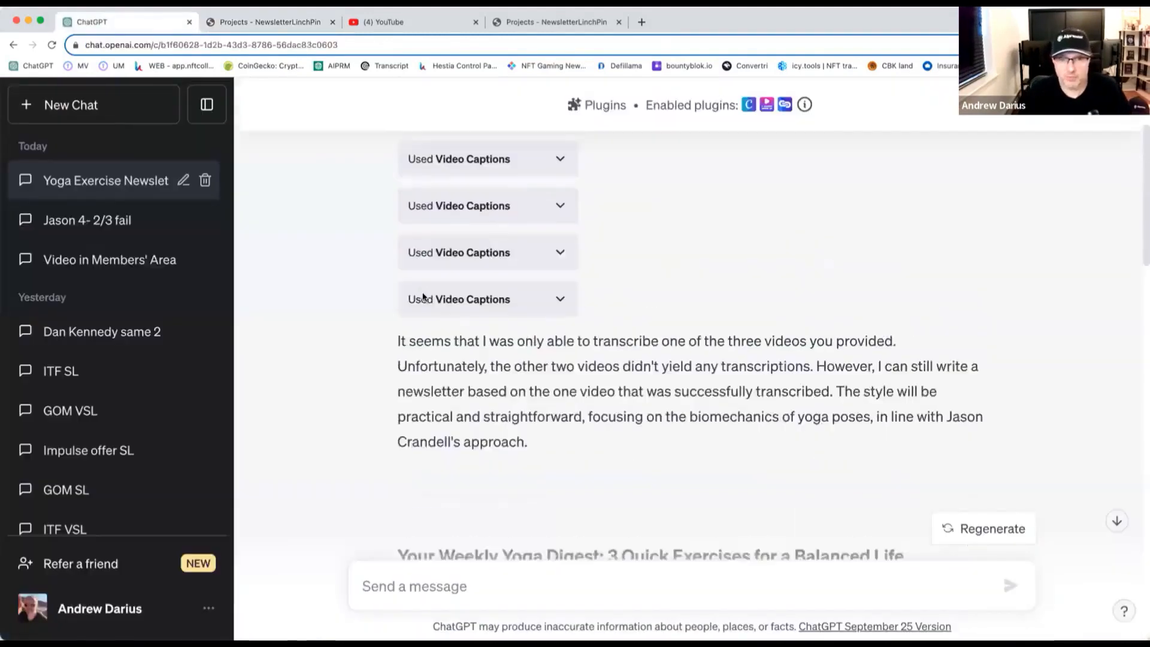
pyautogui.scroll(-3)
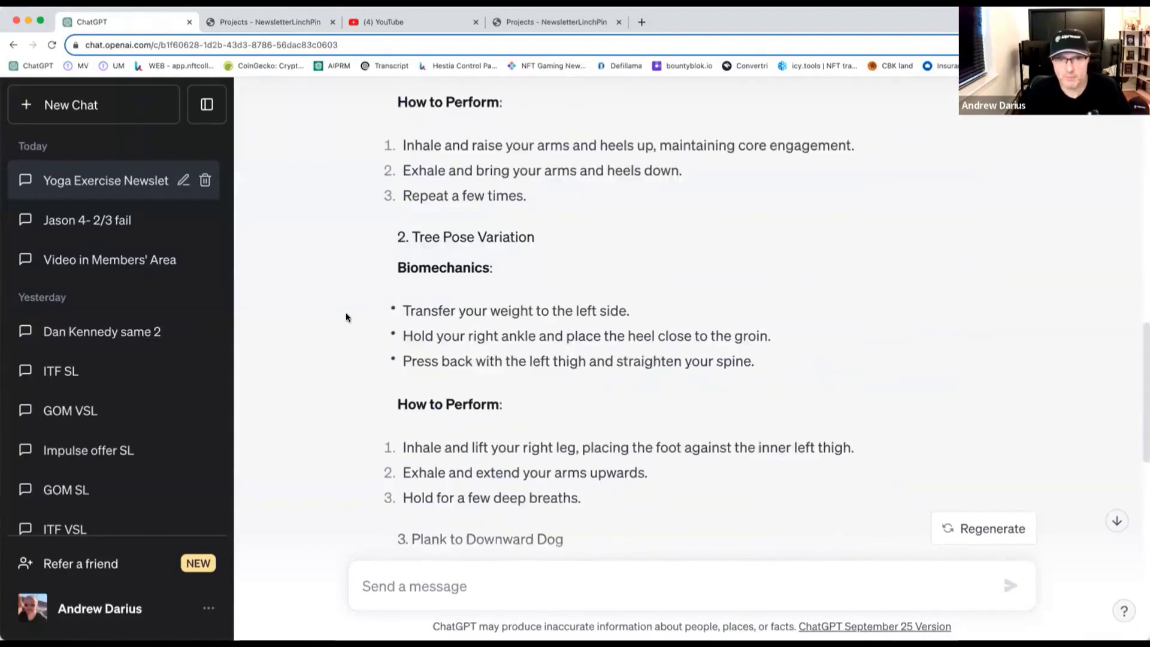
pyautogui.scroll(3)
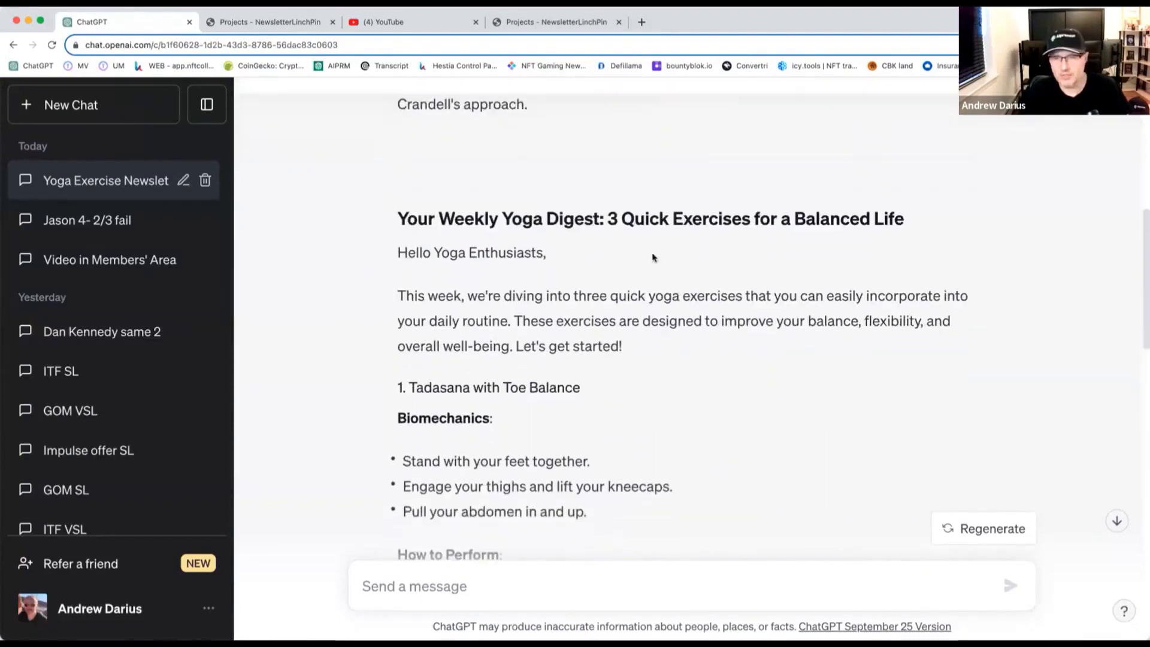
pyautogui.scroll(-3)
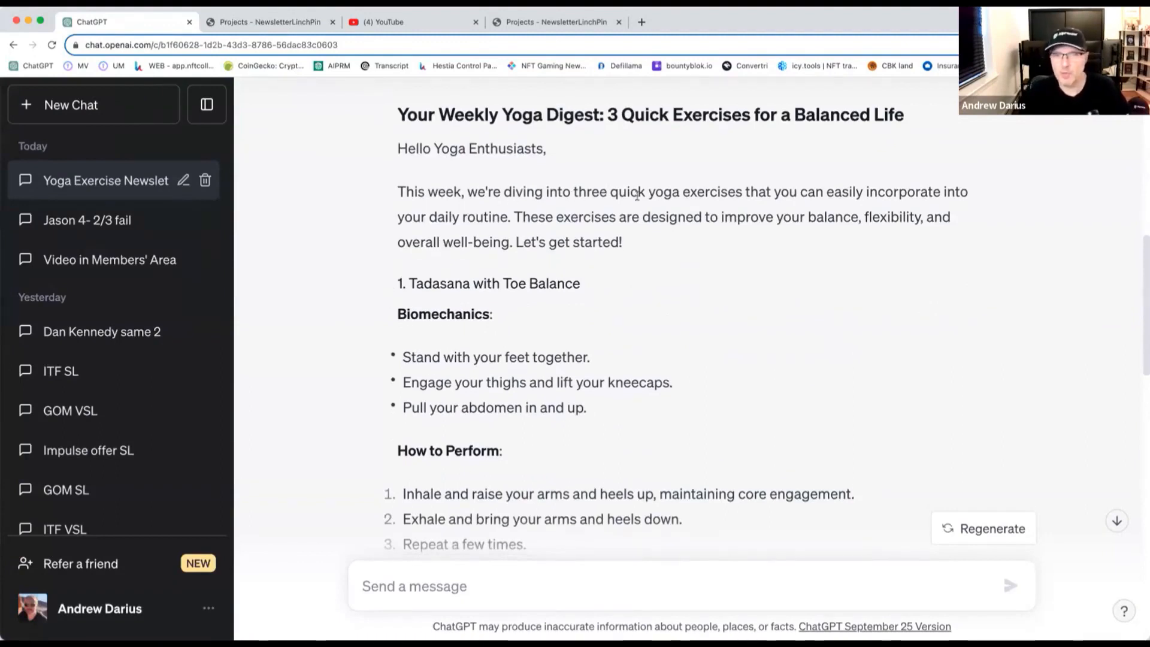
pyautogui.scroll(-3)
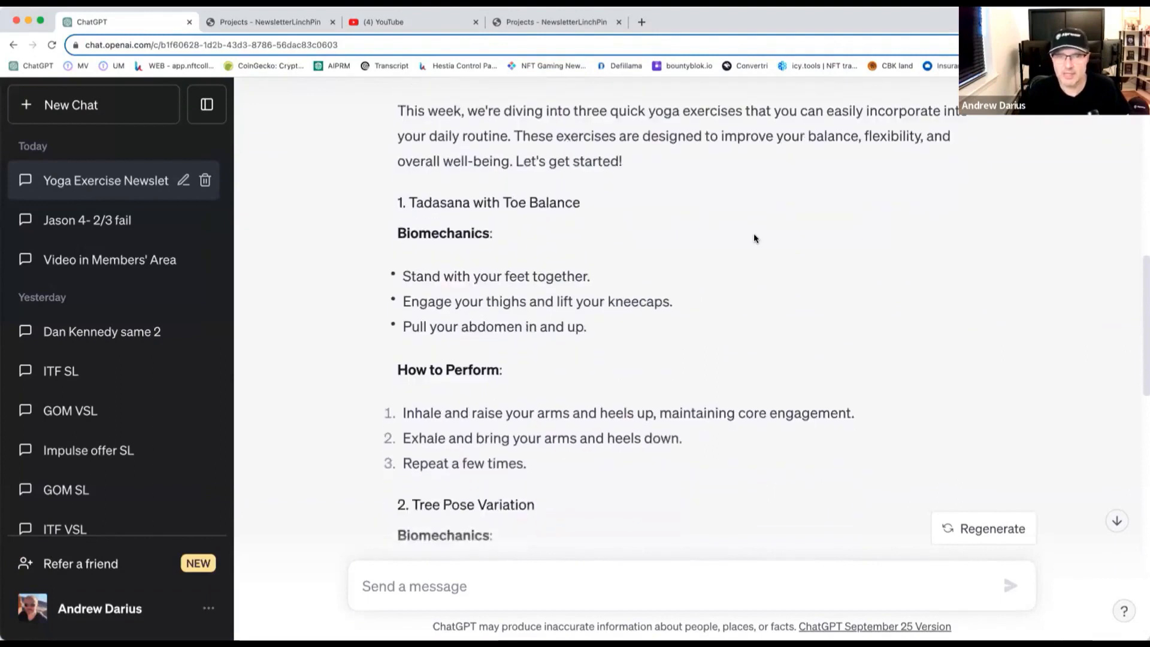
pyautogui.scroll(-3)
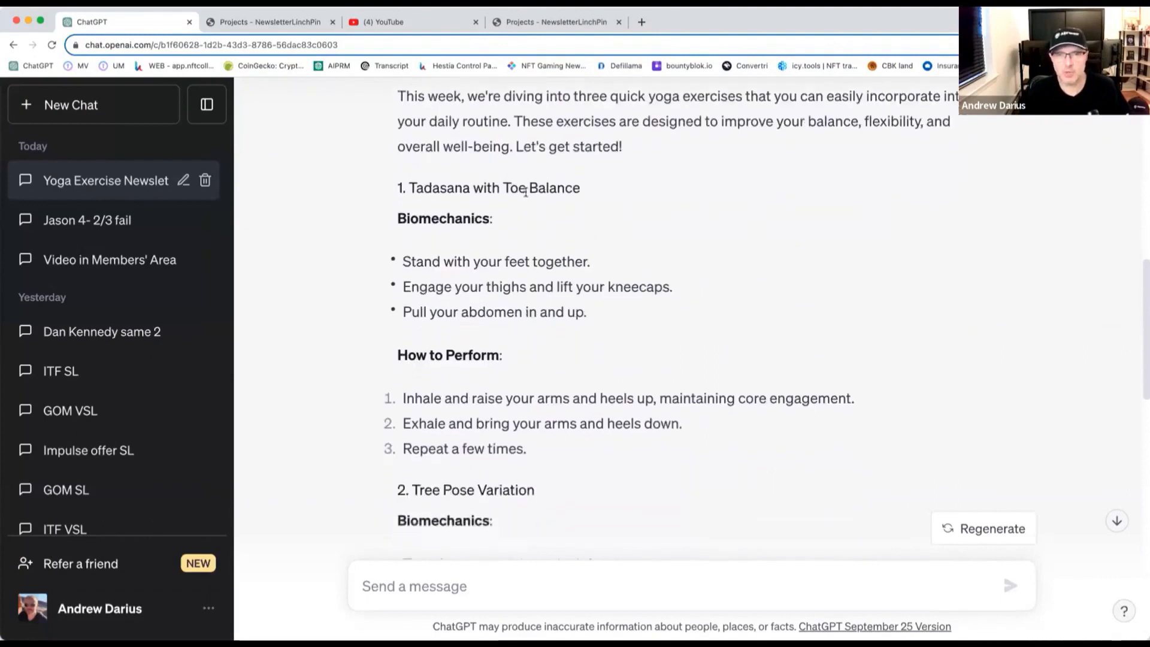
pyautogui.scroll(-3)
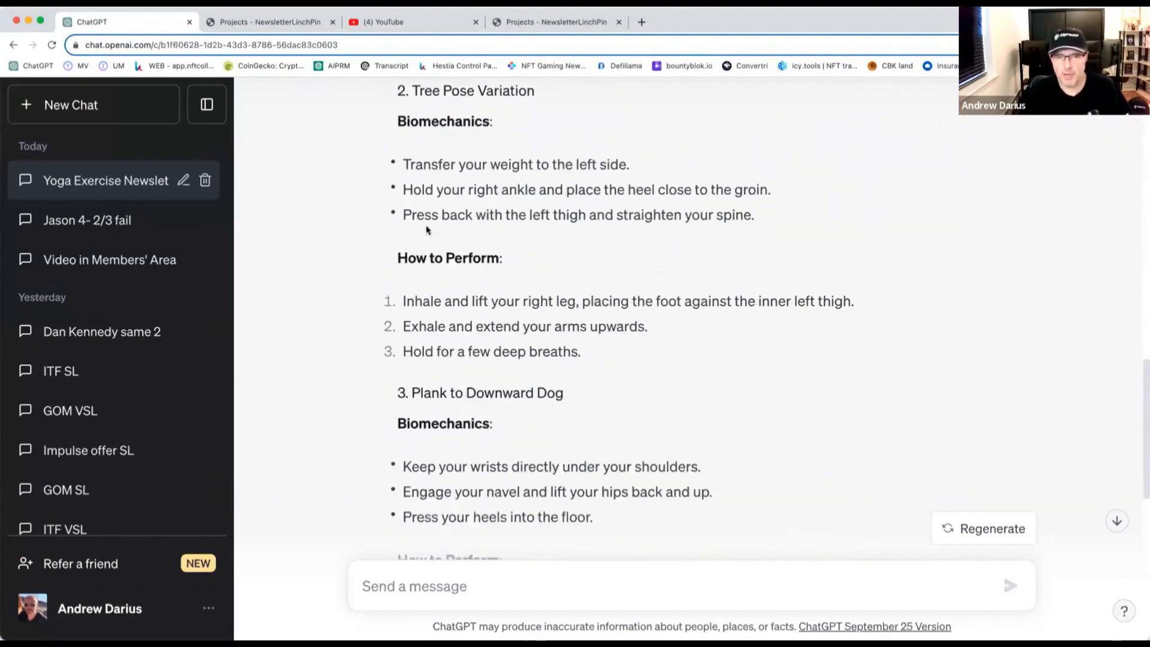
pyautogui.scroll(-3)
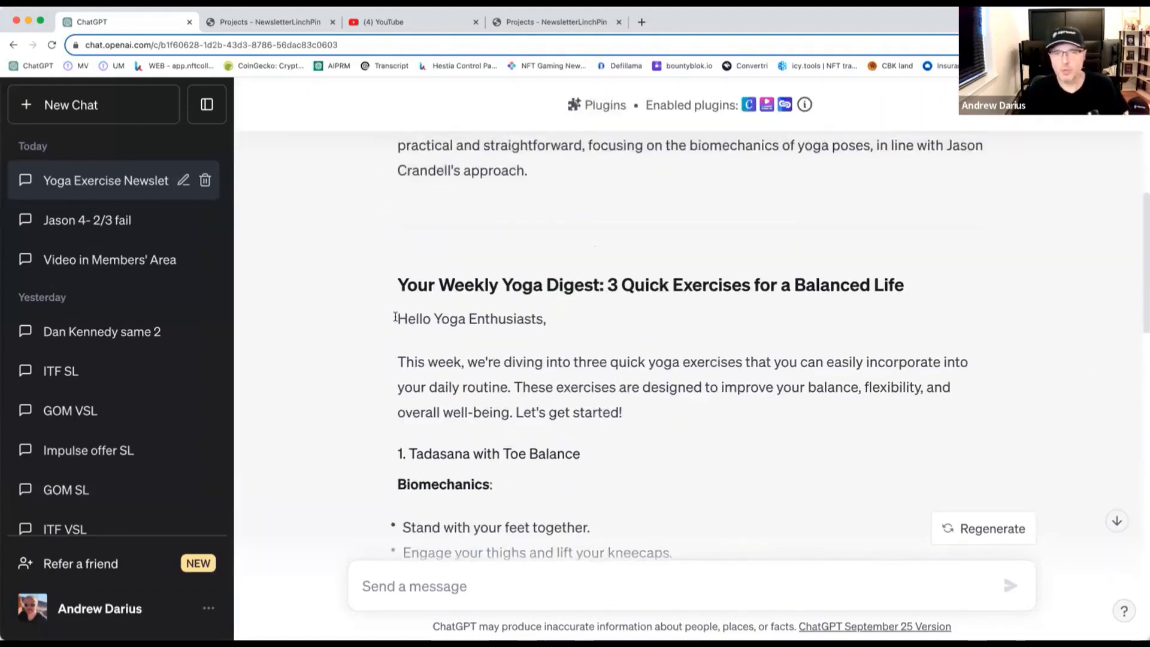
pyautogui.scroll(-3)
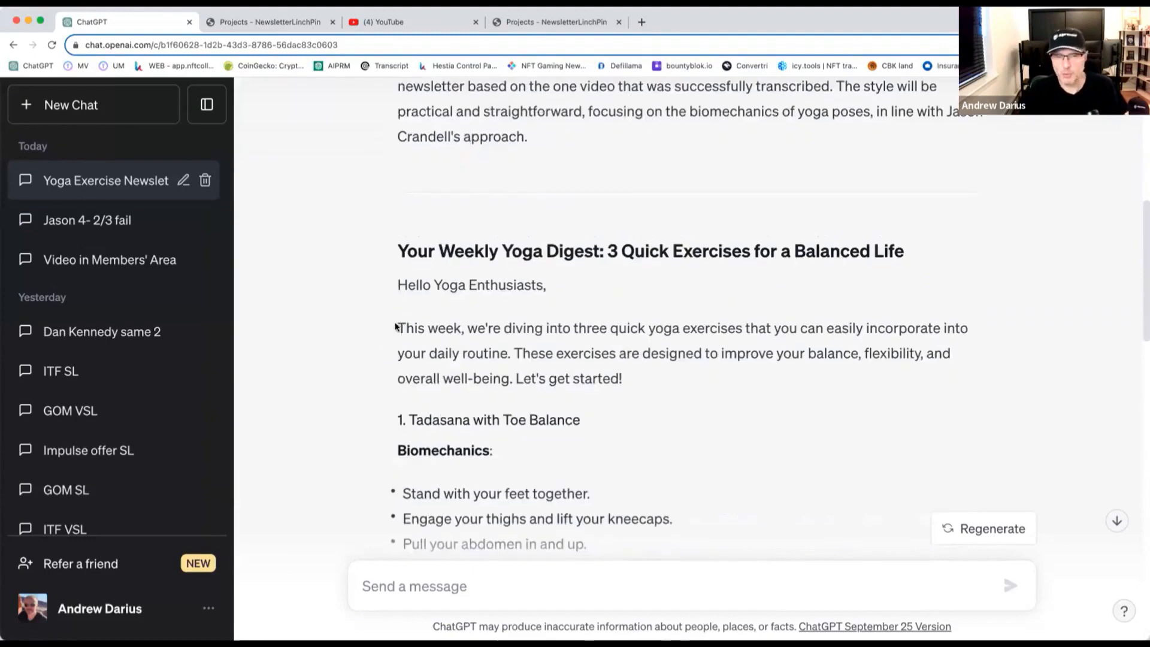
pyautogui.scroll(-3)
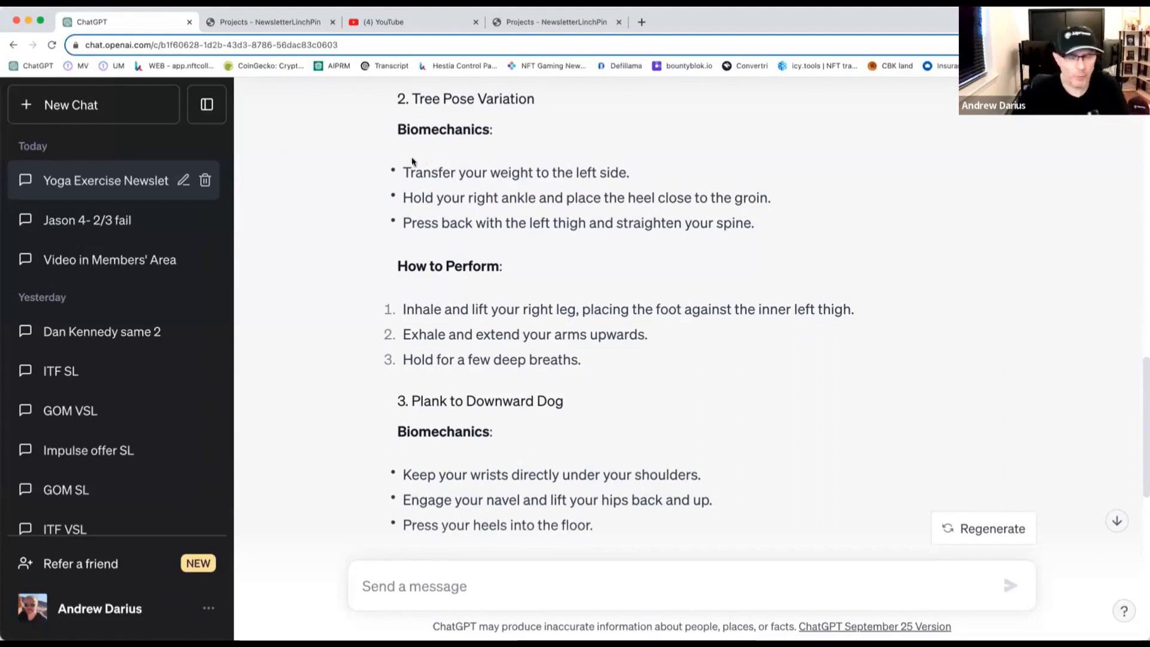
pyautogui.scroll(-3)
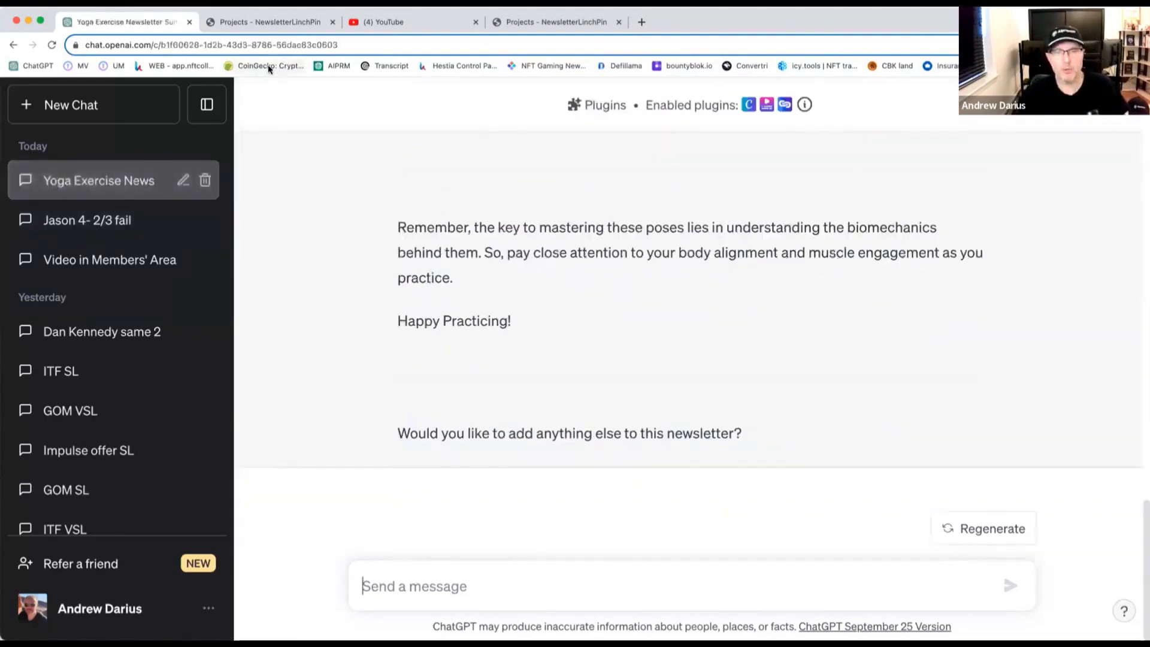
# Return to the yoga project and inspect its suggested issue title idea
pyautogui.click(556, 22)
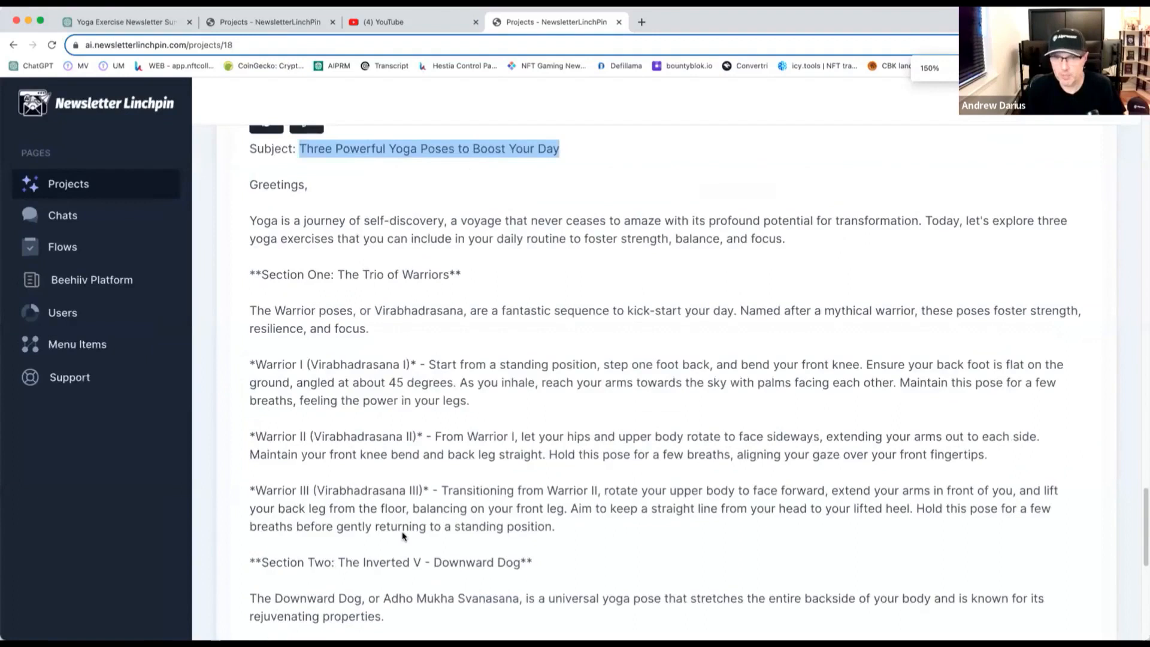
pyautogui.scroll(-3)
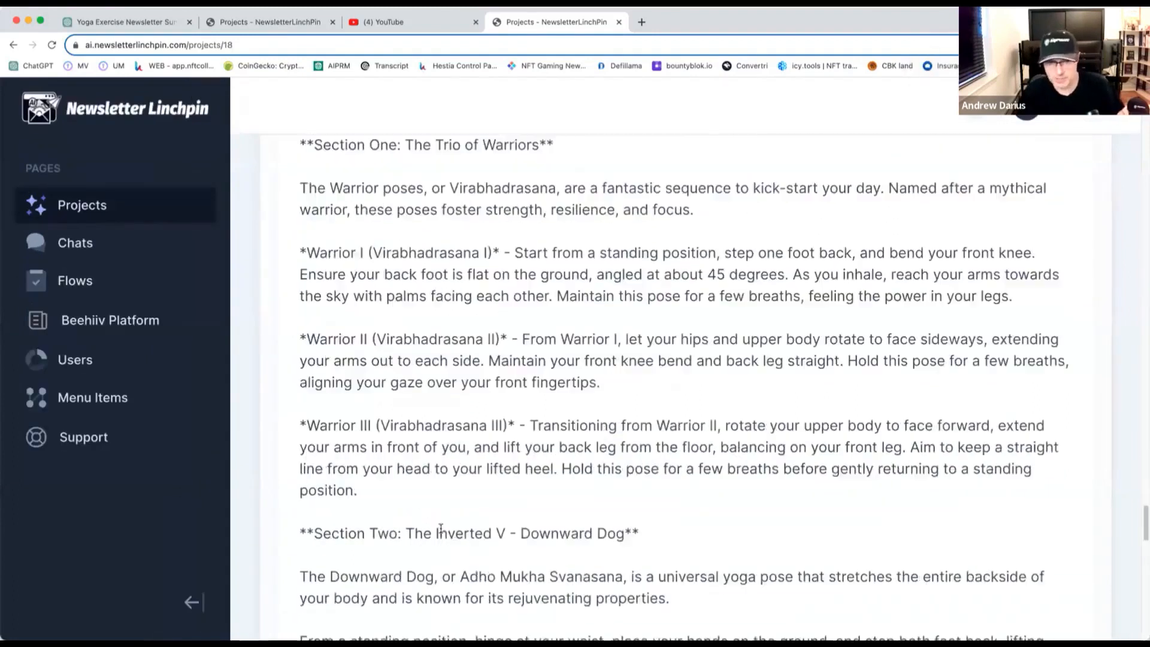
pyautogui.scroll(-3)
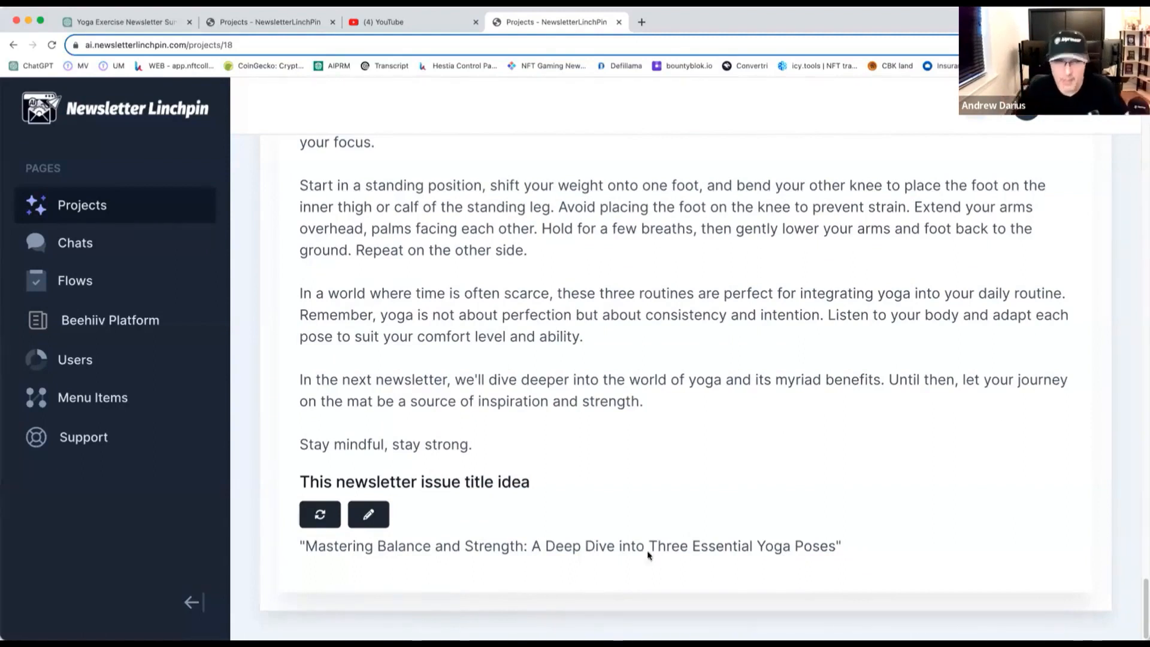
pyautogui.moveTo(506, 546); pyautogui.dragTo(829, 547)
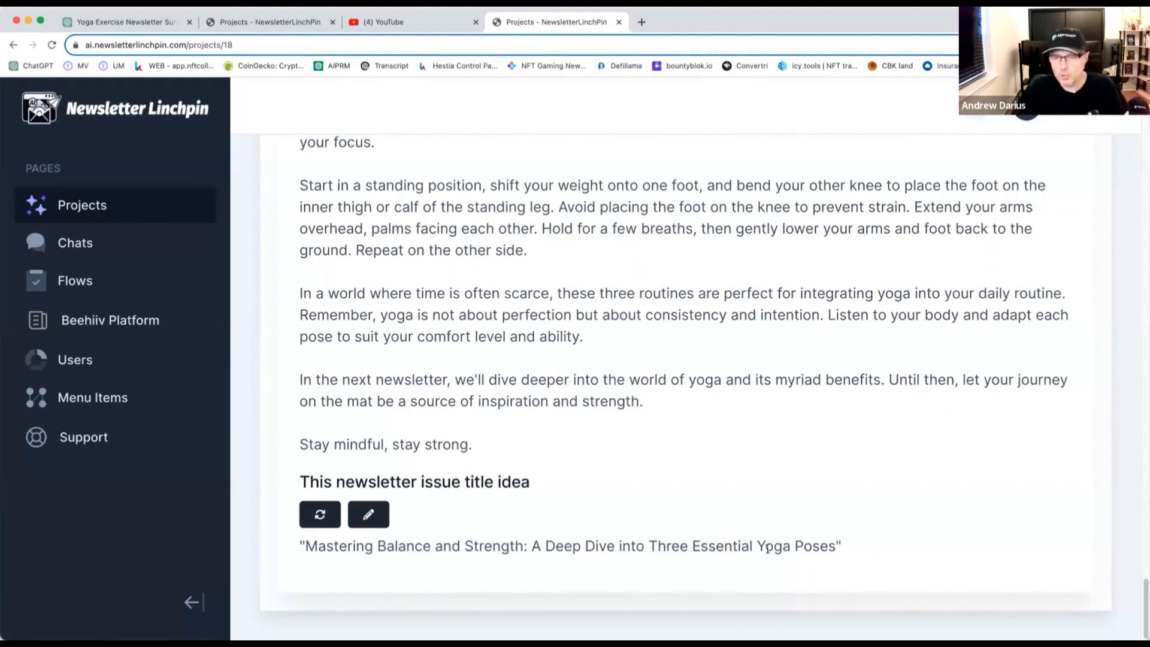
pyautogui.moveTo(667, 546); pyautogui.dragTo(833, 546)
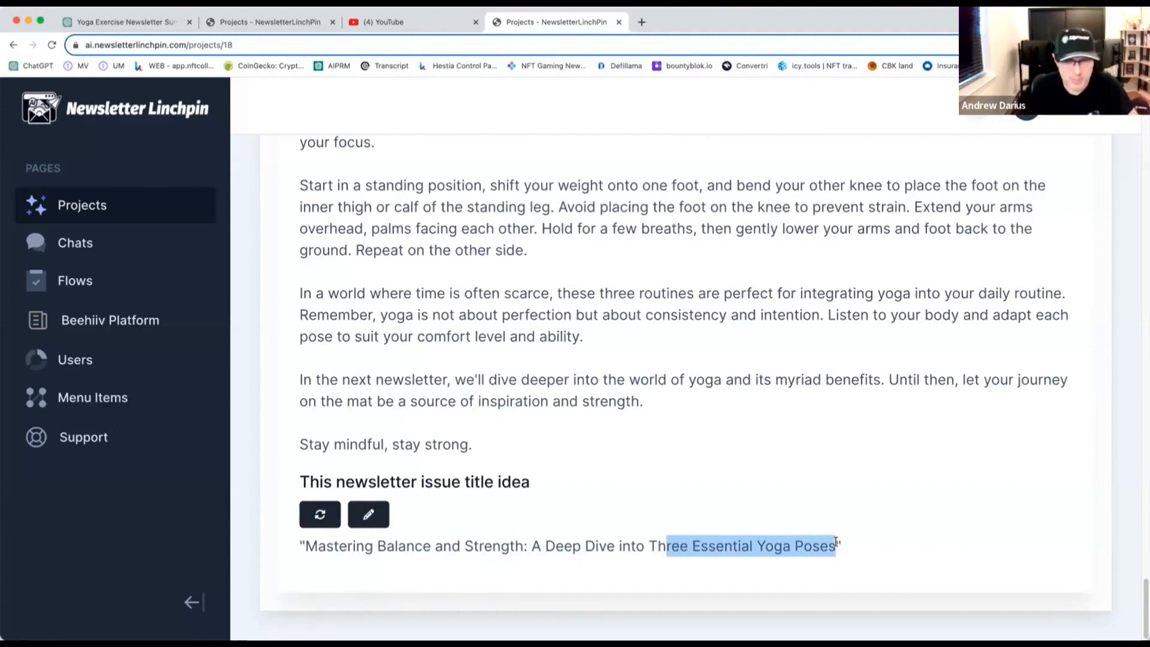
pyautogui.click(725, 529)
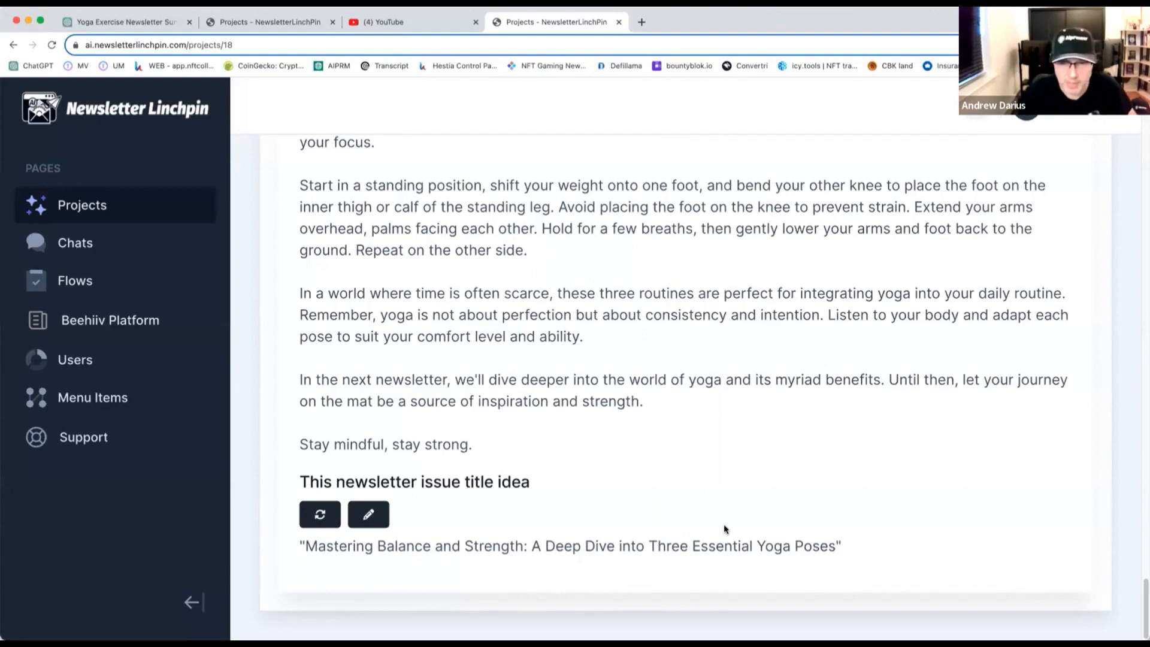
pyautogui.moveTo(601, 548)
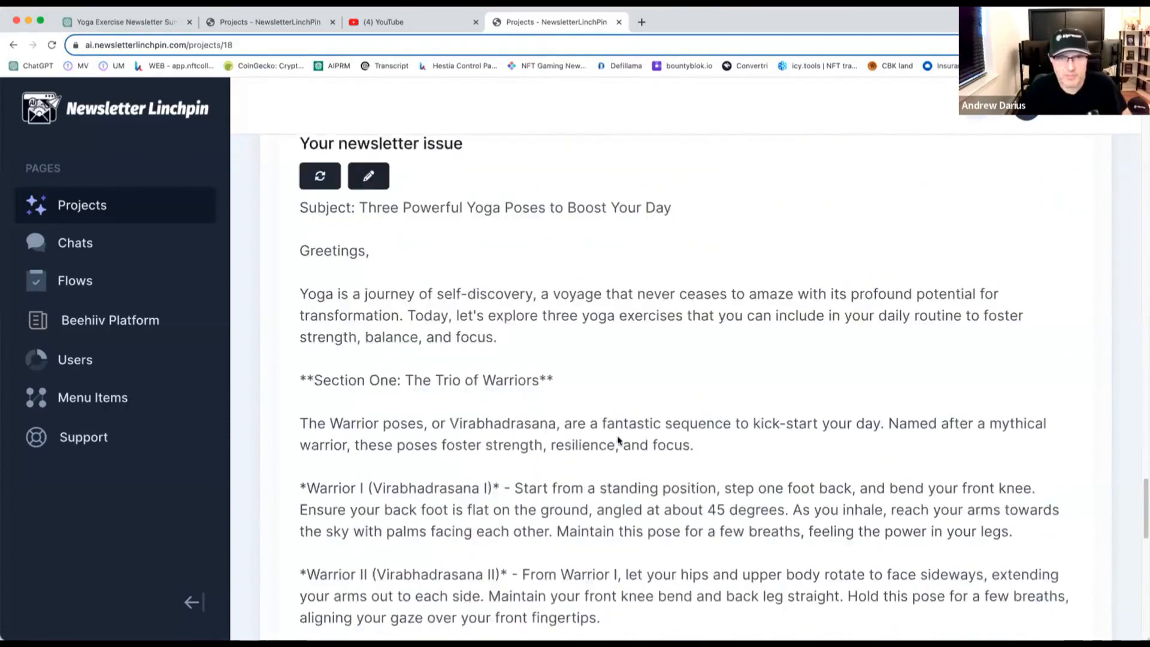
# Read the finished yoga newsletter issue from its greeting to the 'Stay mindful, stay strong' close
pyautogui.doubleClick(334, 249)
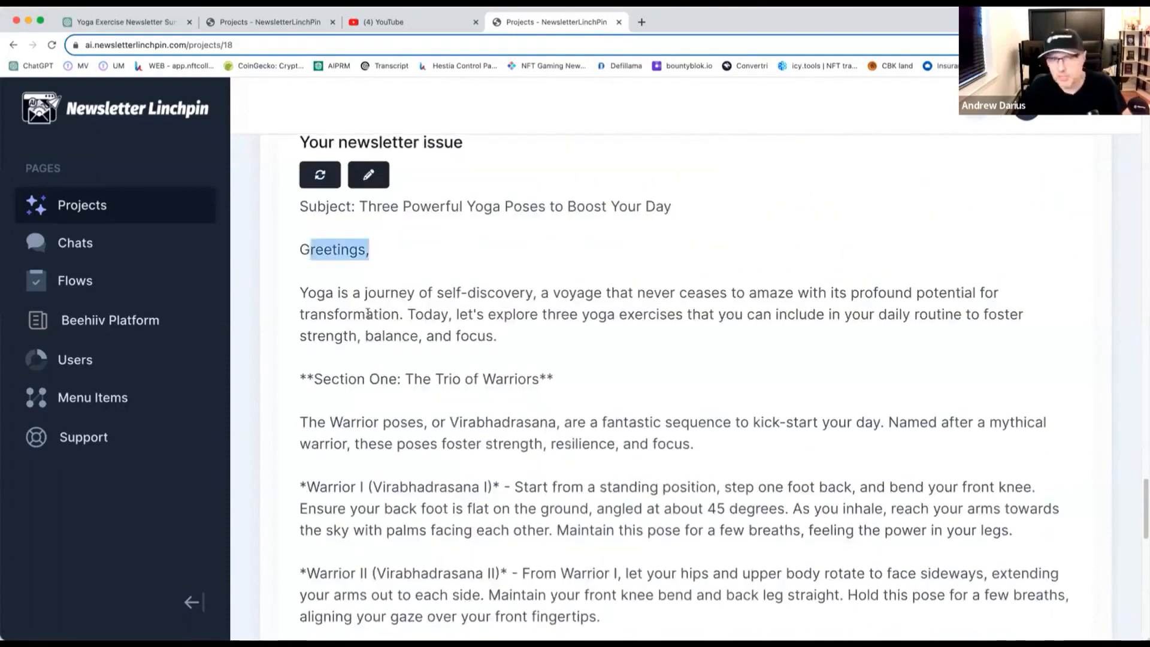
pyautogui.scroll(-3)
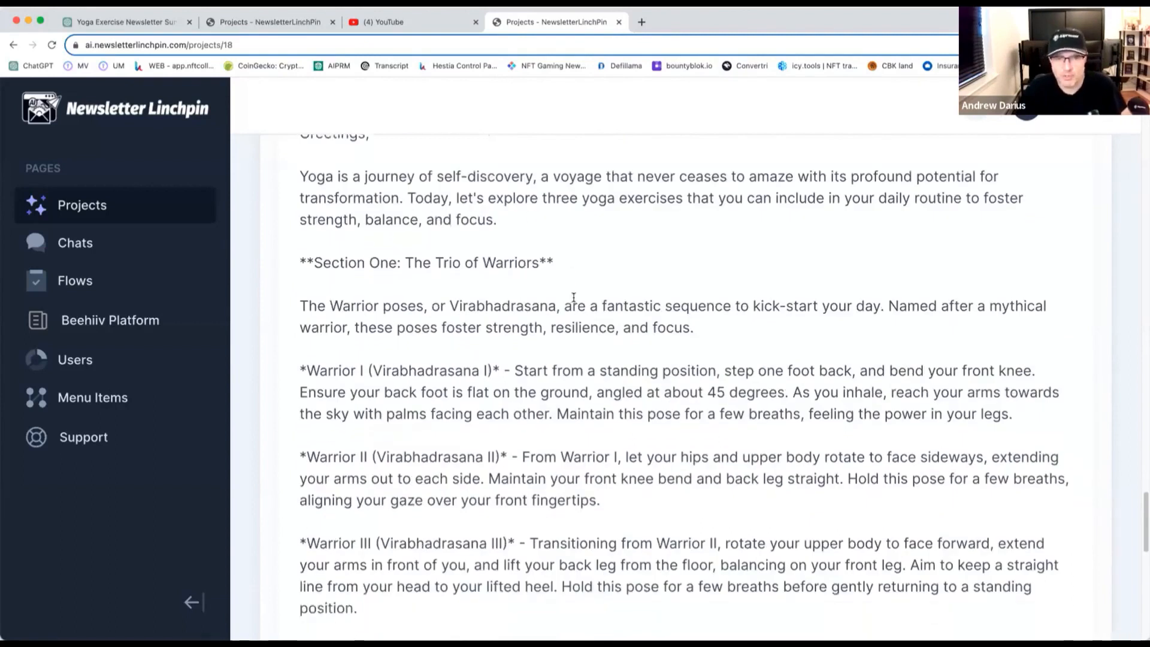
pyautogui.scroll(-3)
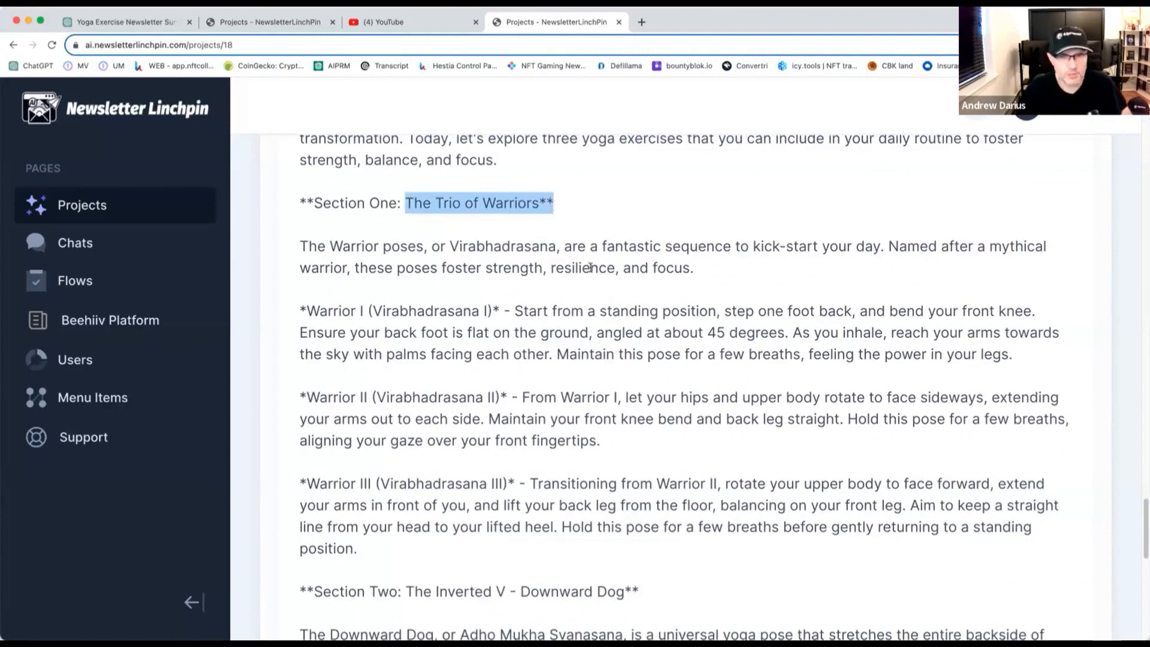
pyautogui.scroll(-3)
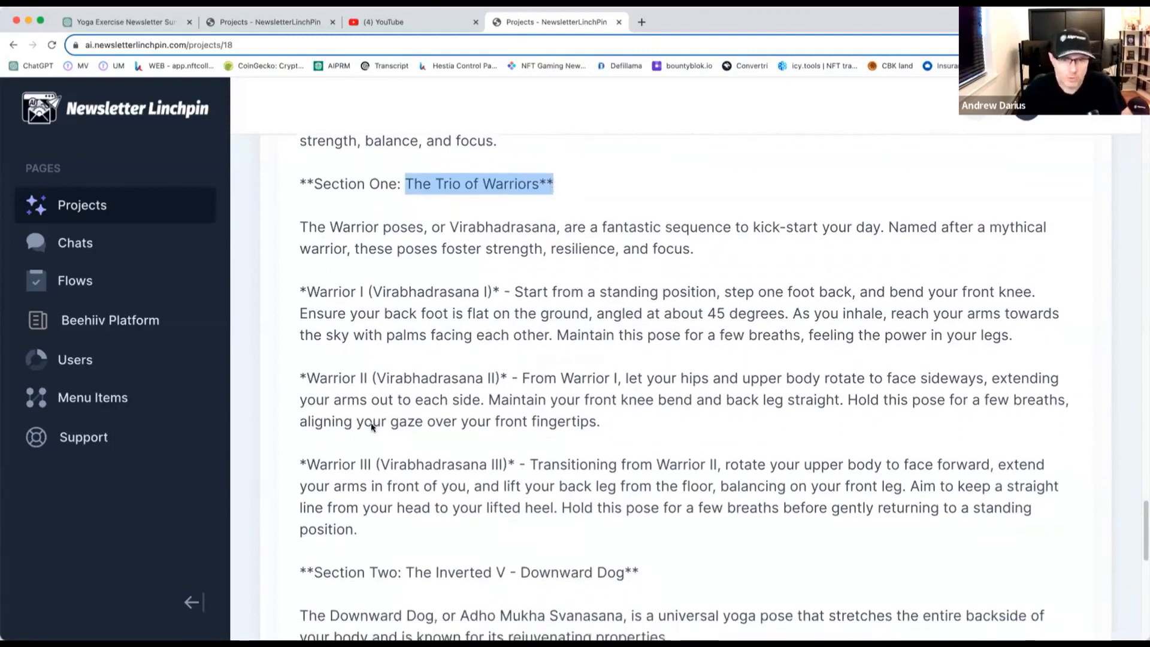
pyautogui.scroll(-3)
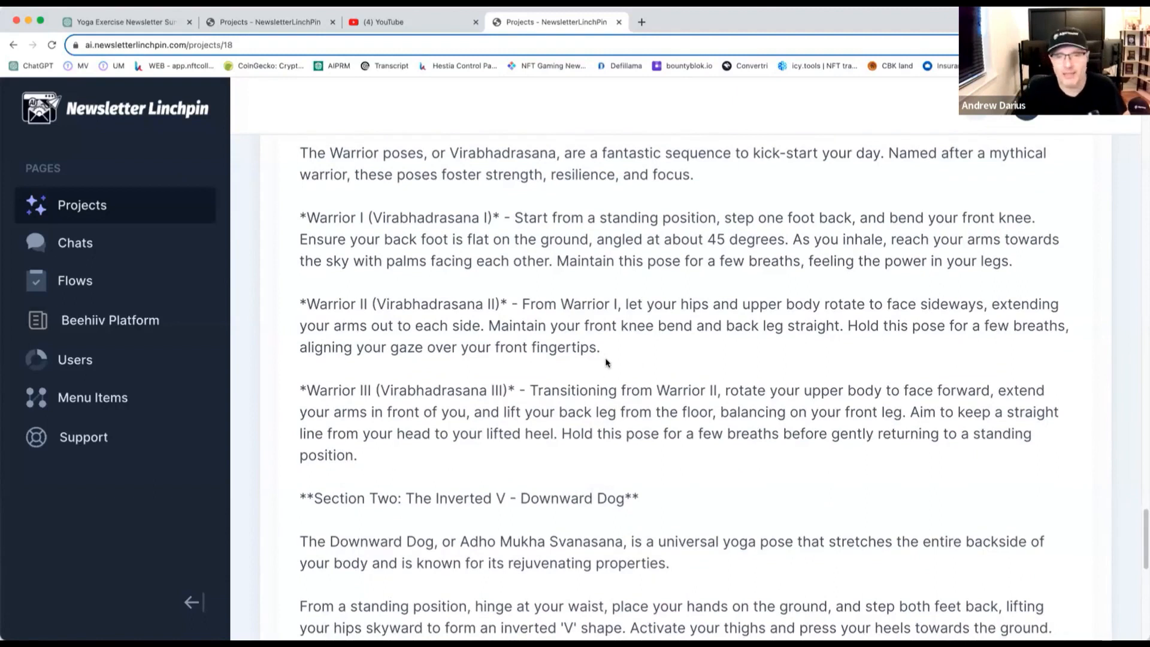
pyautogui.scroll(-3)
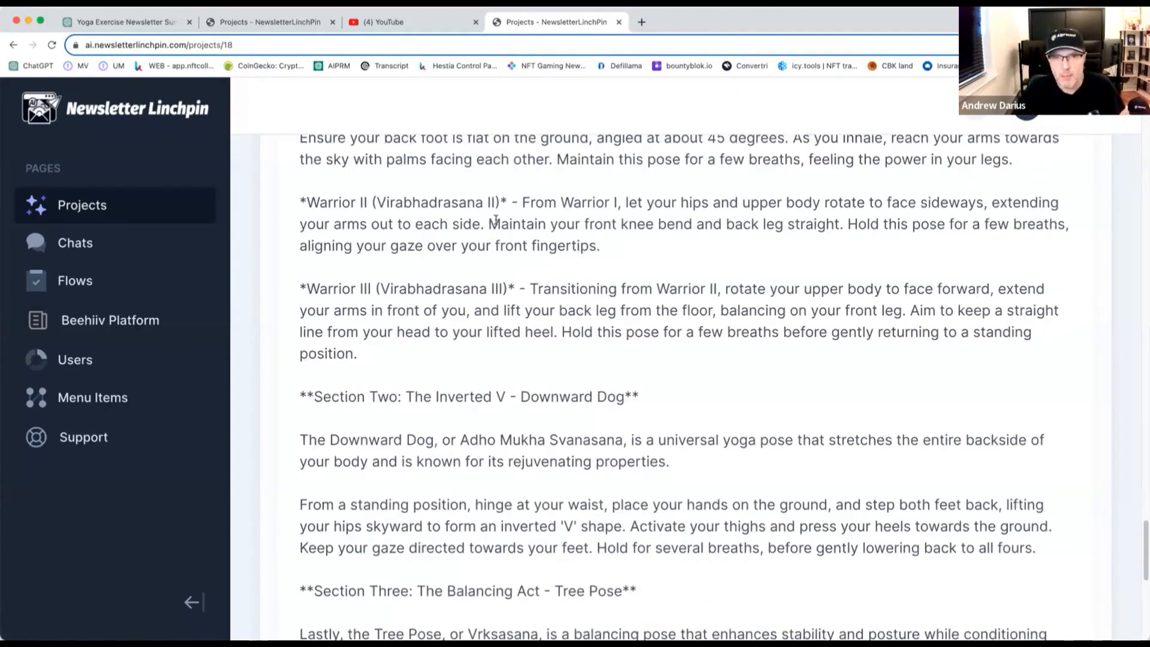
pyautogui.moveTo(489, 224); pyautogui.dragTo(599, 245)
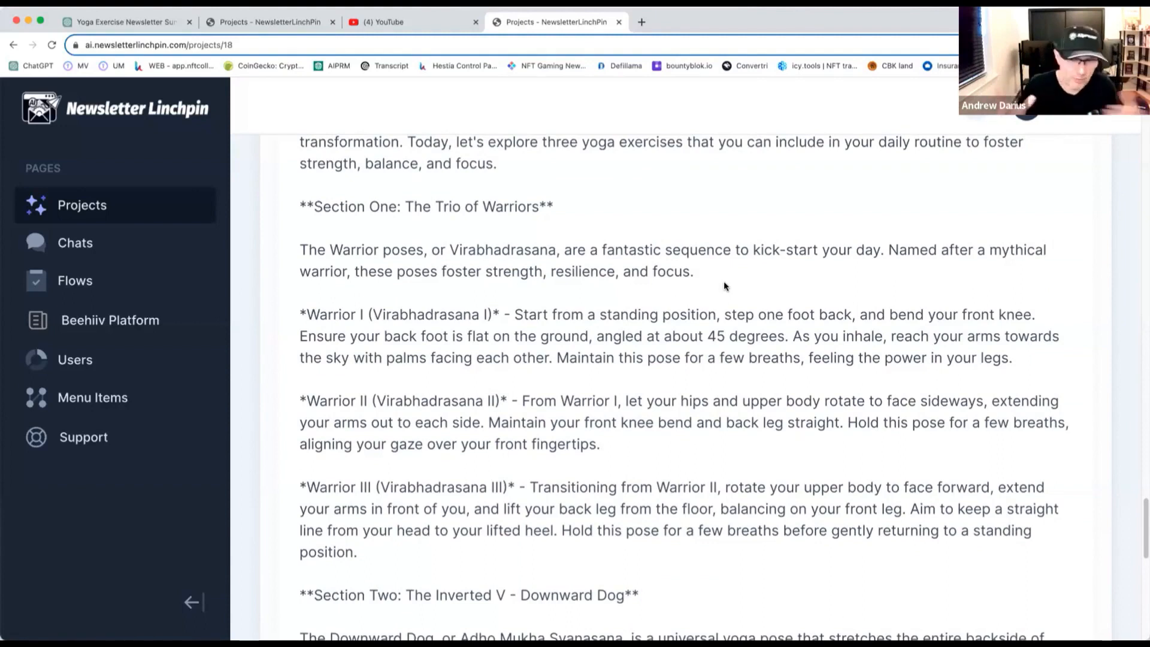
pyautogui.moveTo(652, 305)
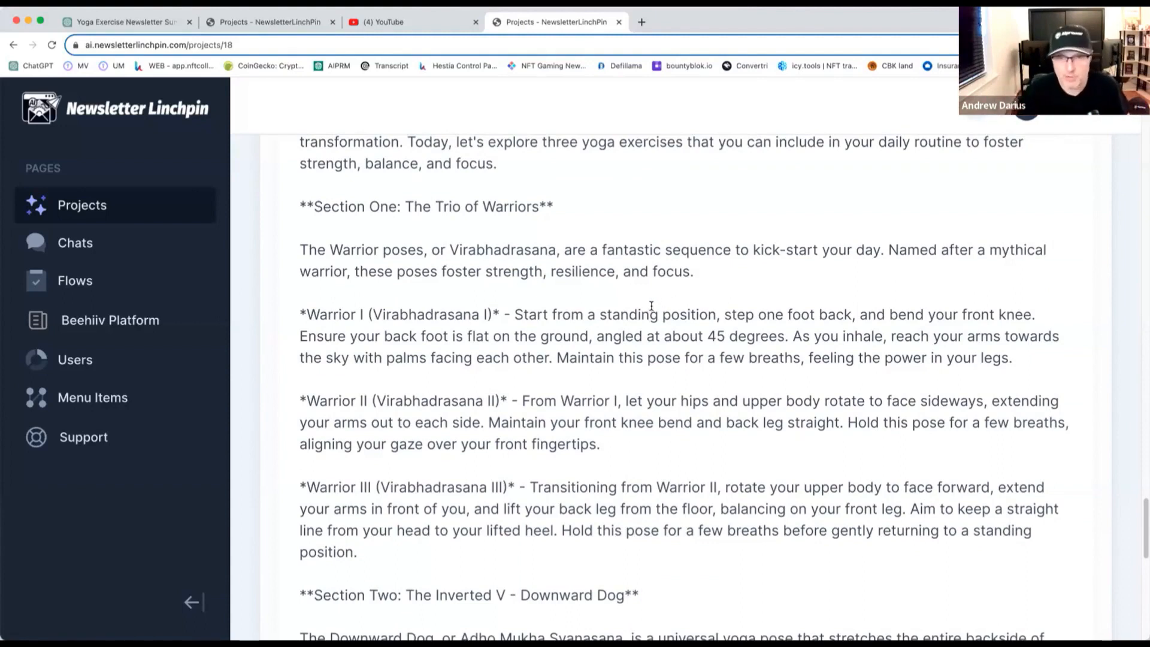
pyautogui.scroll(-3)
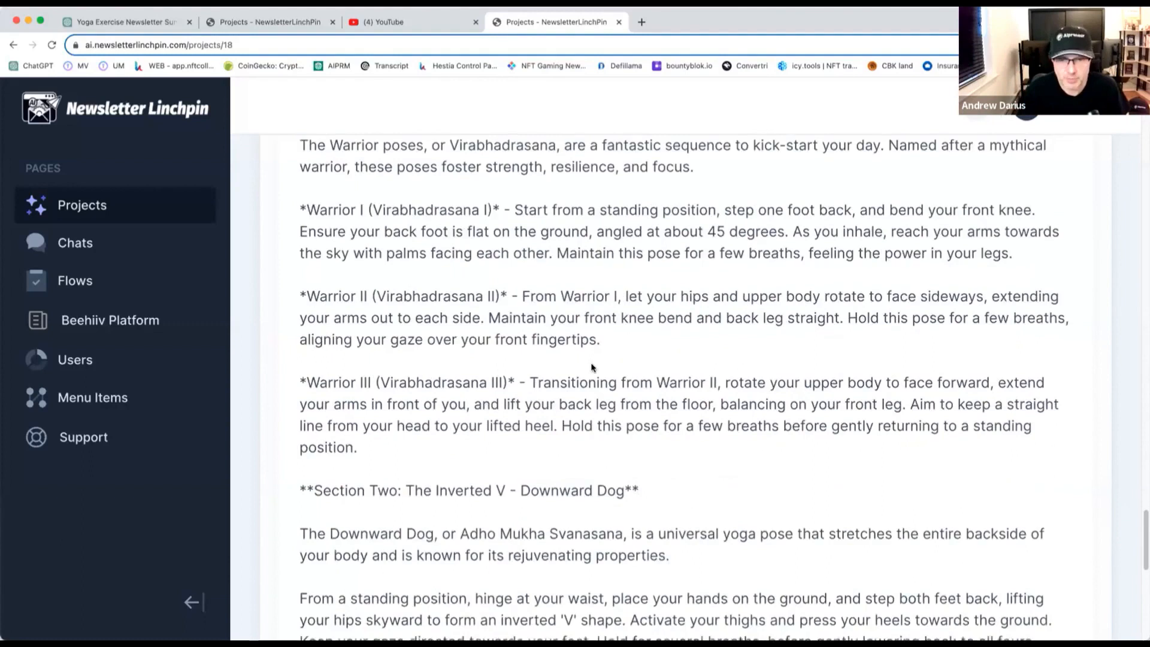
pyautogui.scroll(-3)
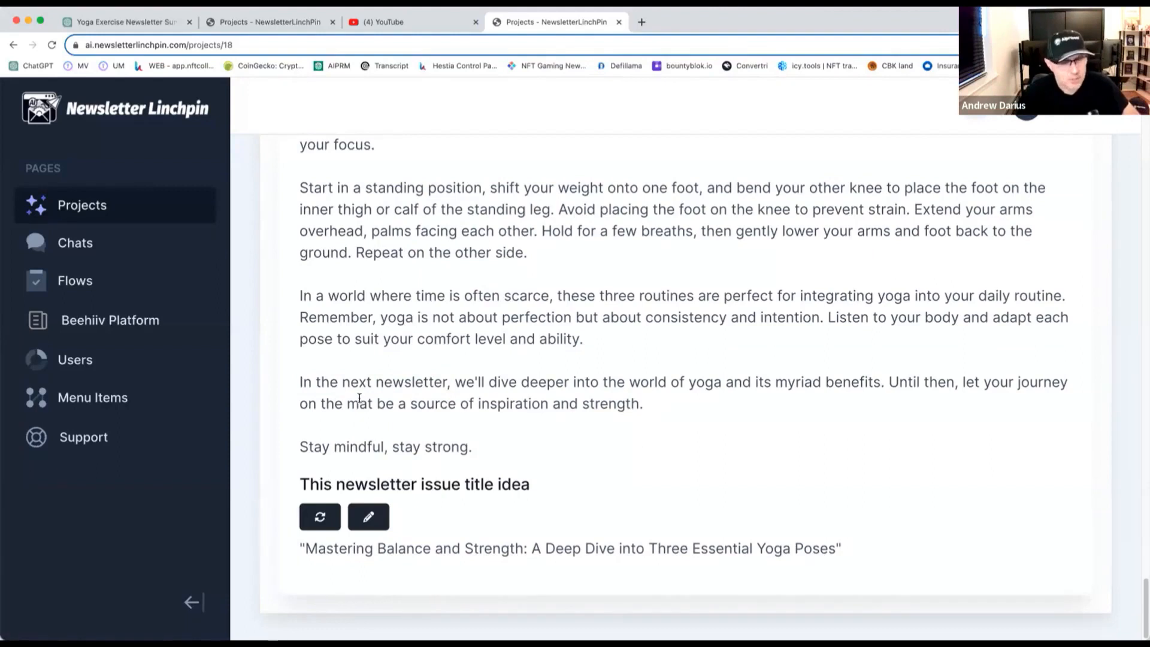
pyautogui.moveTo(679, 397)
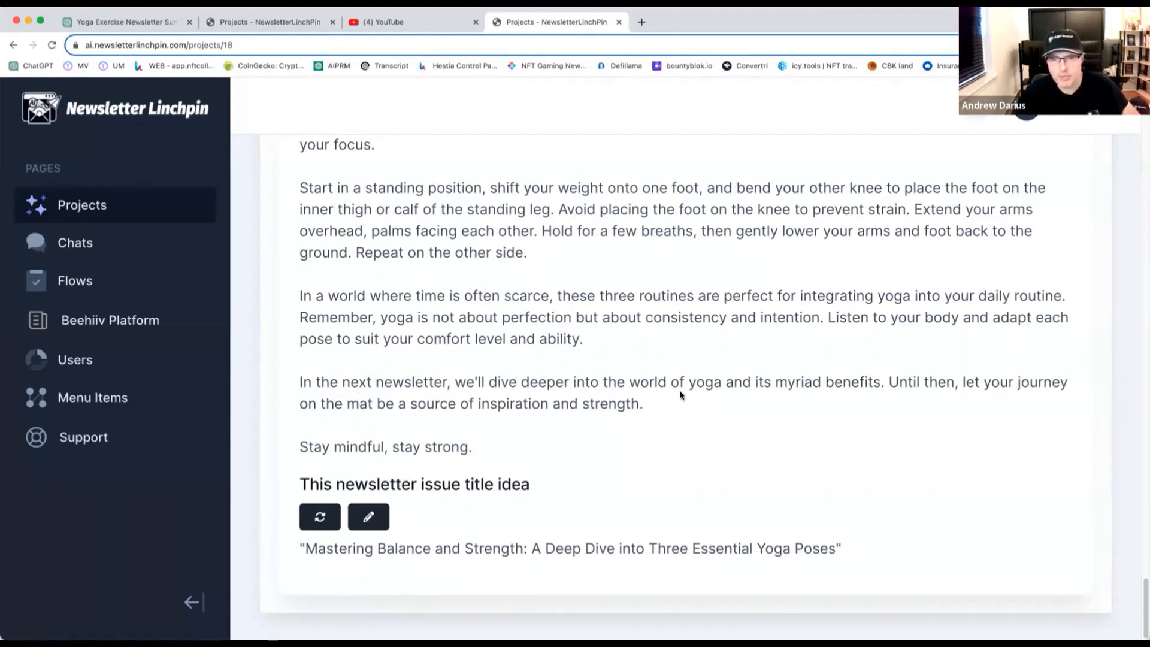
pyautogui.moveTo(868, 381)
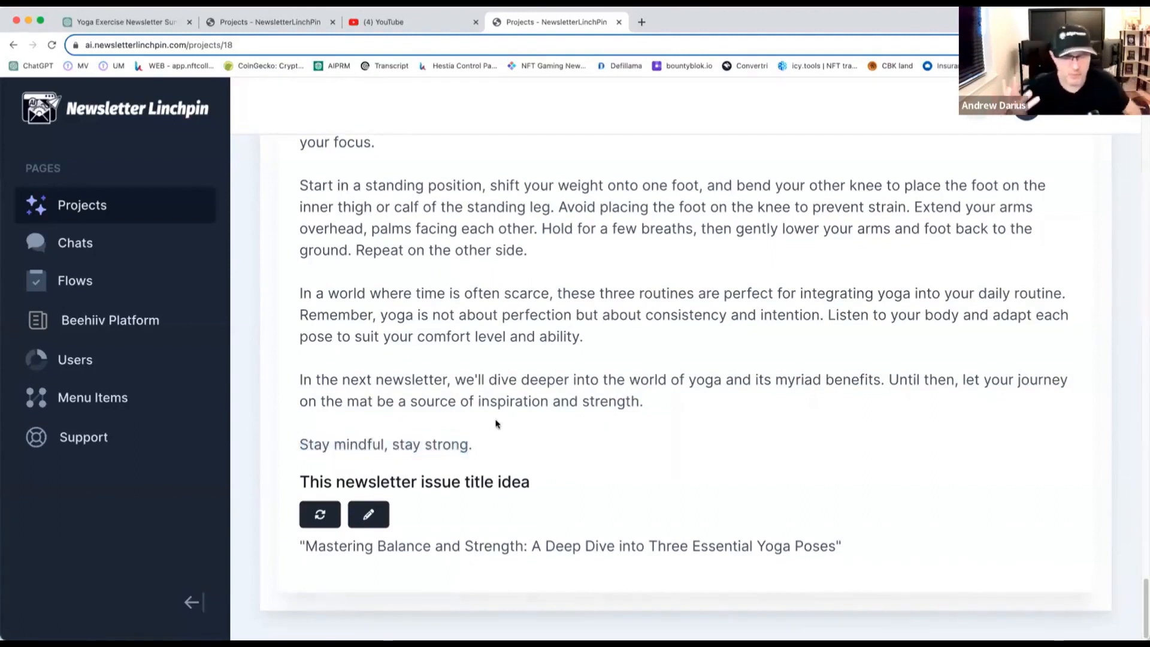
pyautogui.moveTo(643, 419)
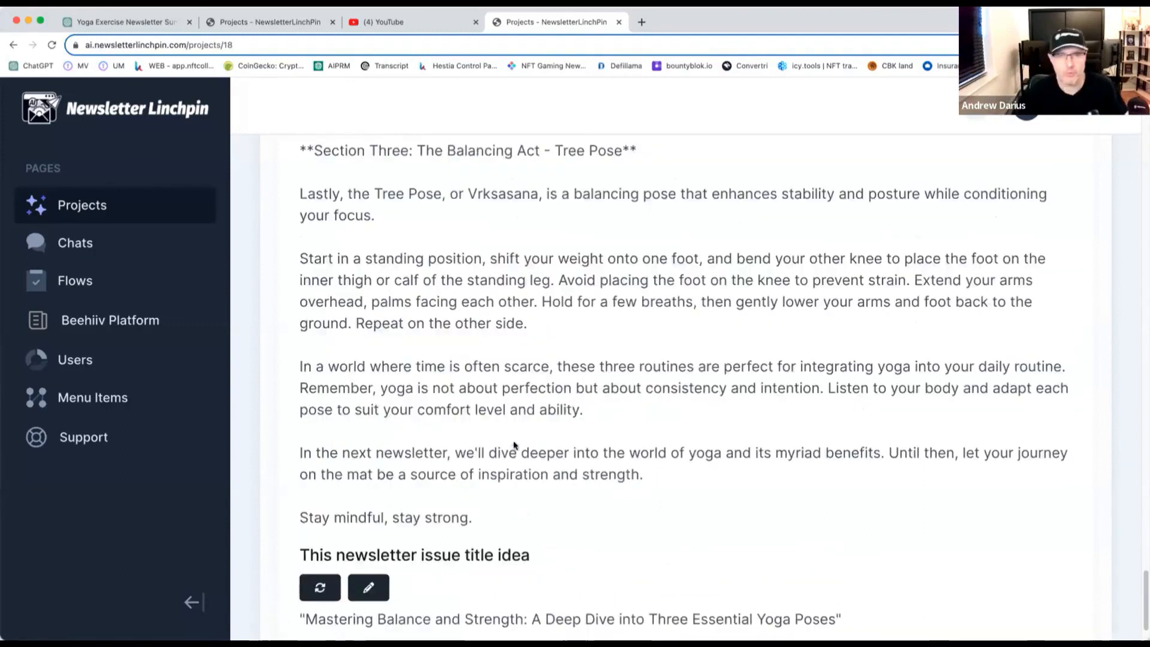
pyautogui.scroll(-3)
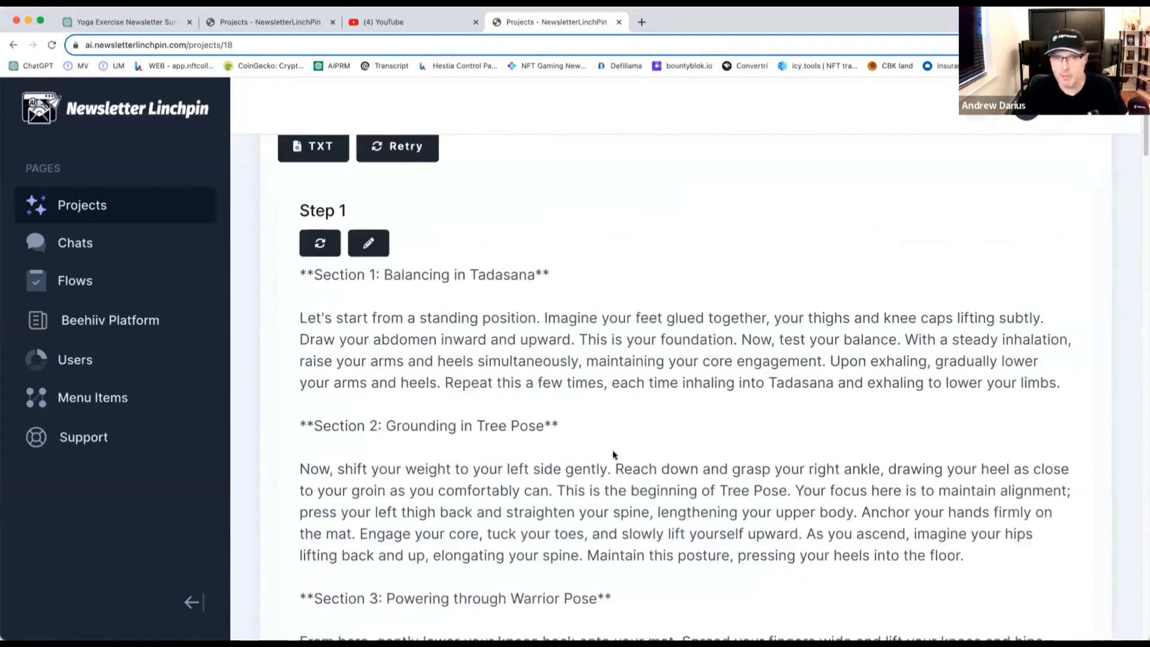
pyautogui.scroll(-3)
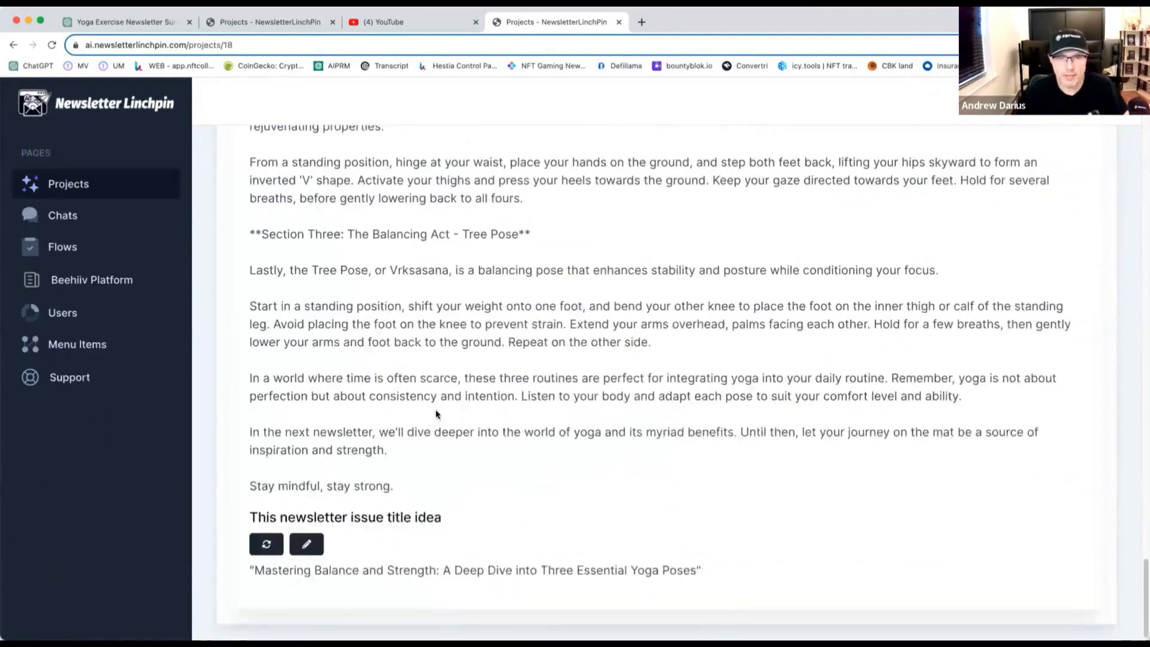
pyautogui.click(266, 355)
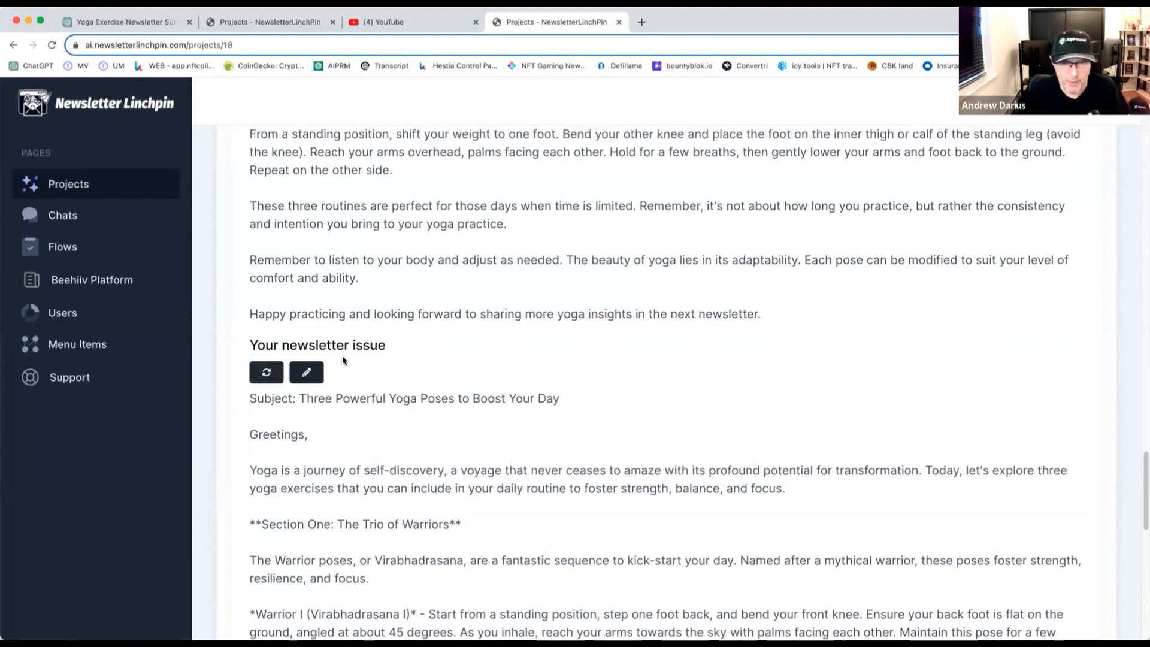
pyautogui.scroll(-3)
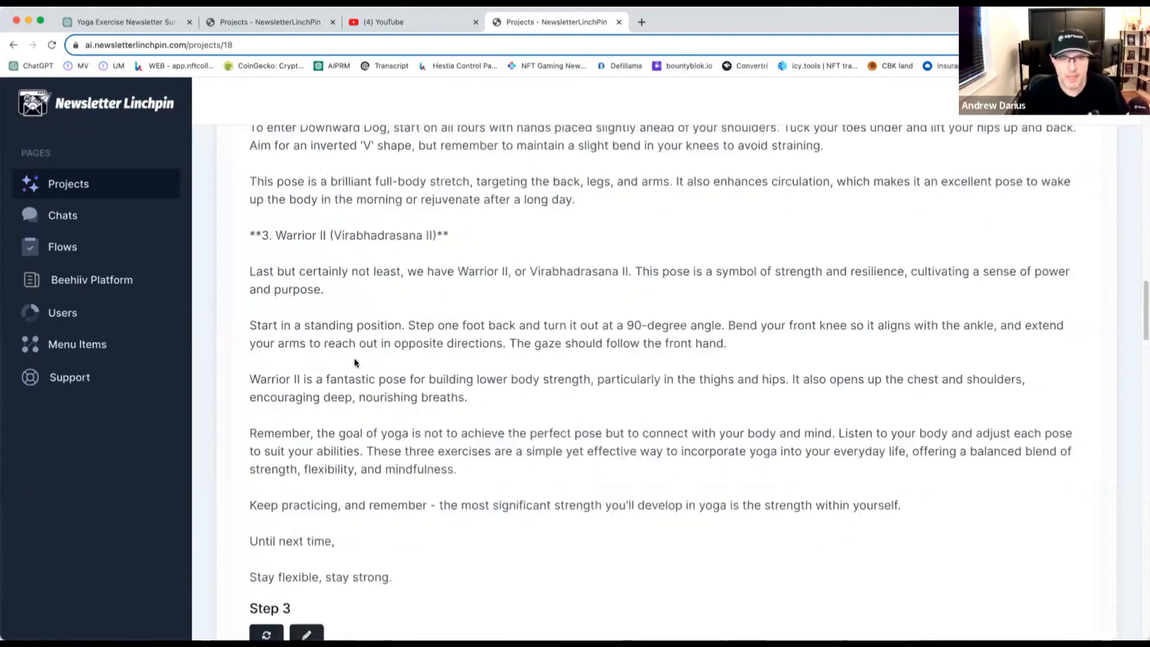
pyautogui.scroll(-3)
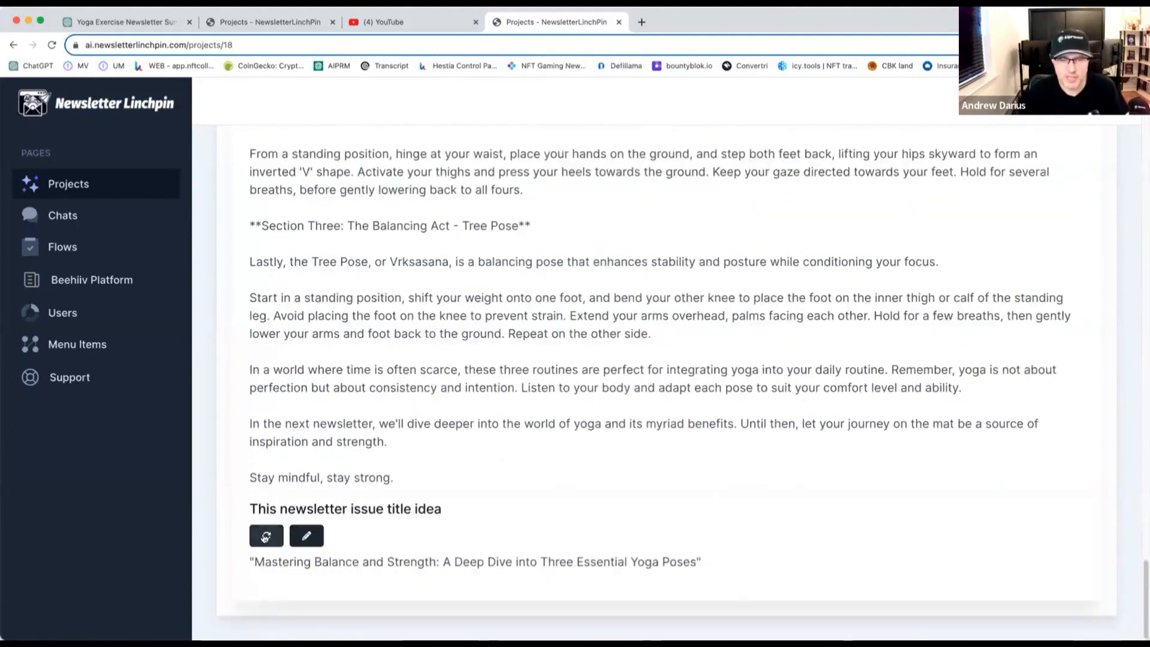
# Regenerate the title idea past 'Your Inner Warrior' to 'Practical Yoga: Three Essential Poses for Strength and Balance'
pyautogui.click(266, 537)
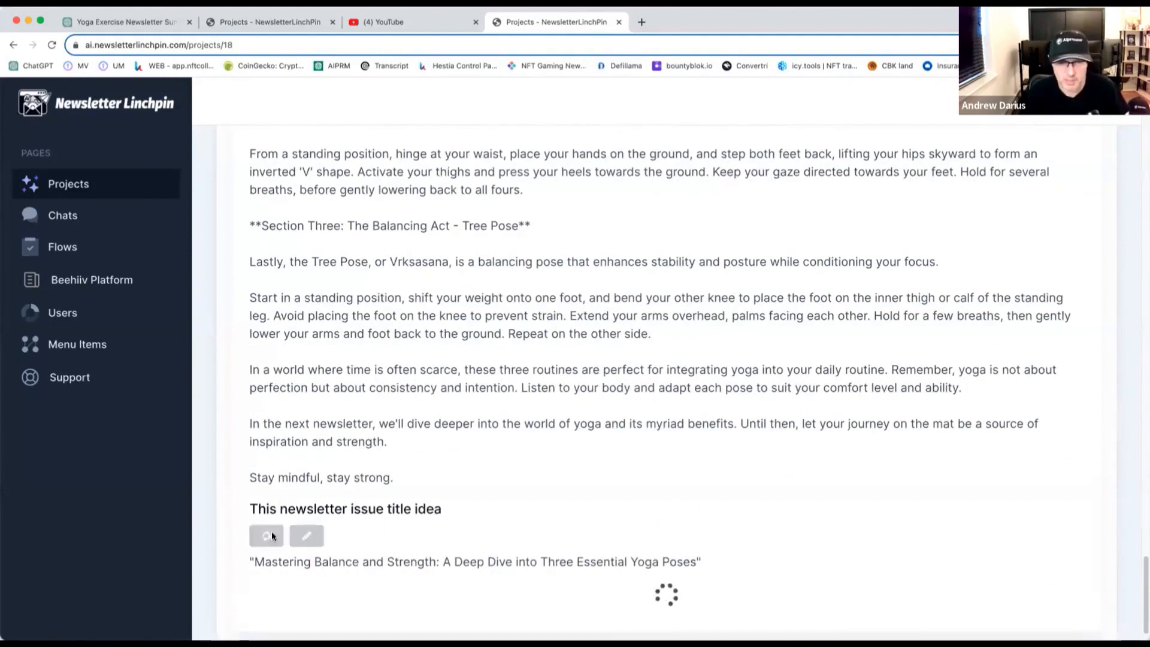
pyautogui.click(266, 535)
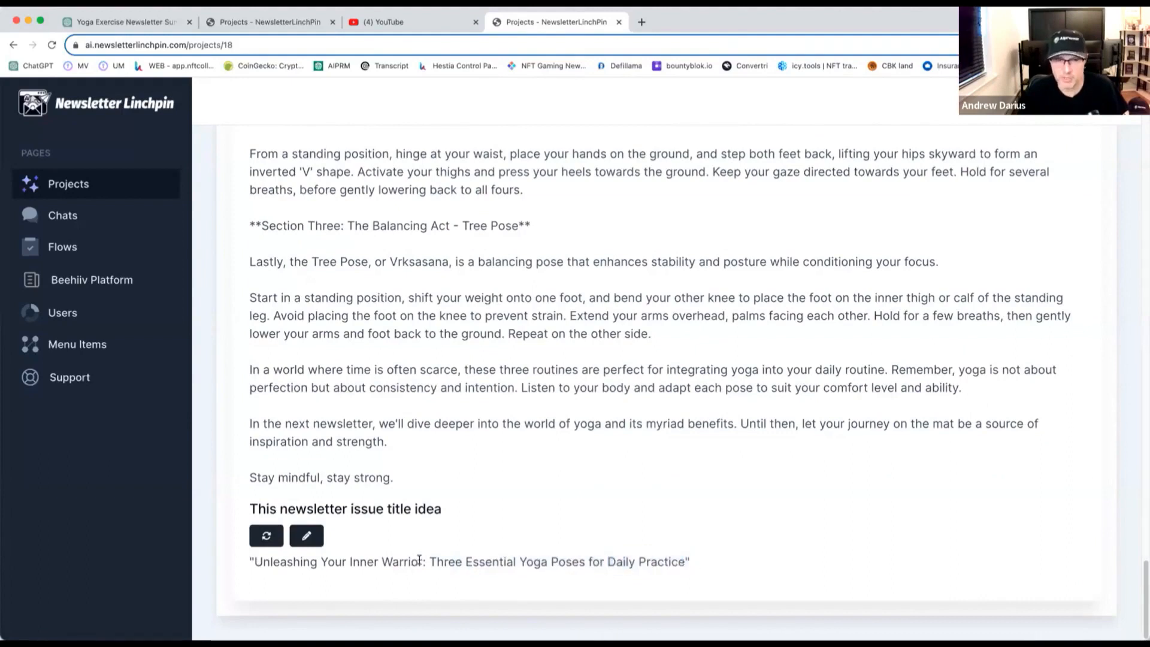
pyautogui.moveTo(300, 562); pyautogui.dragTo(422, 561)
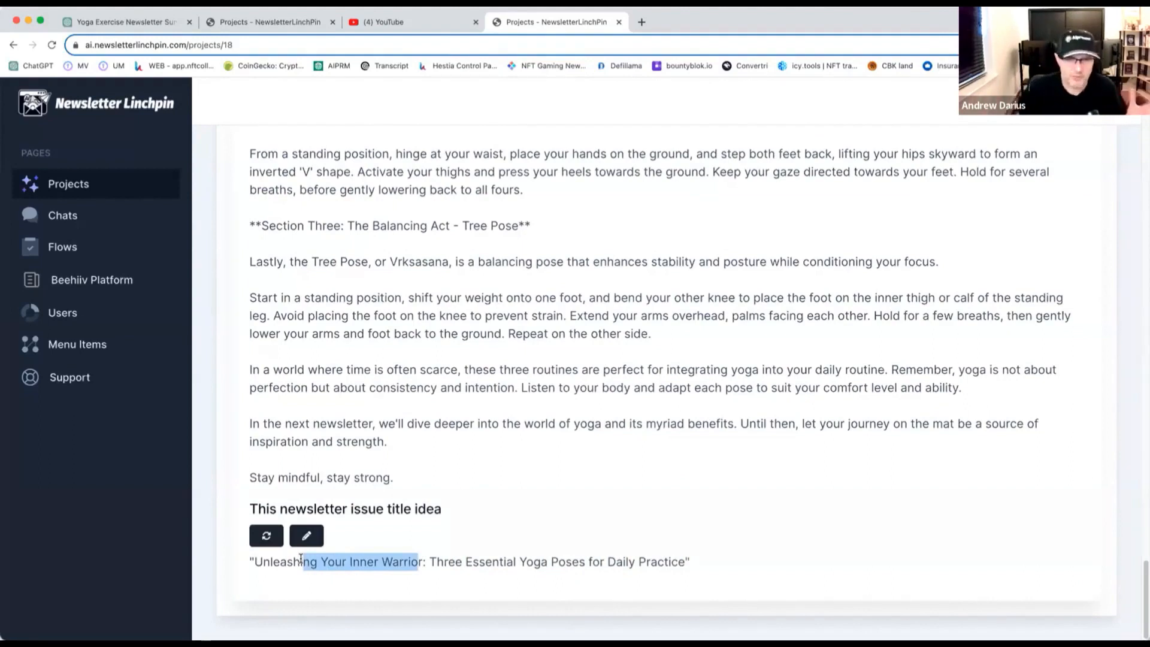
pyautogui.click(266, 536)
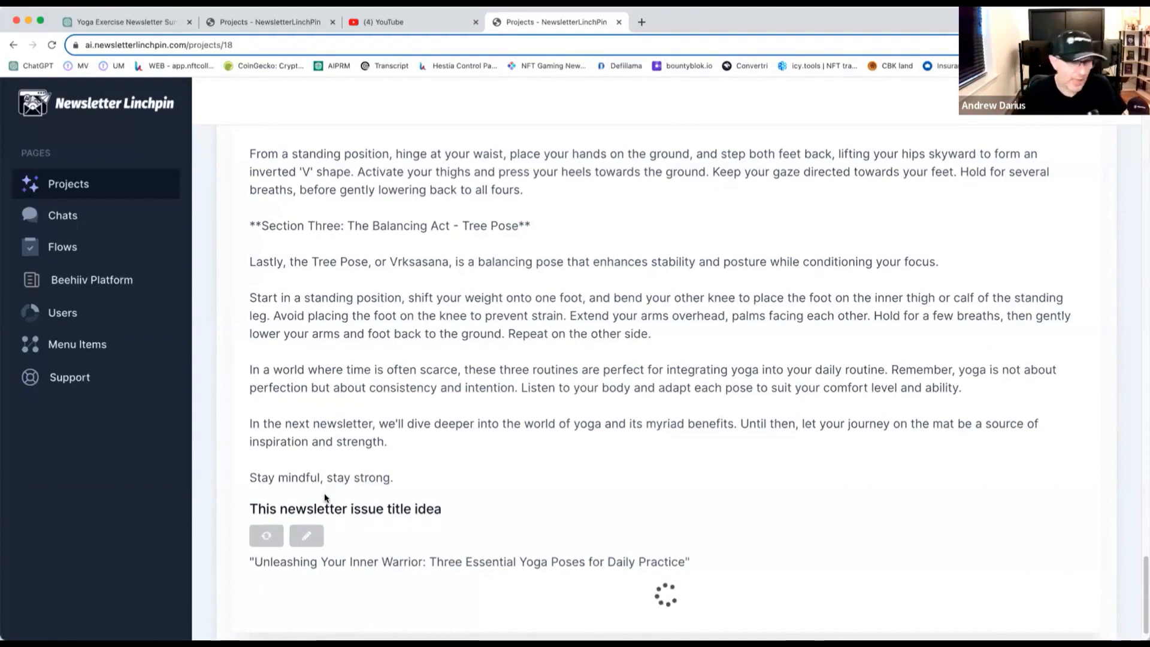
pyautogui.click(266, 535)
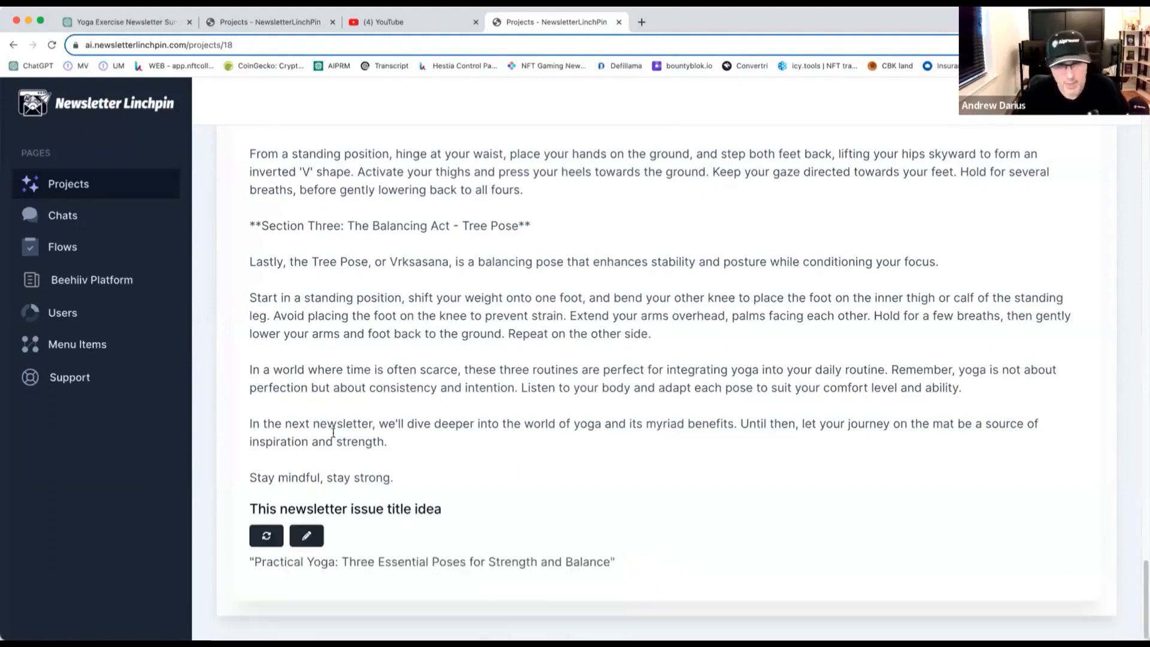
pyautogui.scroll(3)
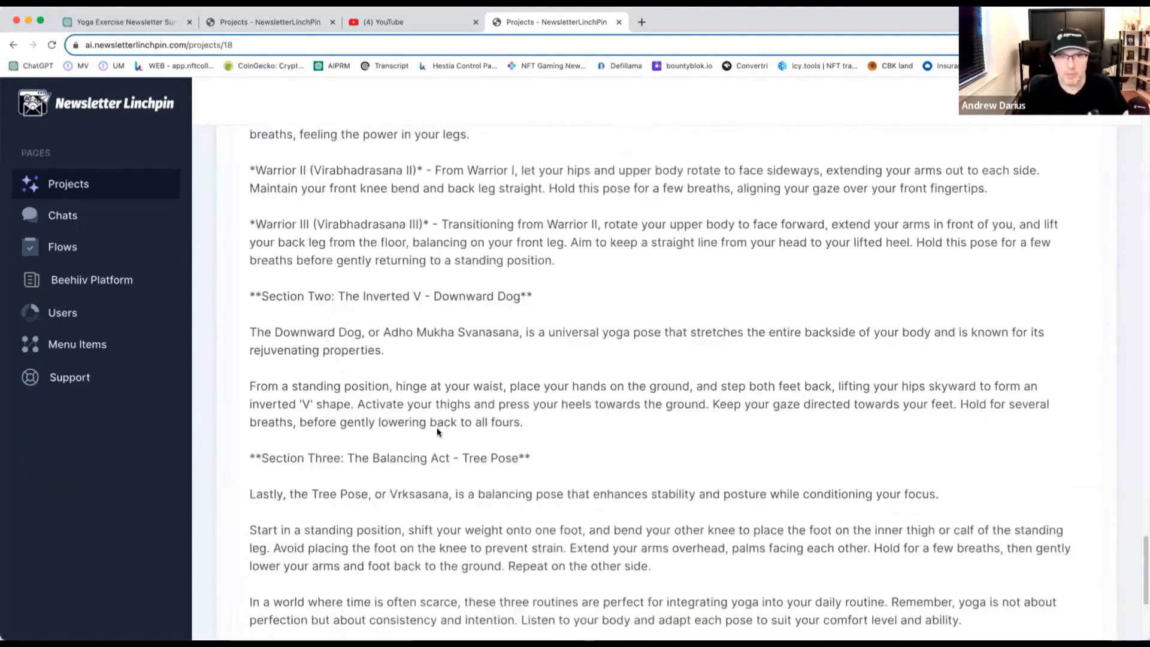
pyautogui.scroll(3)
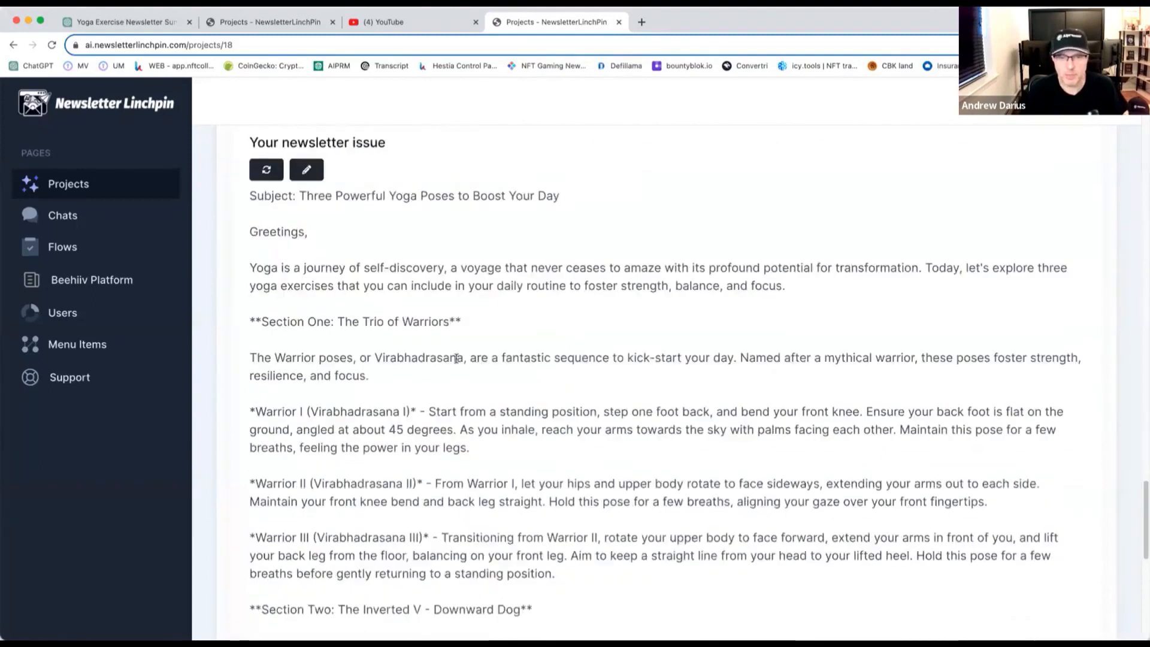
pyautogui.scroll(-3)
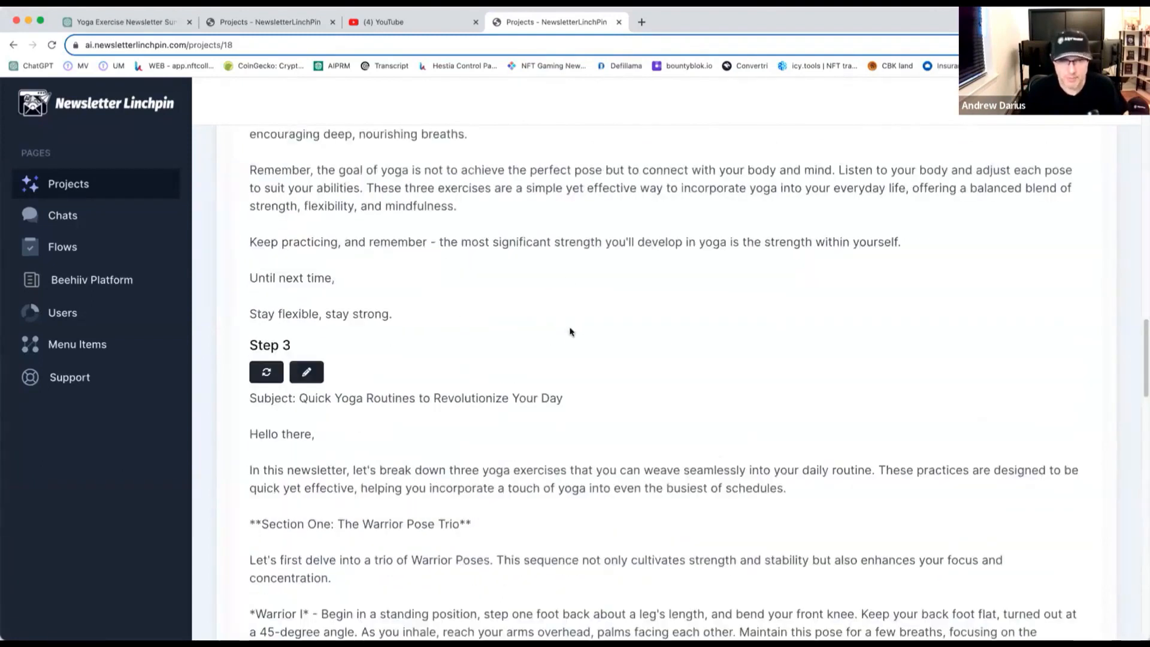
pyautogui.scroll(-3)
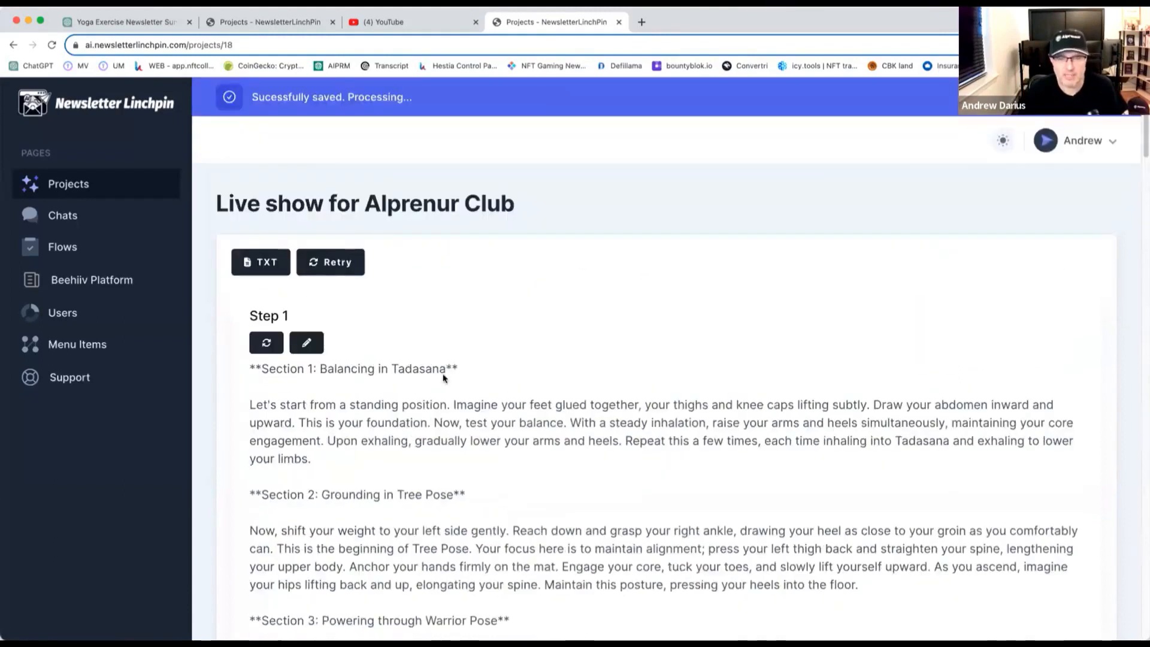
pyautogui.scroll(-3)
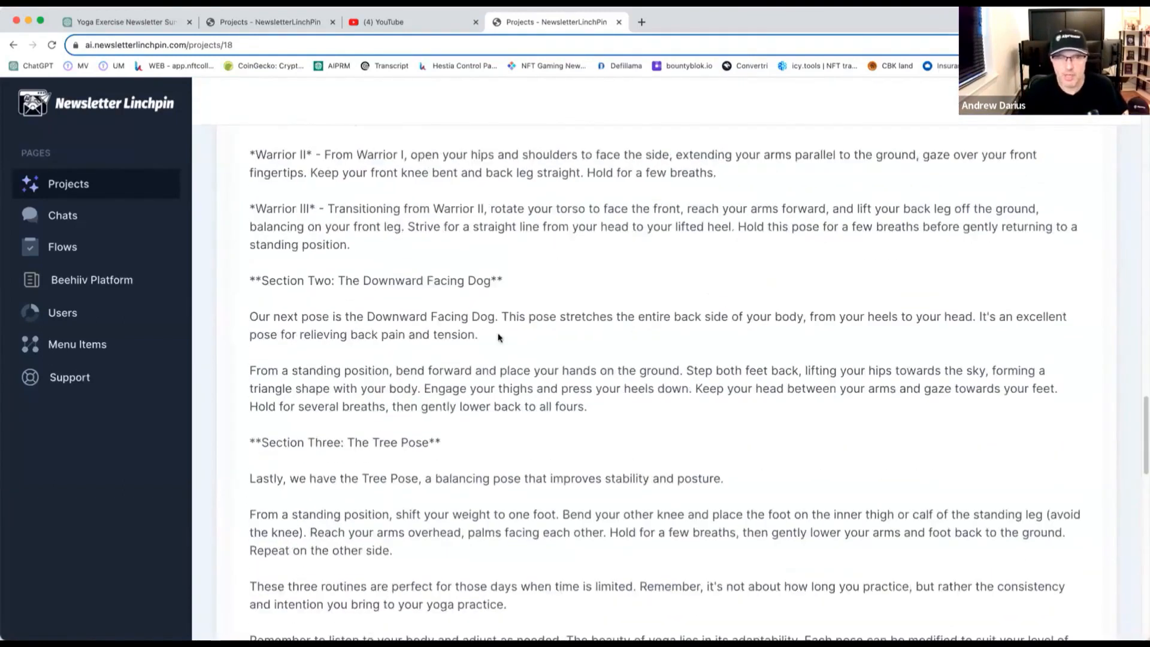
pyautogui.scroll(-3)
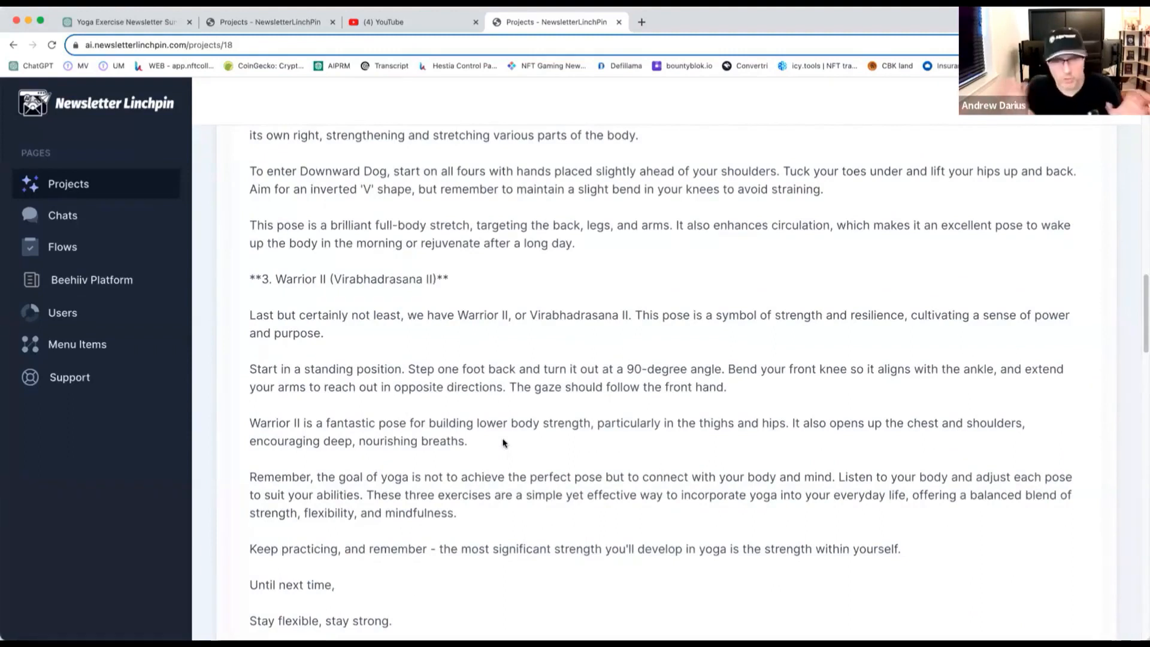
pyautogui.scroll(-3)
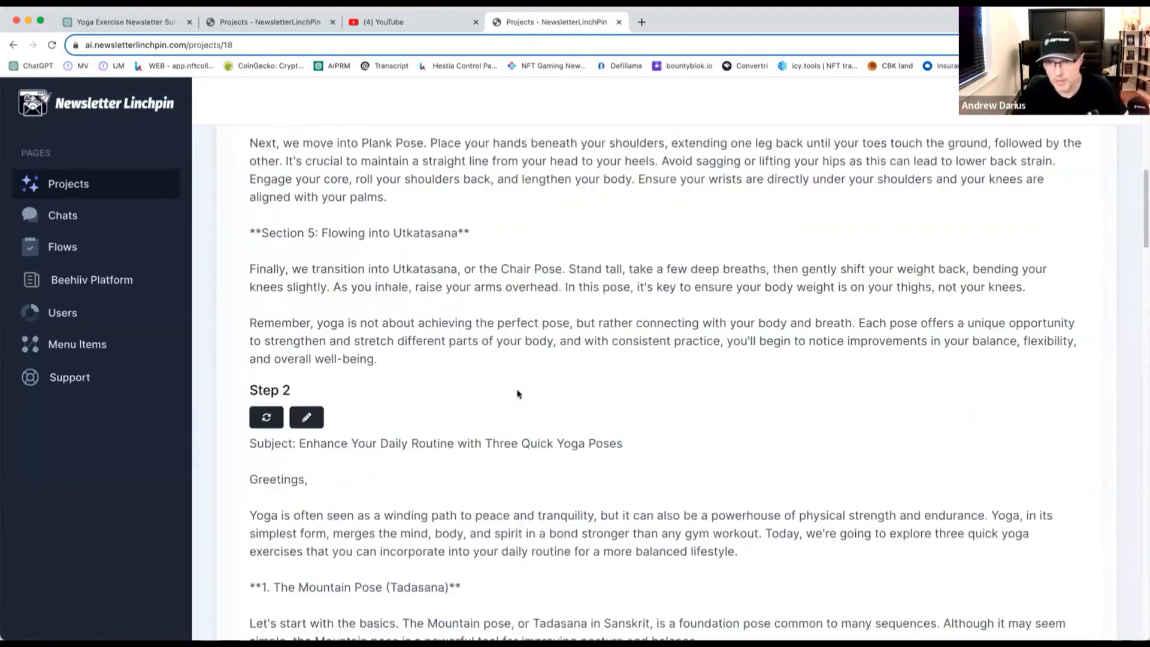
pyautogui.scroll(-3)
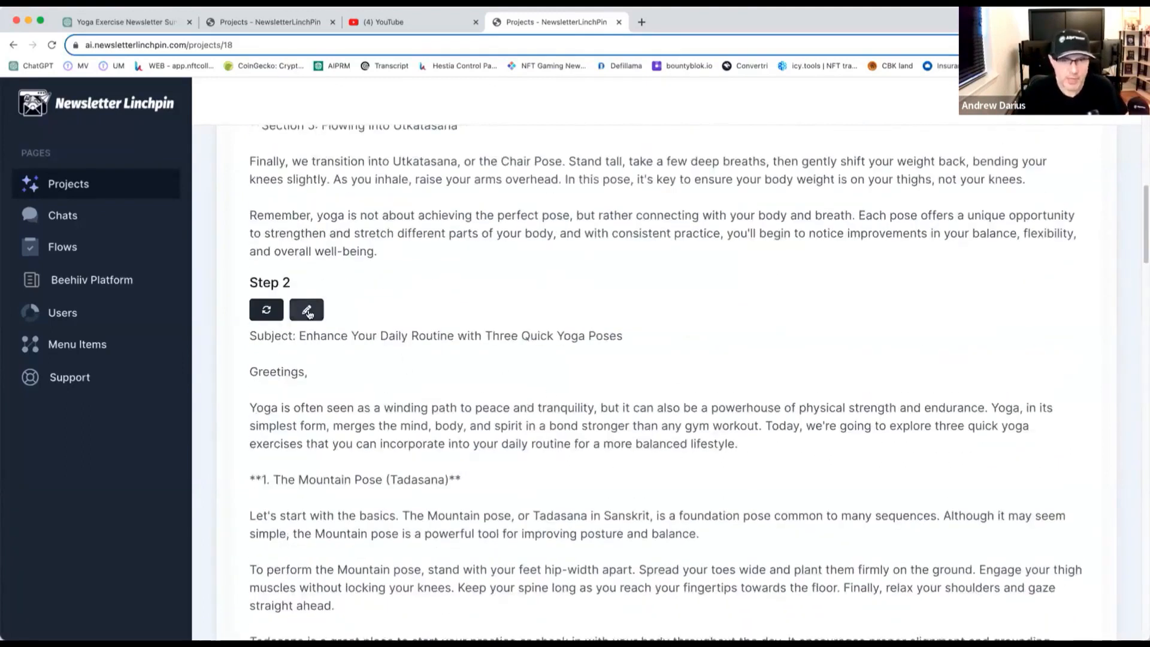
pyautogui.click(305, 310)
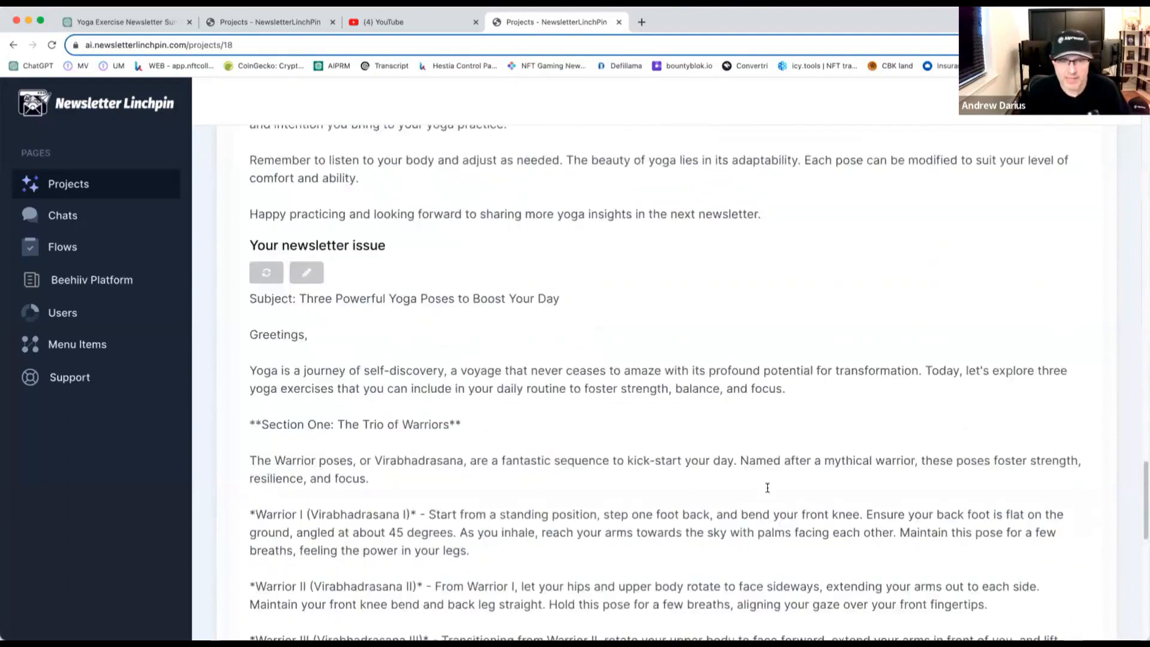
pyautogui.scroll(-3)
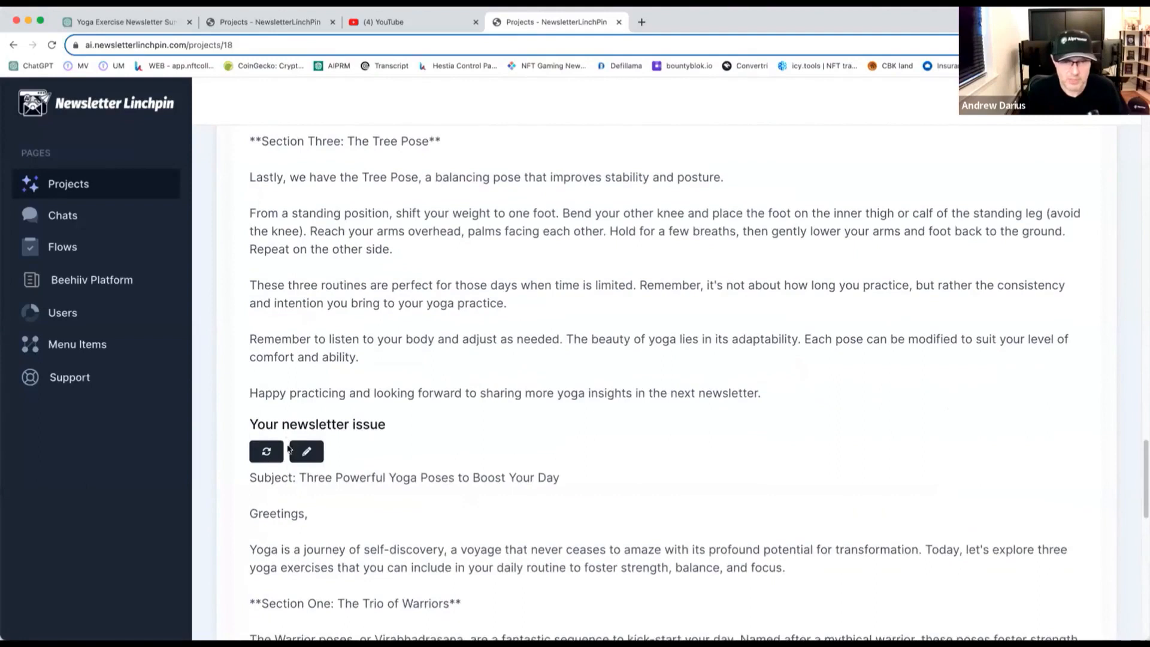
# Open the yoga newsletter issue in the manual edit box and review its text down to 'Stay mindful, stay strong'
pyautogui.click(305, 451)
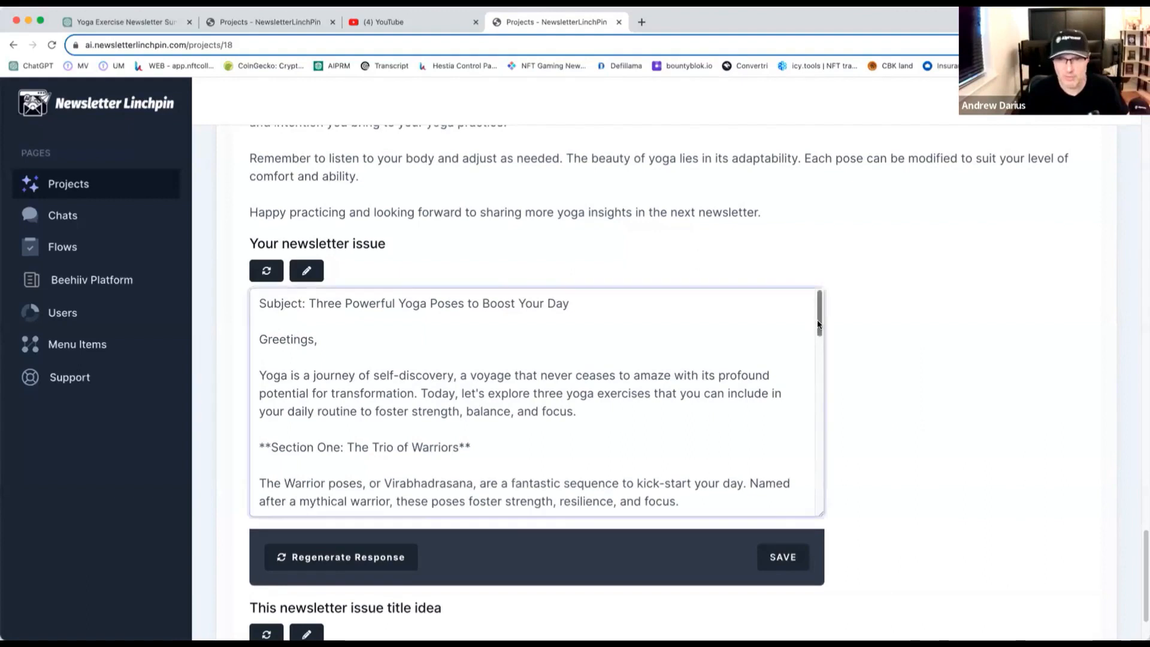
pyautogui.scroll(-3)
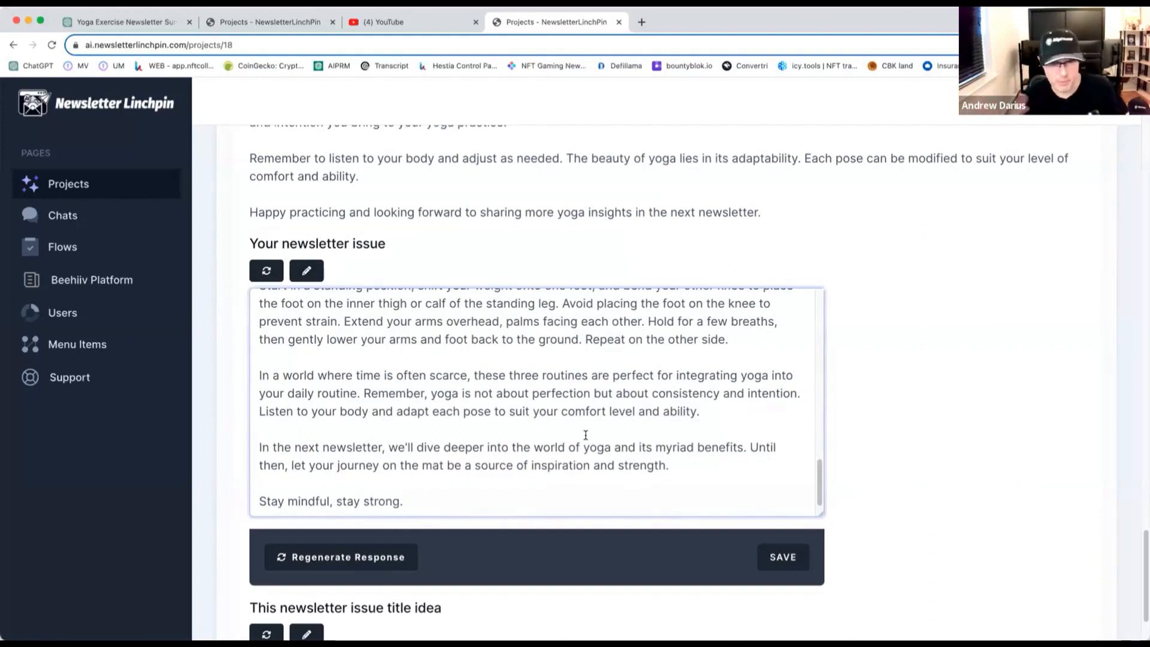
pyautogui.scroll(-3)
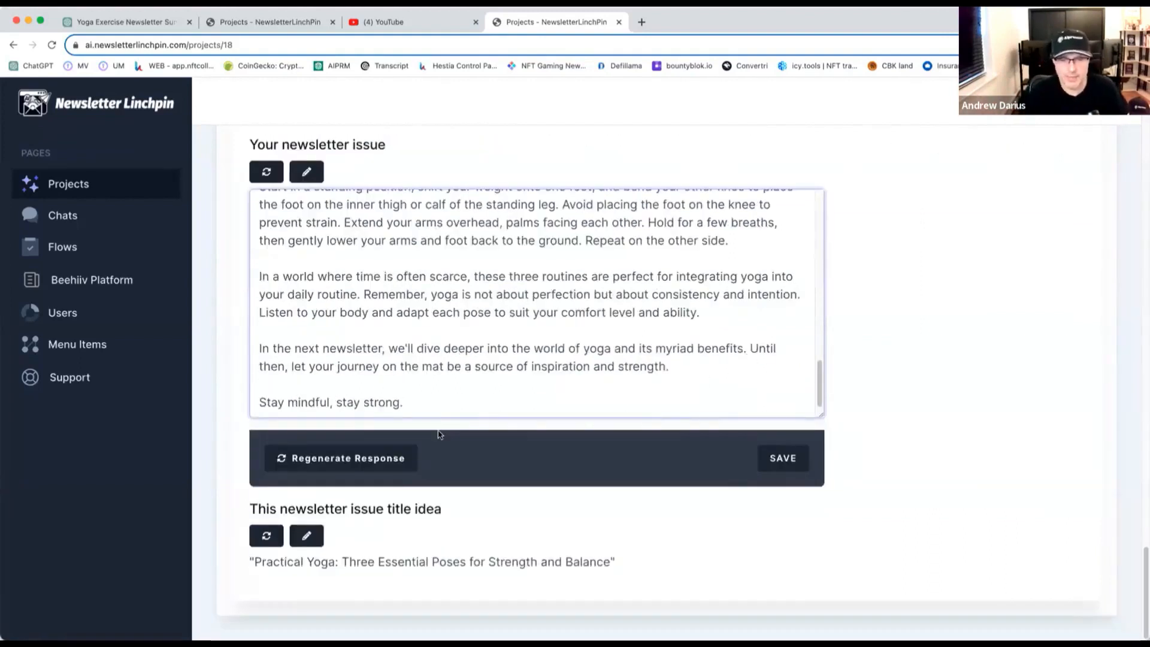
# Save the edited newsletter issue text, closing the edit box so the project reprocesses from Step 1
pyautogui.click(783, 458)
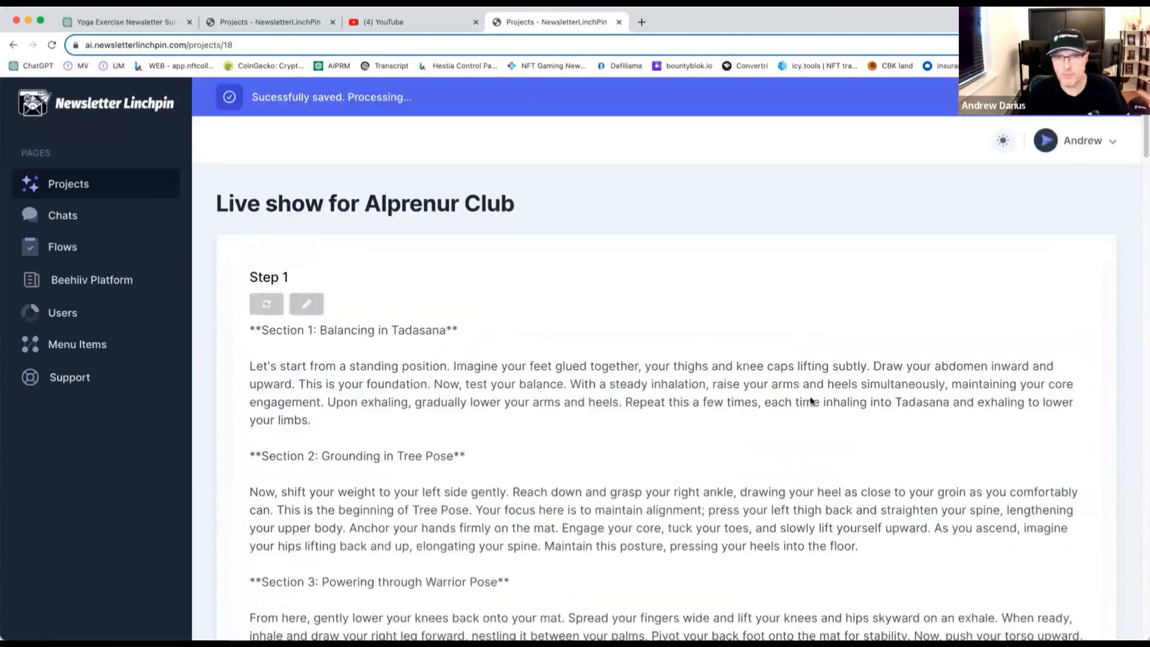
pyautogui.scroll(-3)
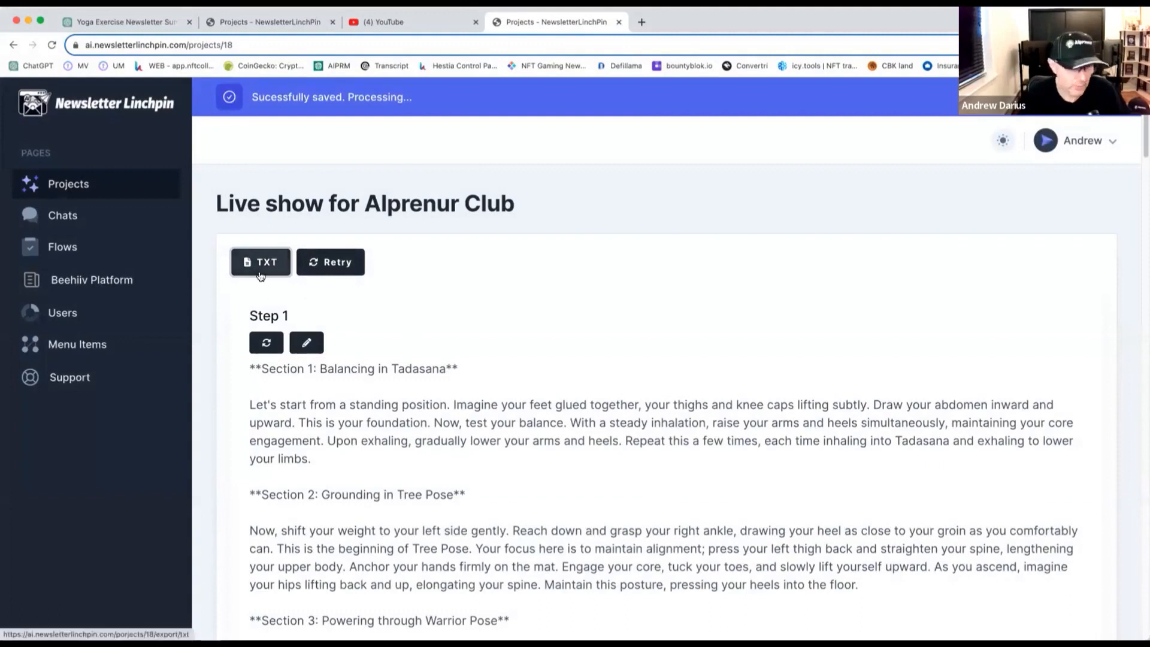
pyautogui.scroll(-3)
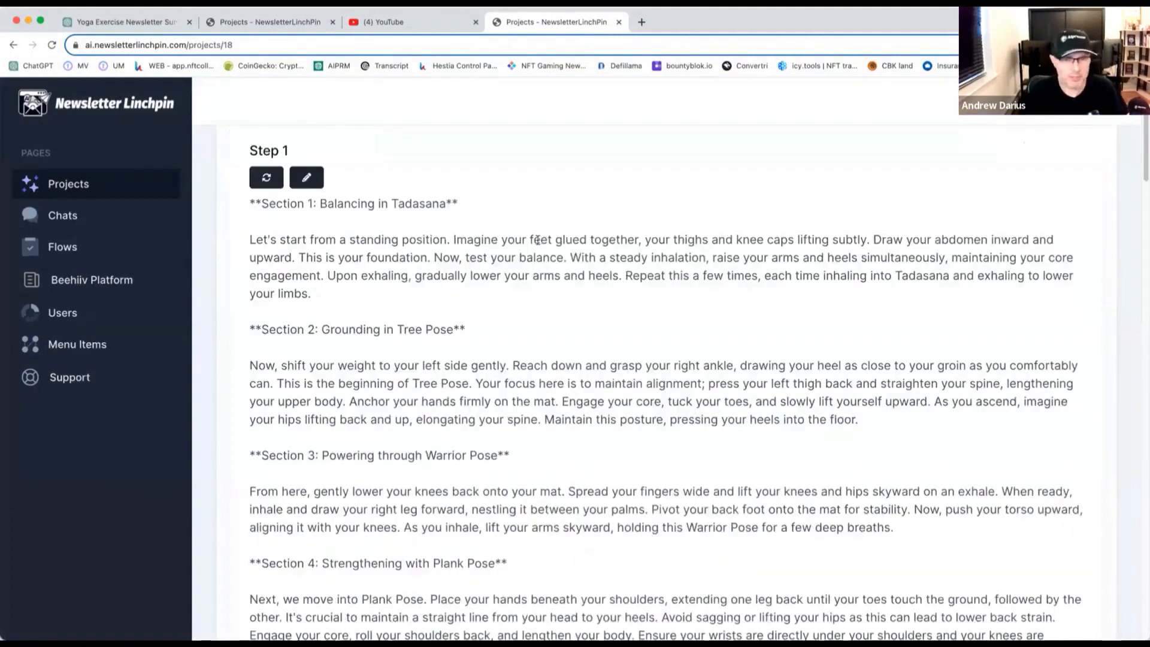